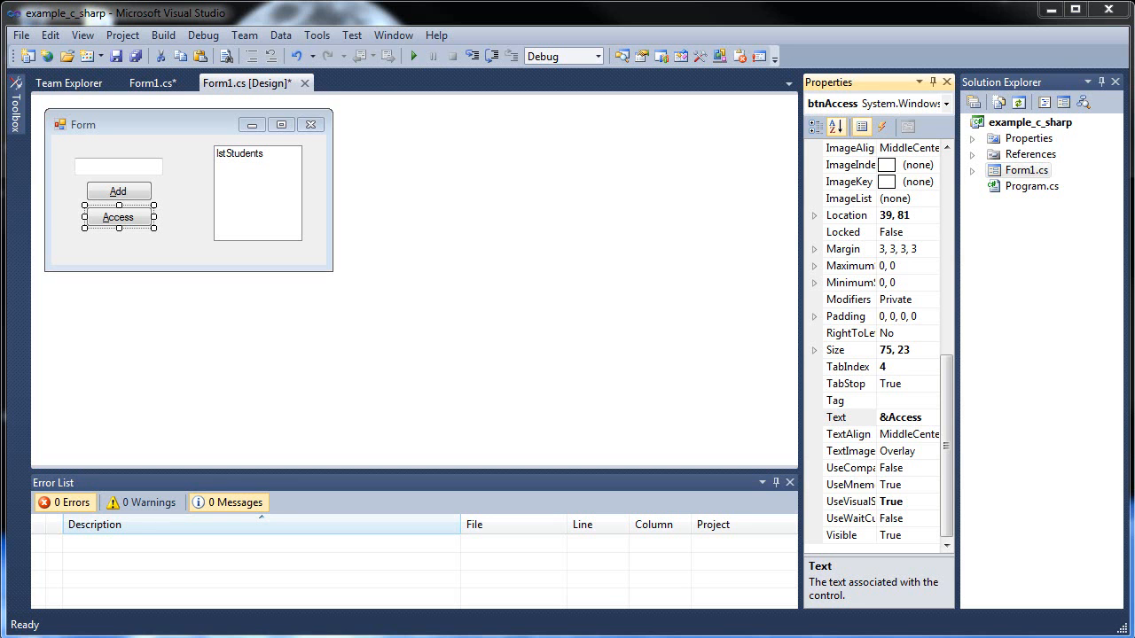
- Open the Add button's click handler in Form1.cs and start a comment above the constructor
left_click(257, 193)
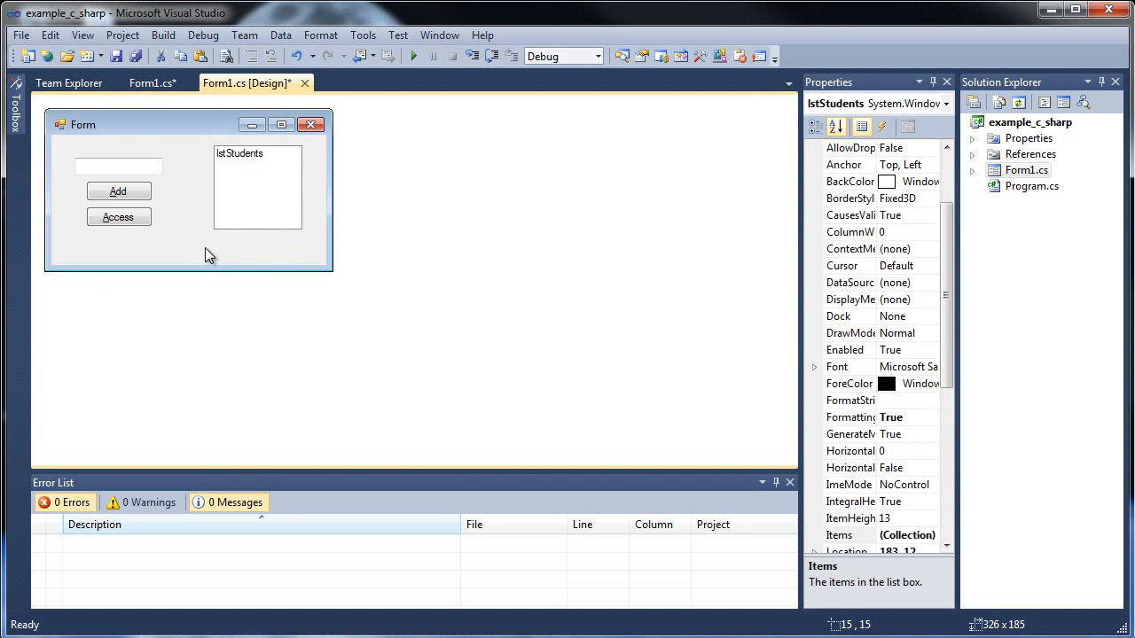
left_click(186, 239)
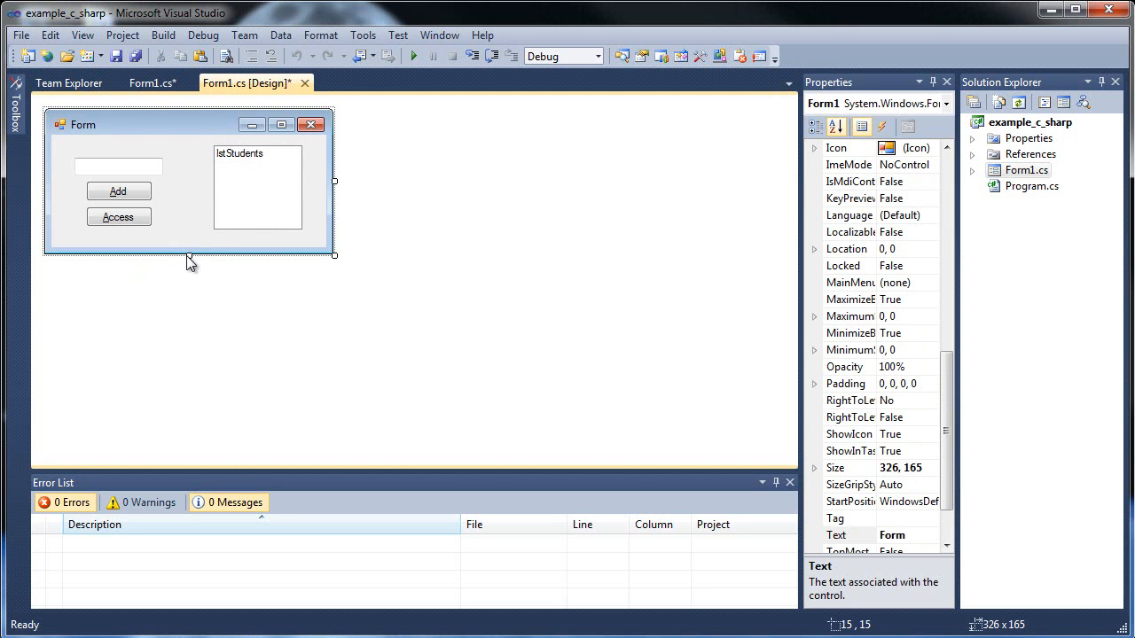
mouse_move(117, 191)
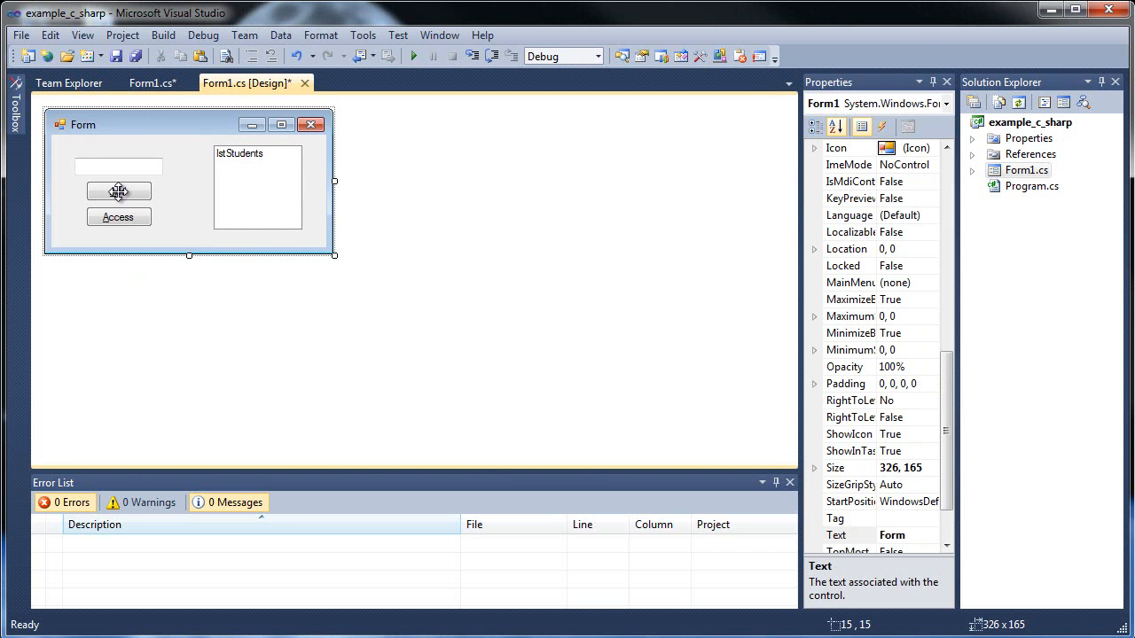
double_click(117, 191)
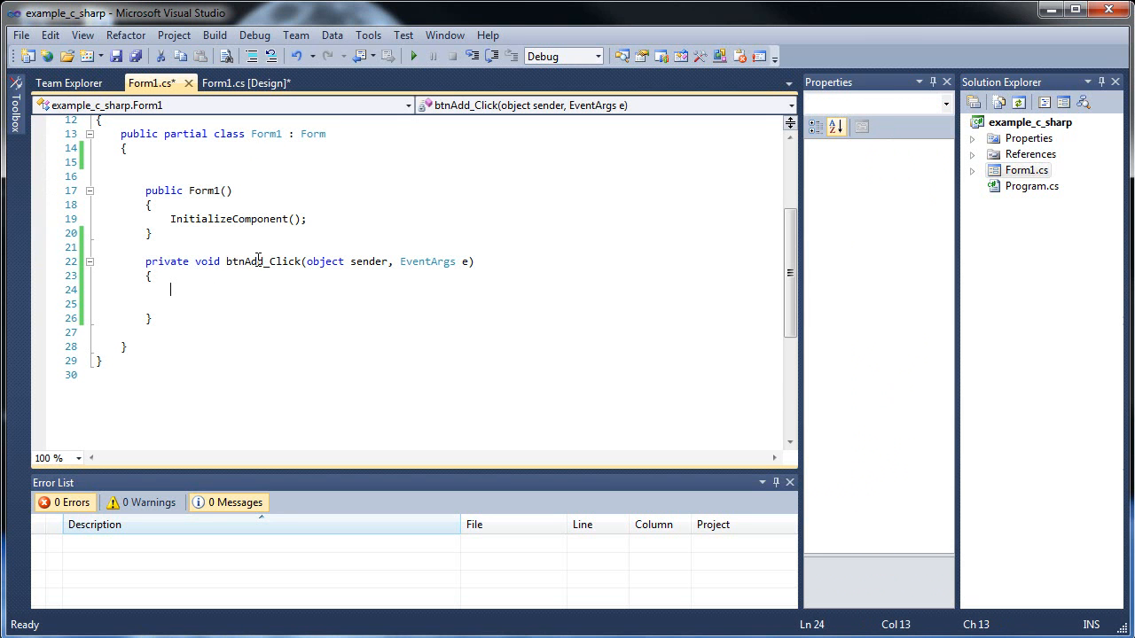
left_click(244, 84)
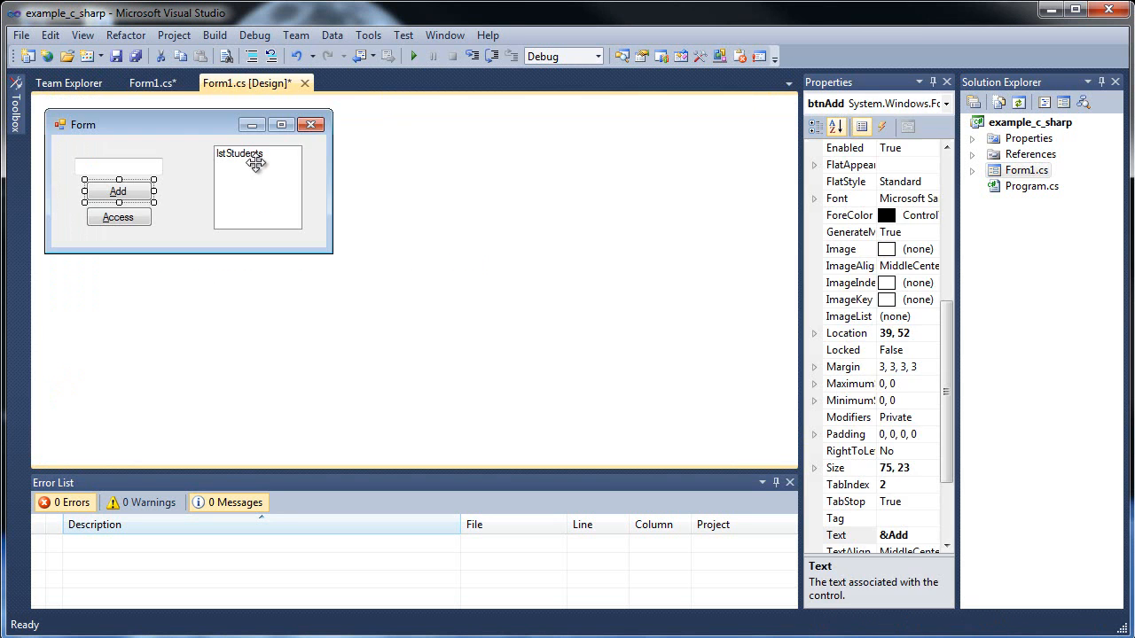
double_click(117, 192)
type("//")
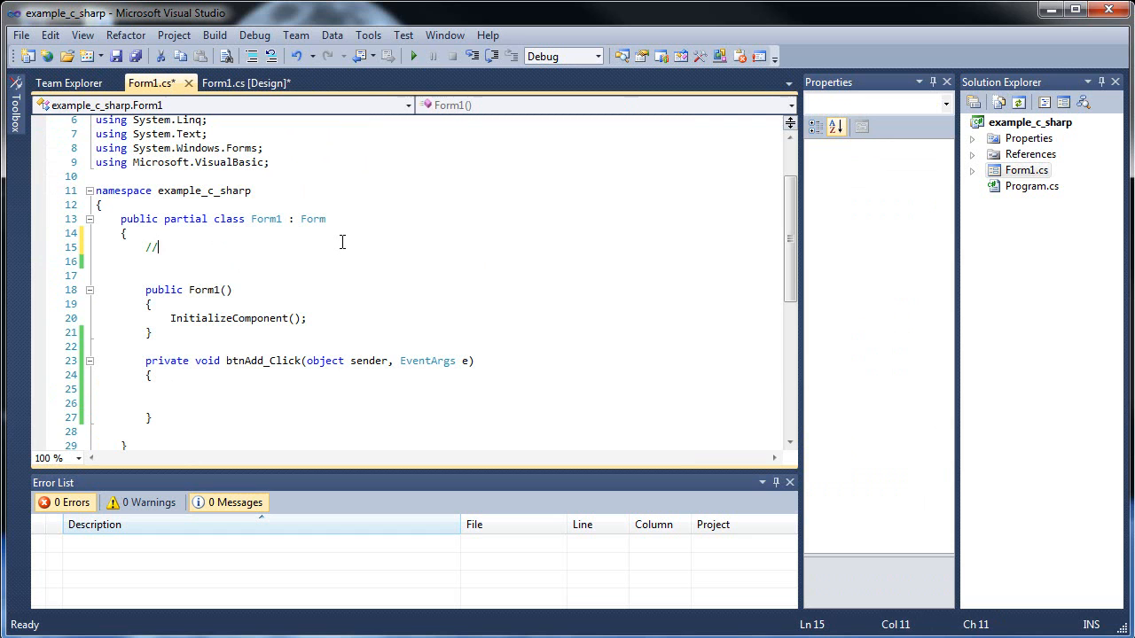
- Write the comment //Format: DataType[] nameOfArray = {}; above the constructor
type("Format:")
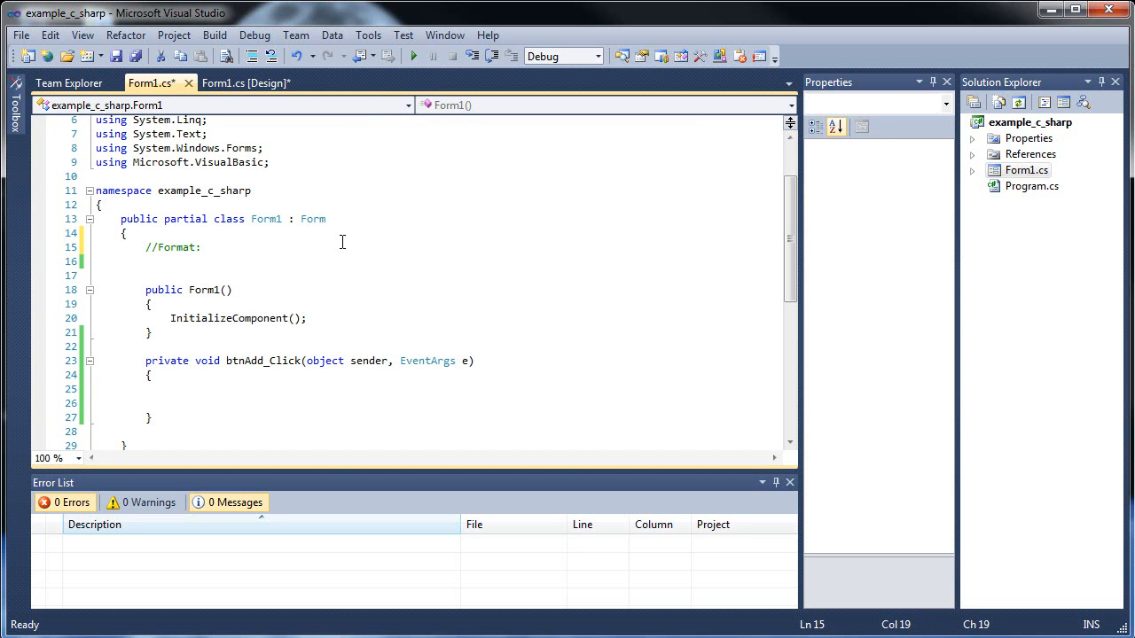
left_click(206, 246)
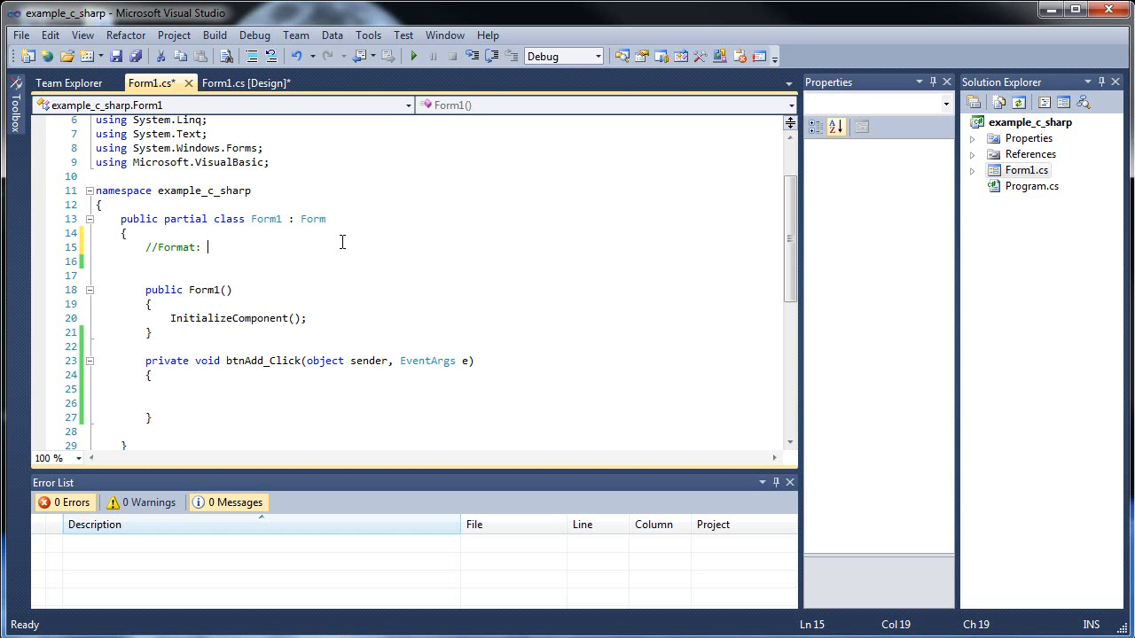
type("D")
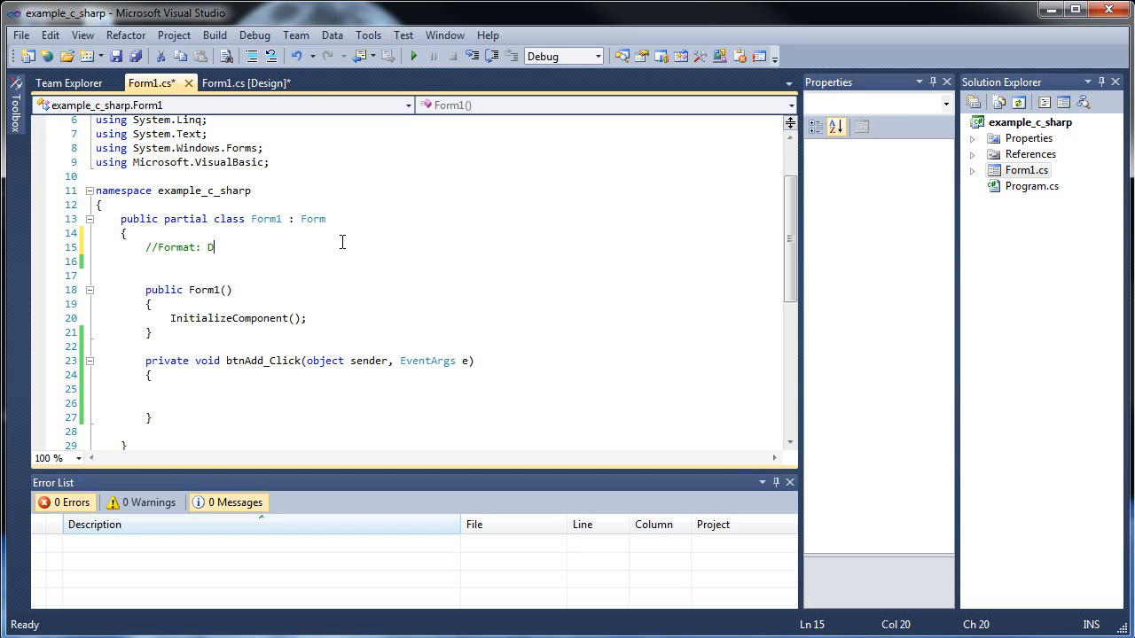
type("at")
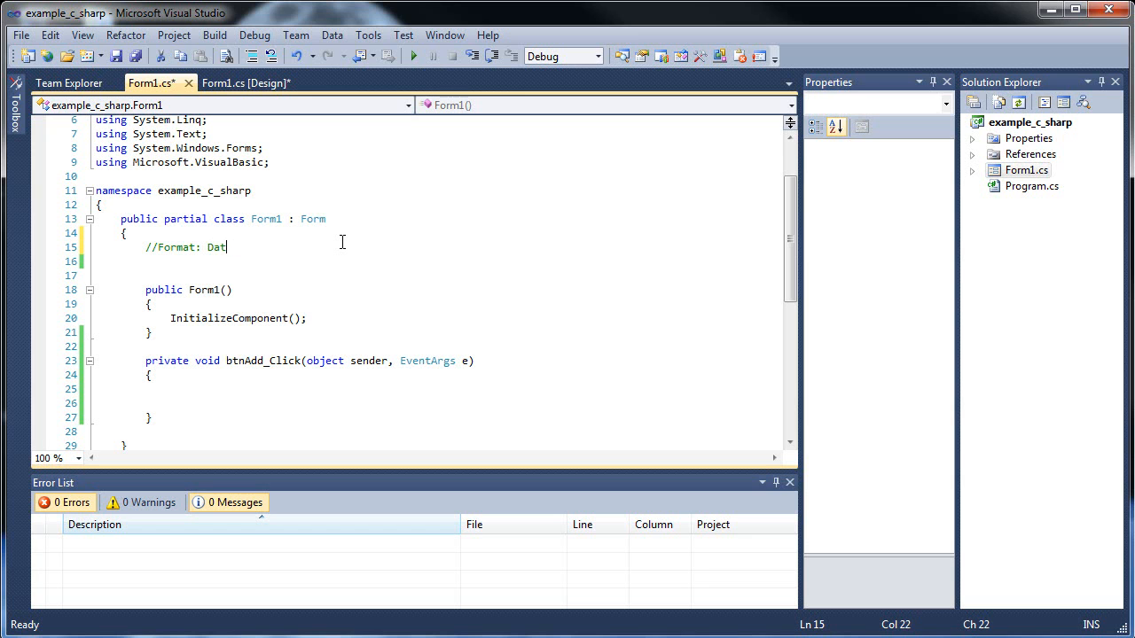
type("aType")
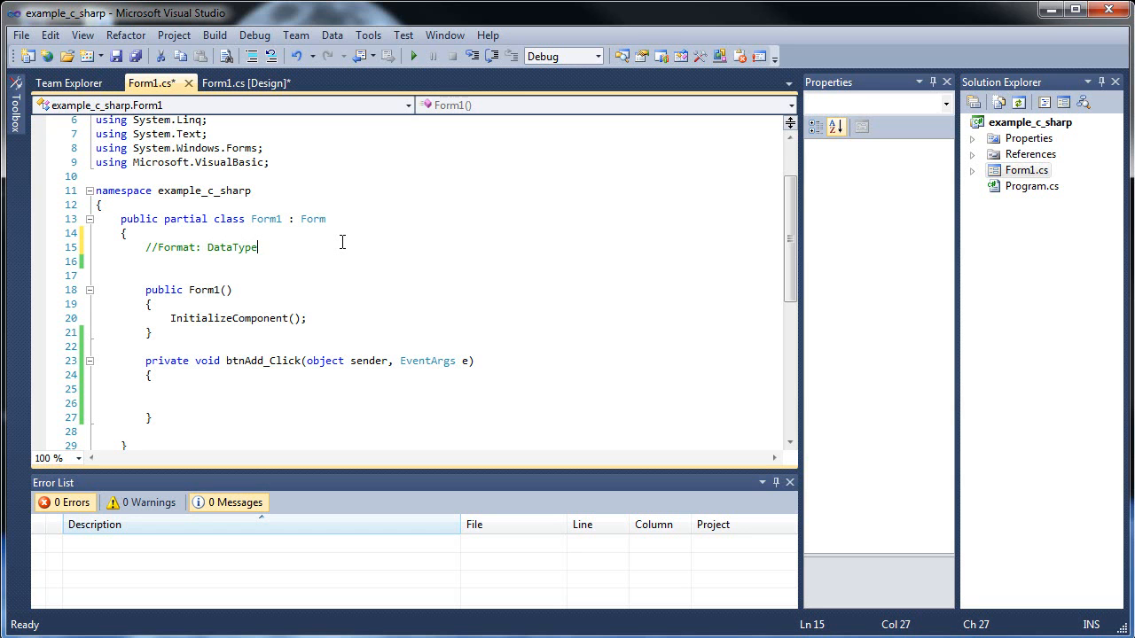
type("[]")
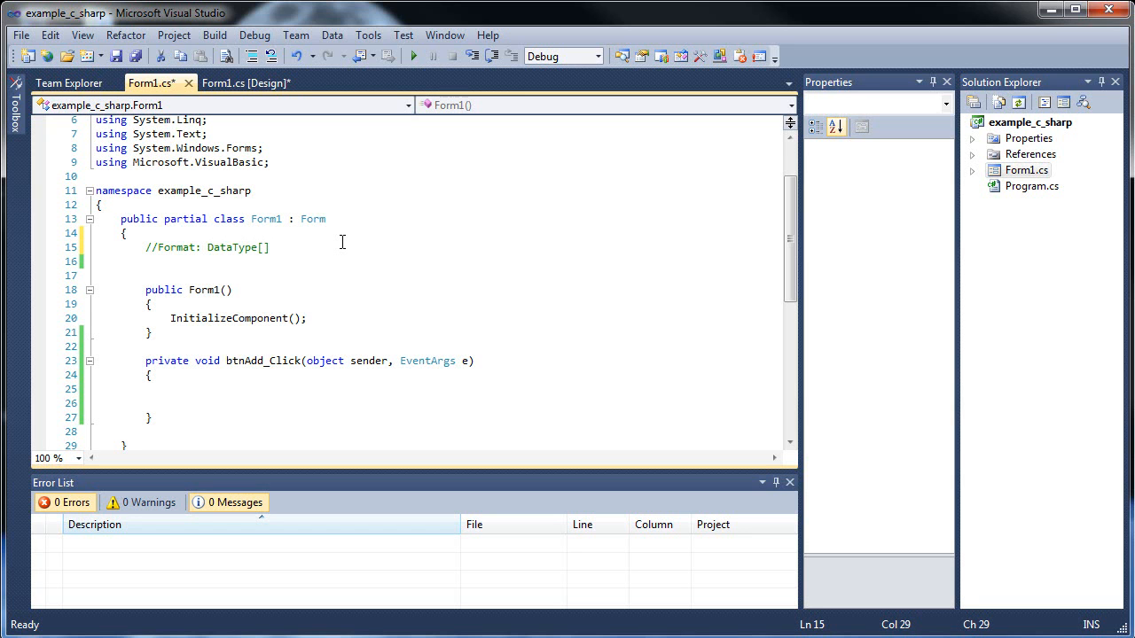
type("nameOfA")
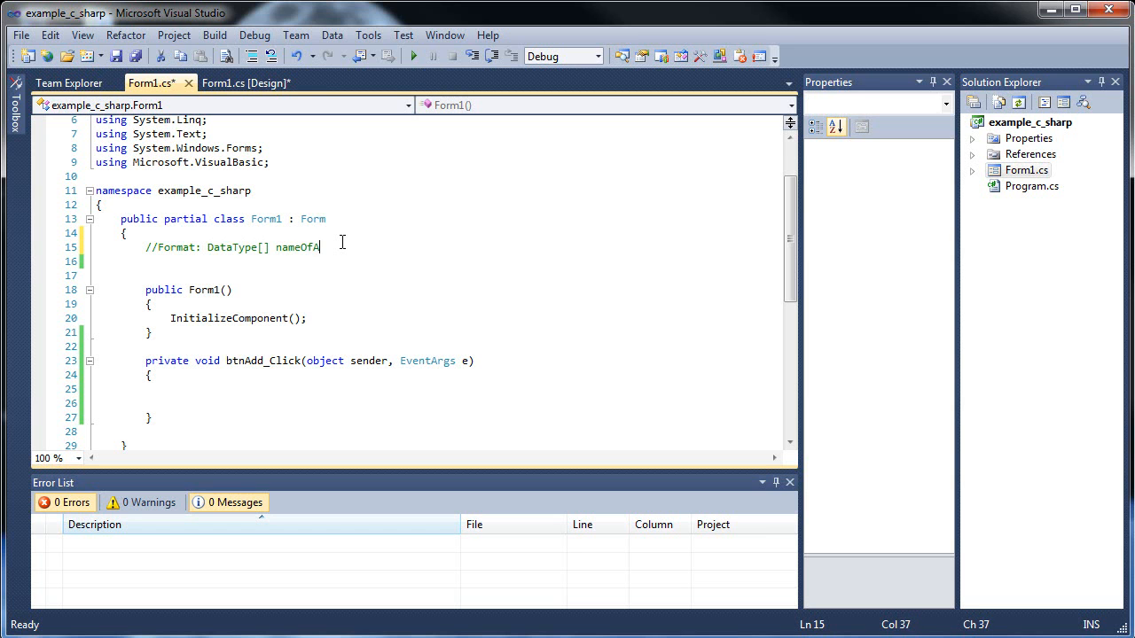
type("rray =")
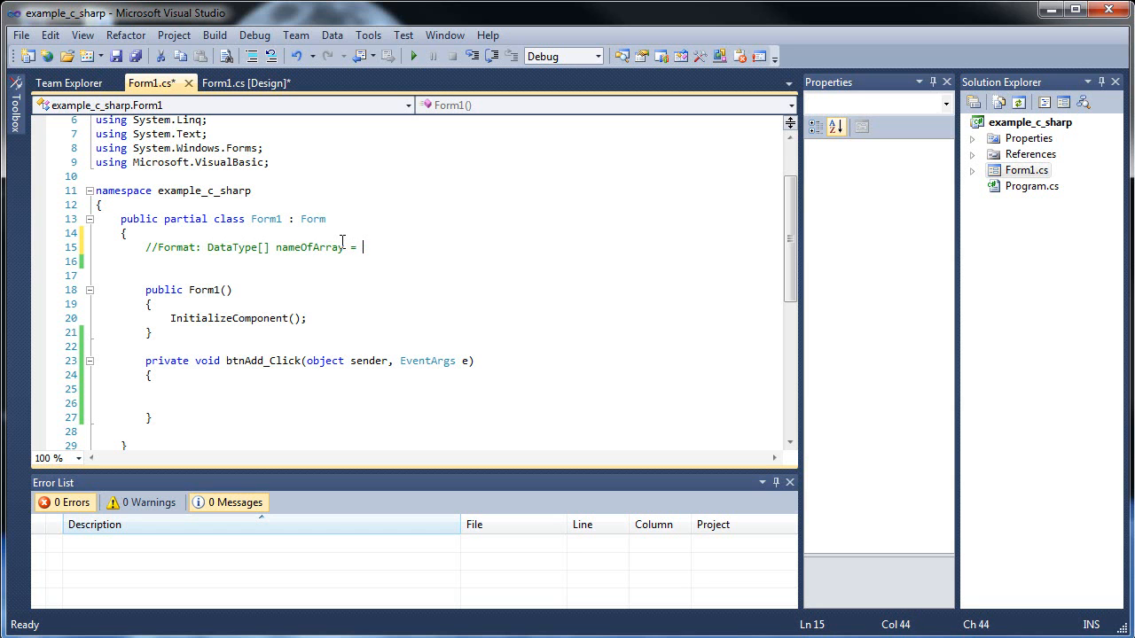
type("{};")
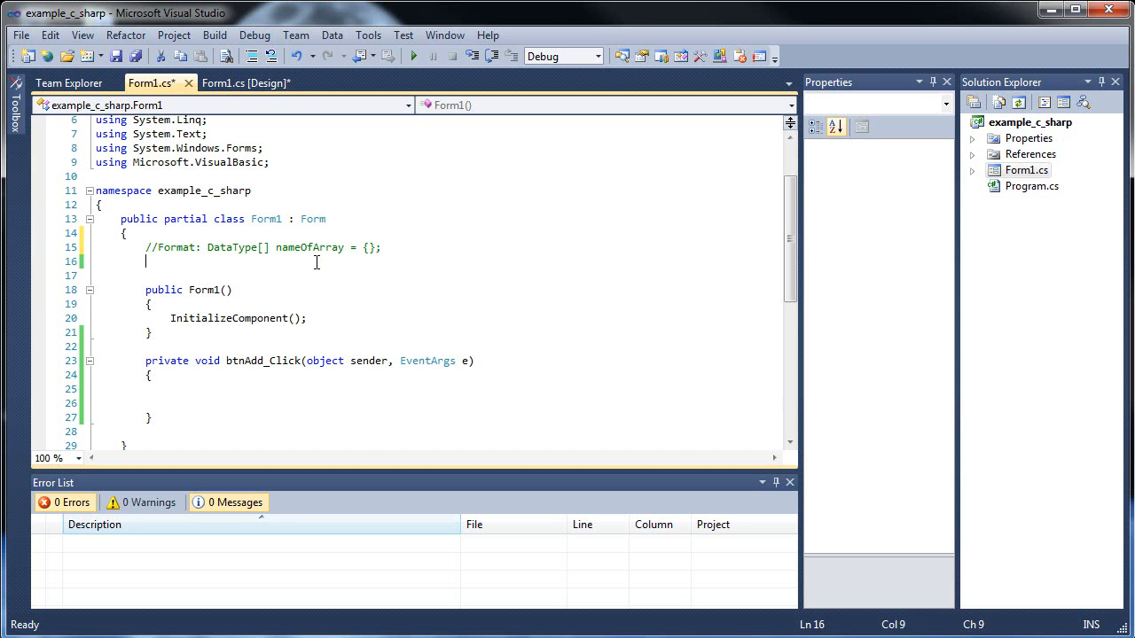
mouse_move(451, 249)
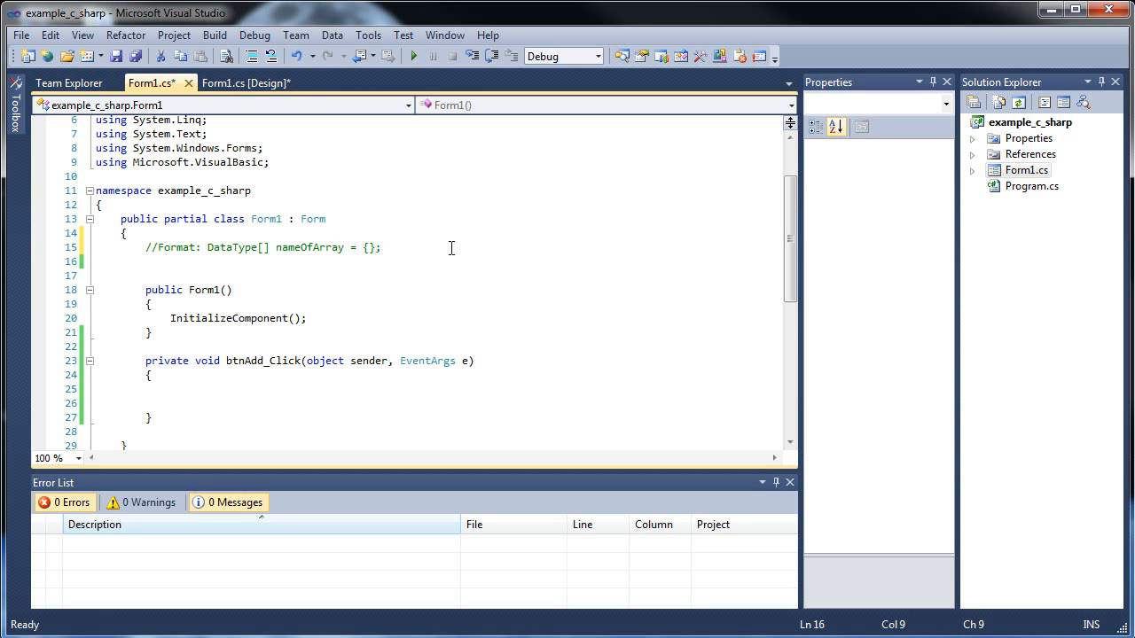
- Declare string[] countries = { }; and set up empty quoted entries inside the braces
type("string[")
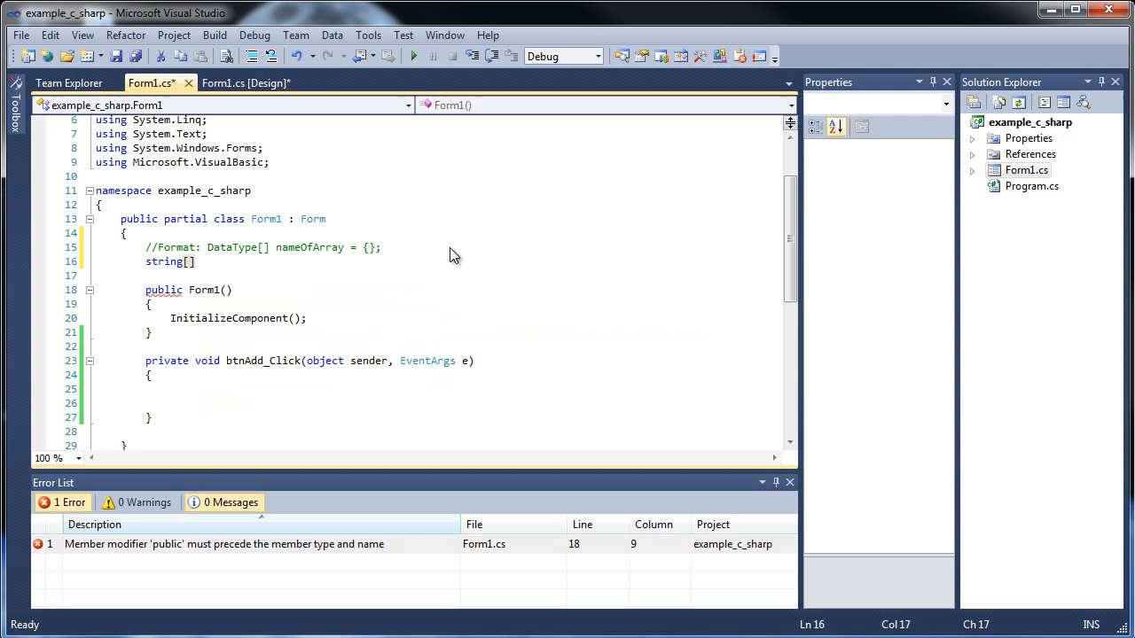
mouse_move(181, 267)
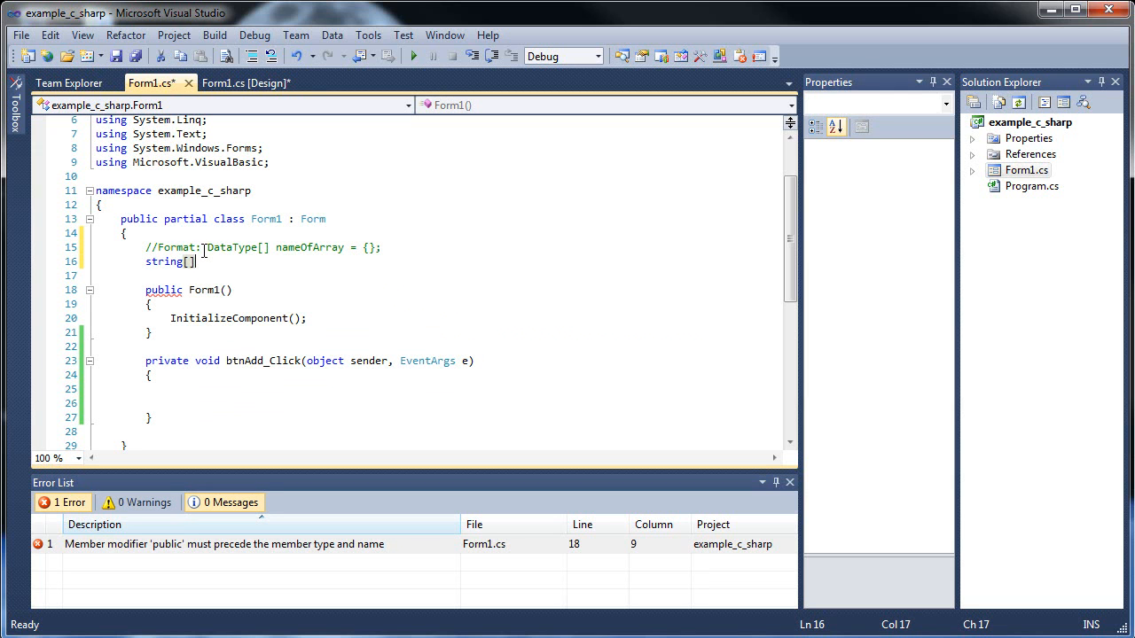
mouse_move(532, 224)
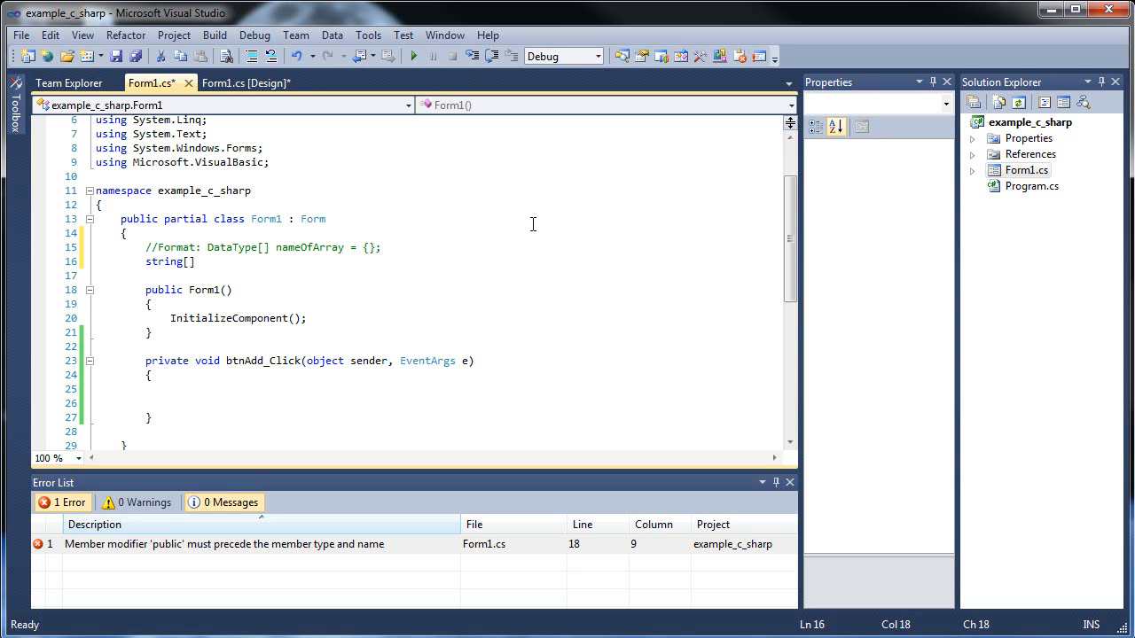
type("countrie")
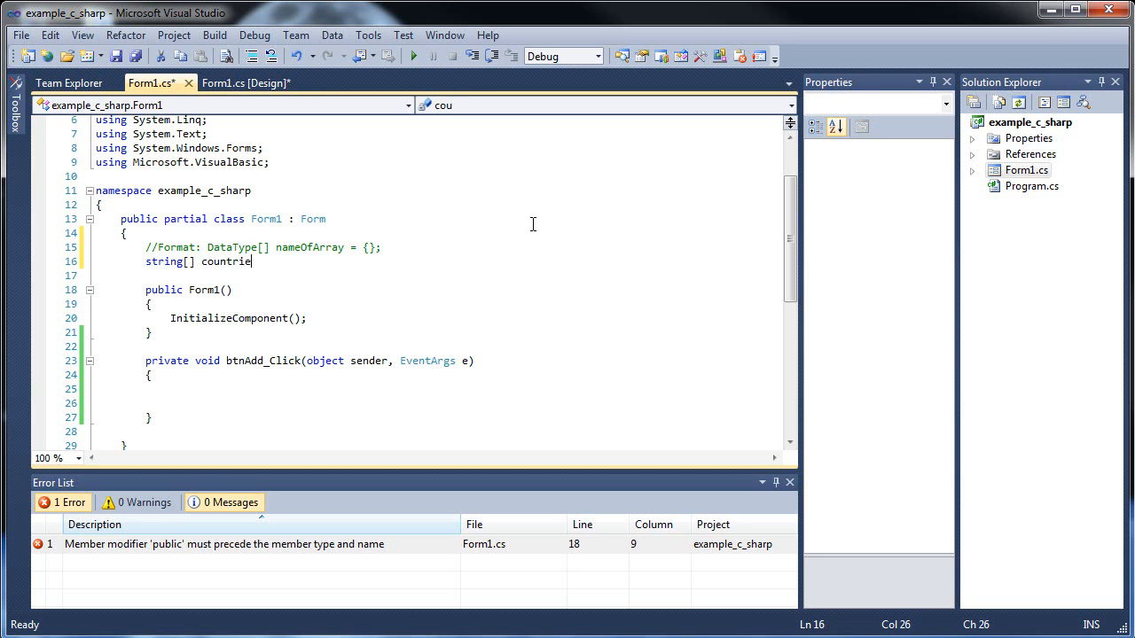
type("s")
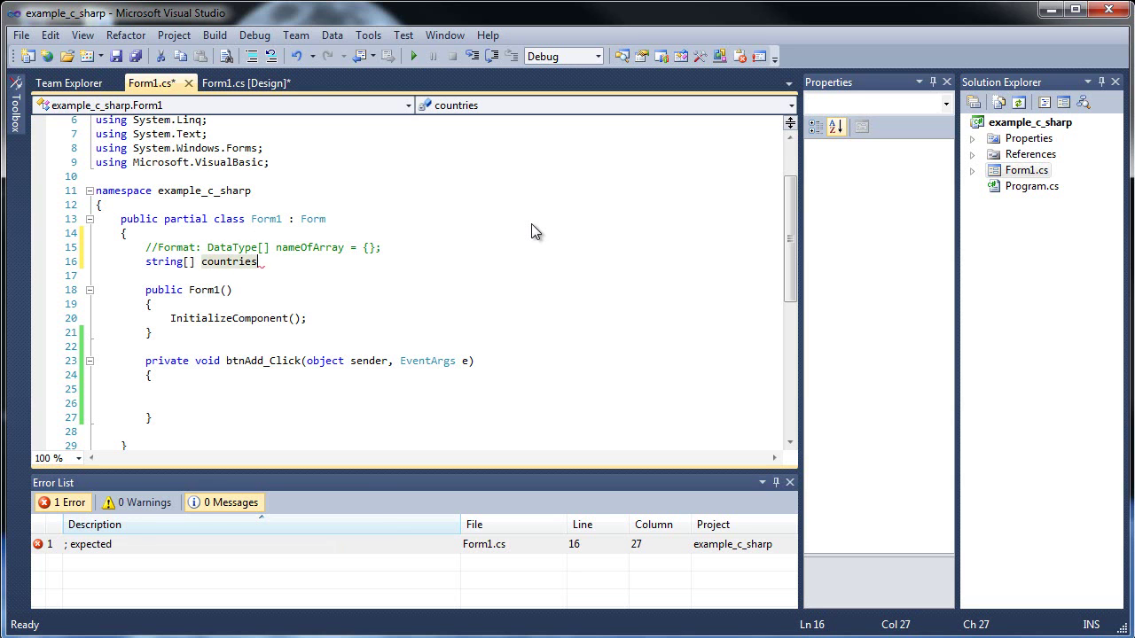
type("= { };")
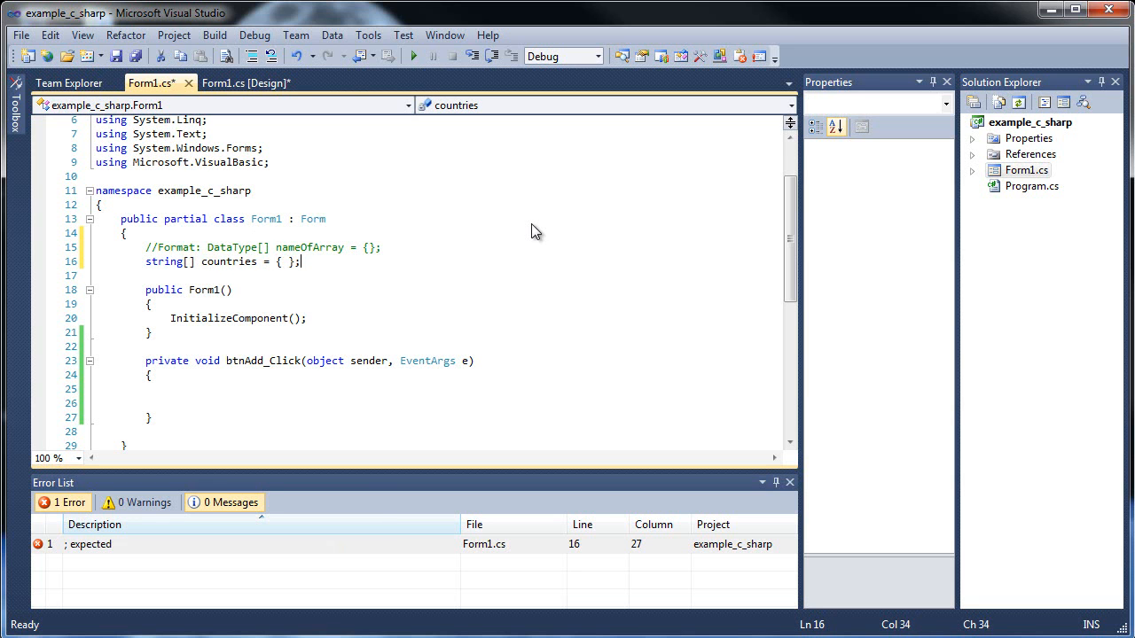
key("BackSpace")
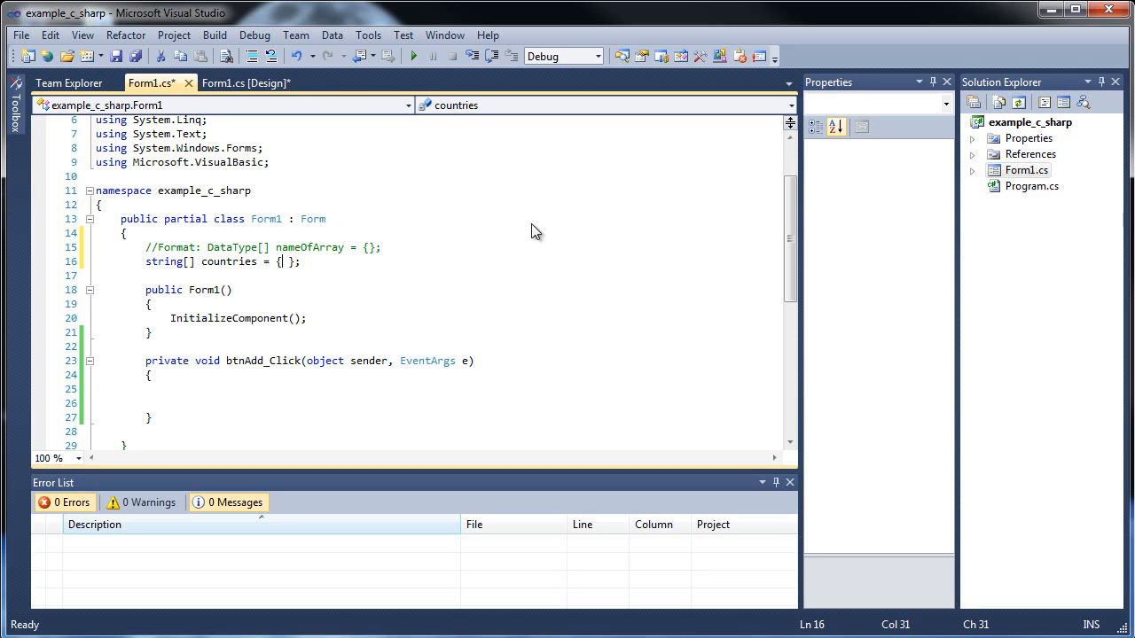
type("5, 7,")
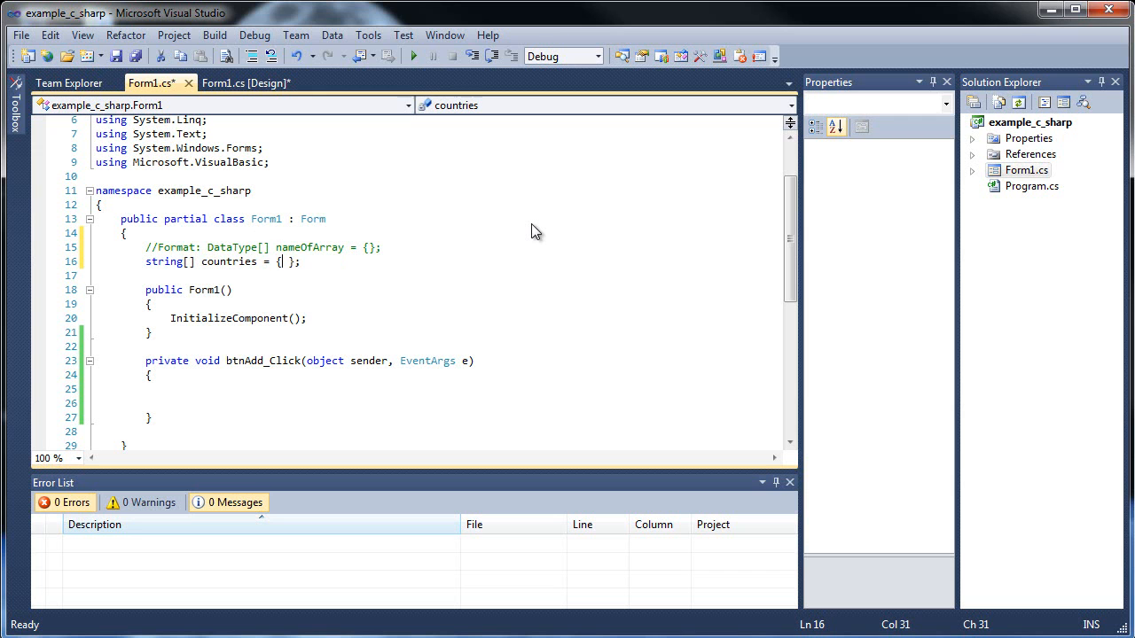
type("\"\", \"\", \"\", \"")
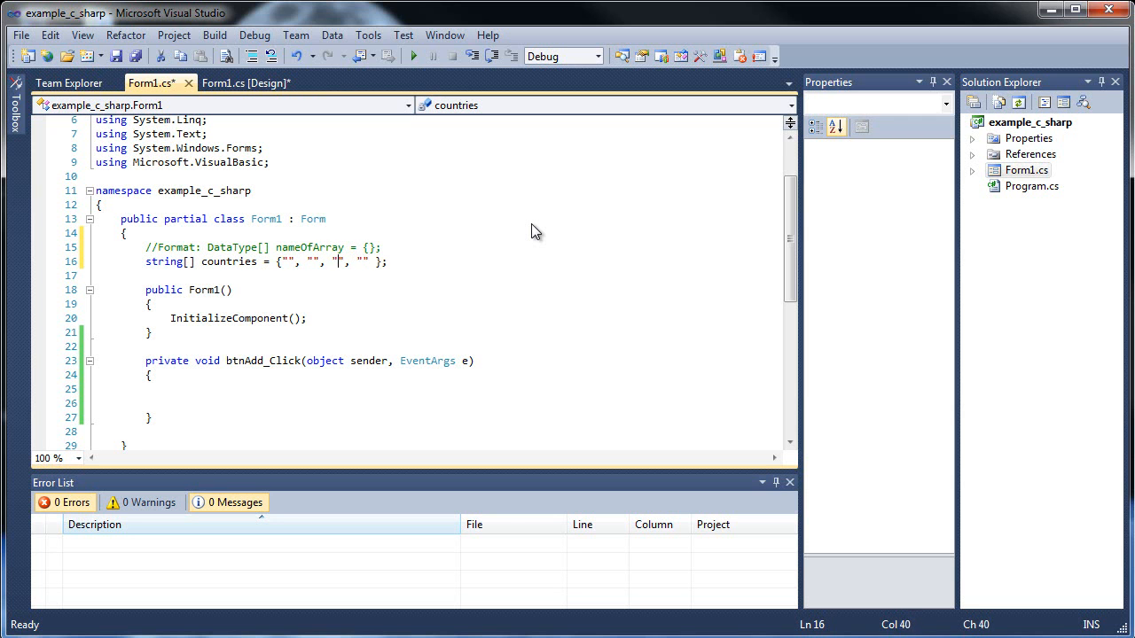
- Fill the countries array with "United States", "Norway", "Japan" and "Canada"
type("United States")
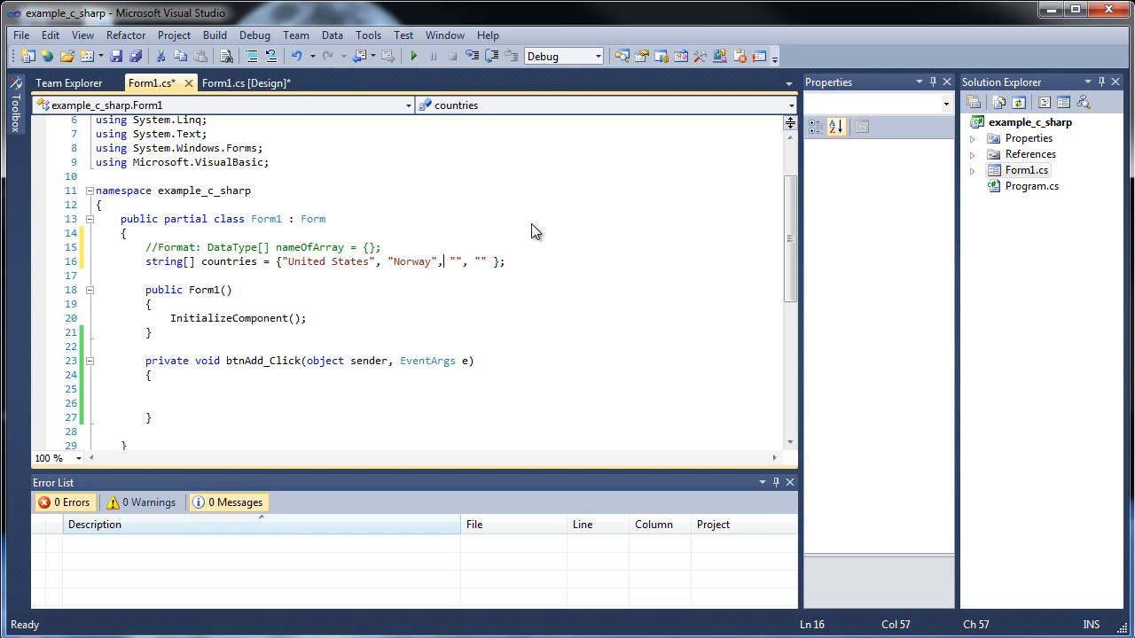
type("Japa")
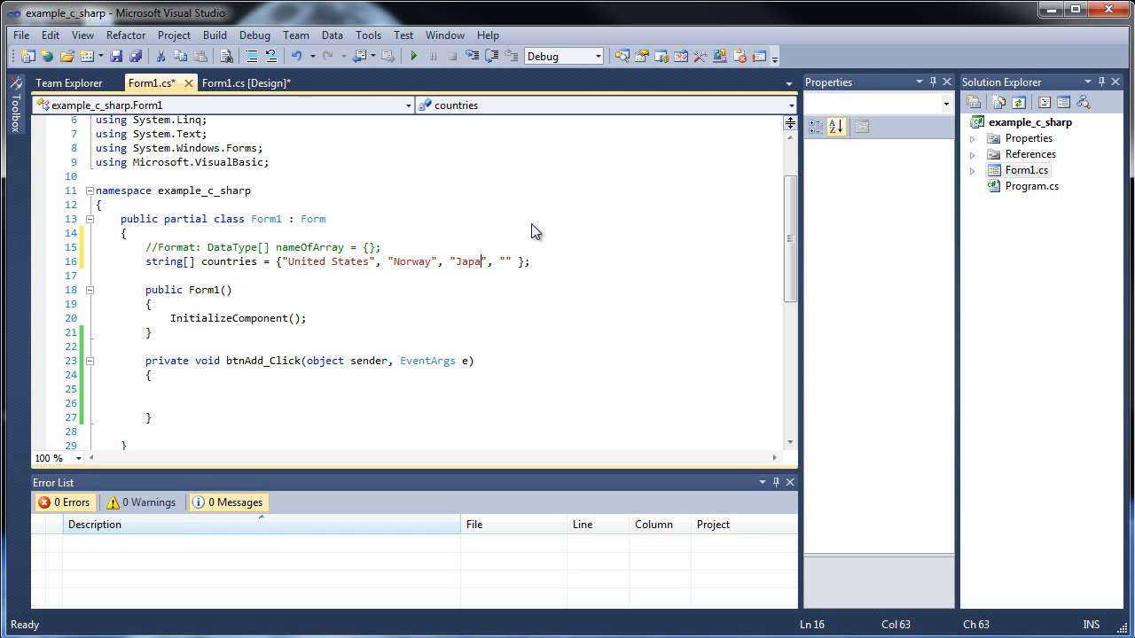
type("n")
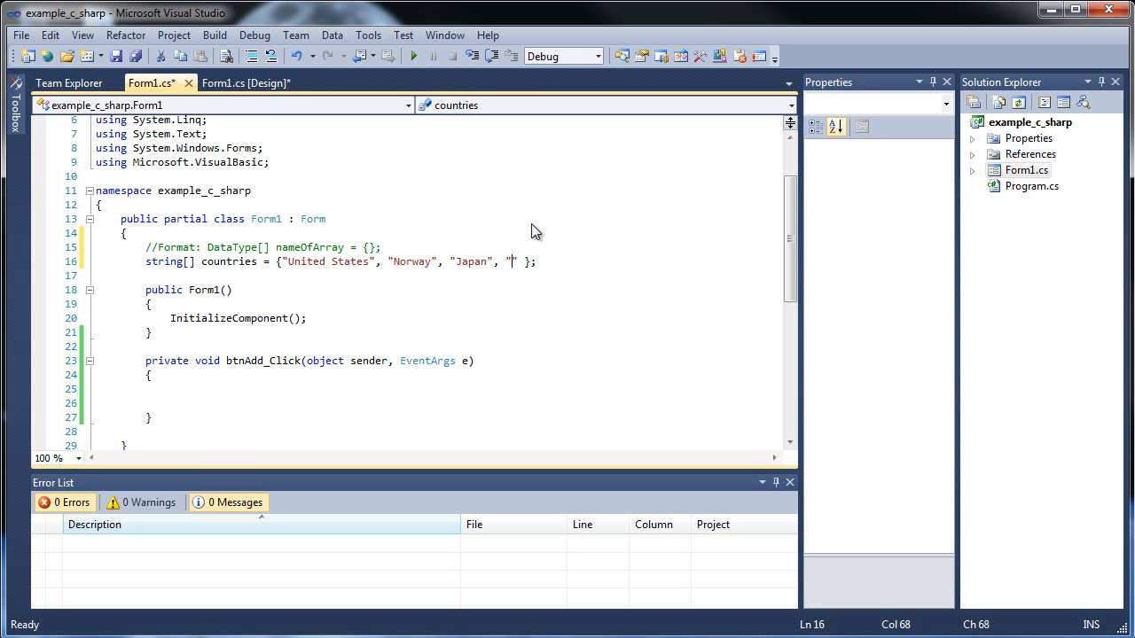
type("Canad")
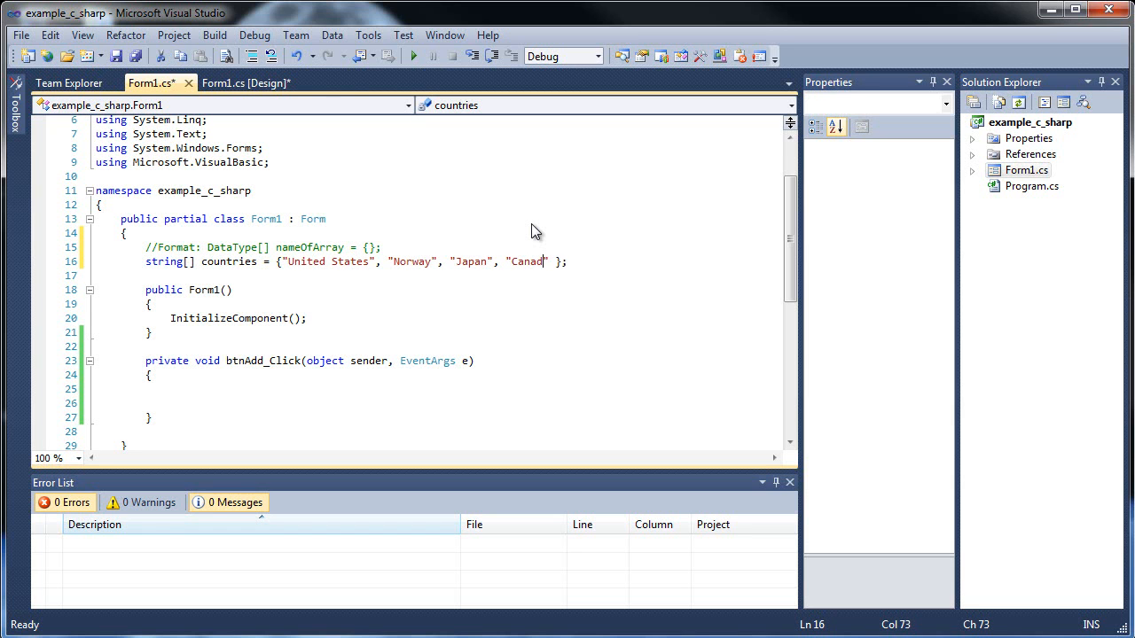
type("a")
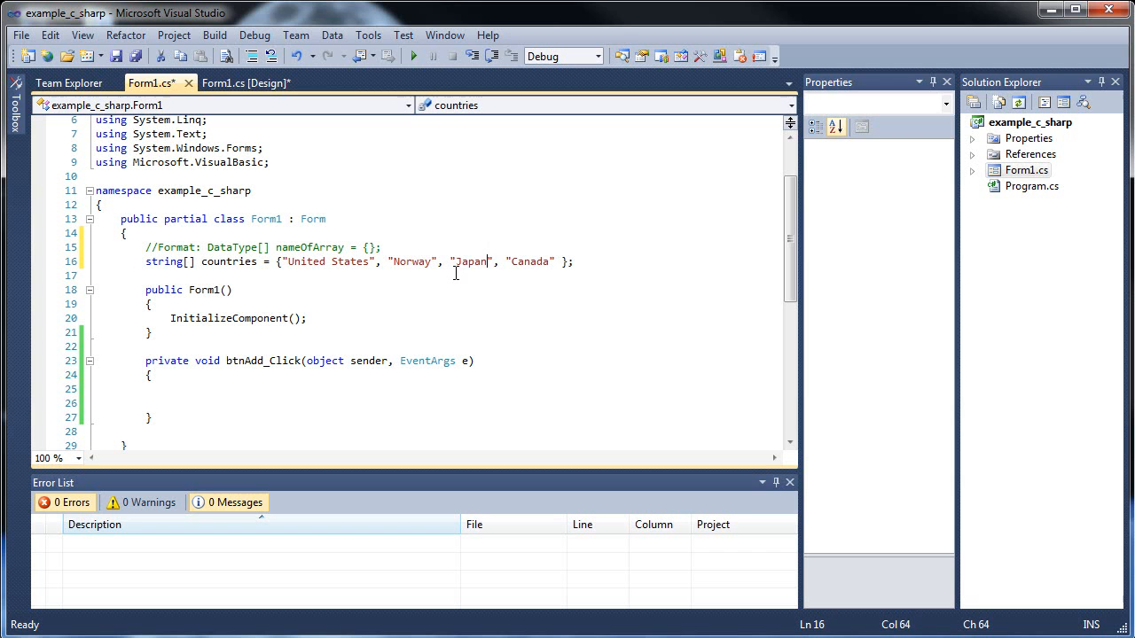
mouse_move(163, 261)
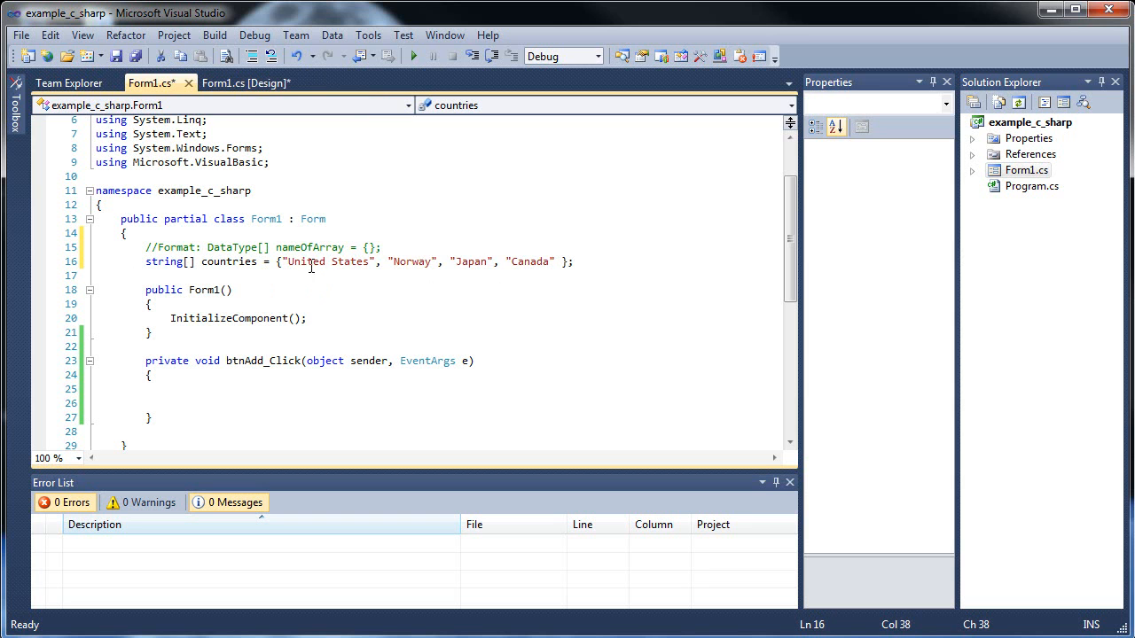
- Add a MessageBox.Show("") call inside the btnAdd_Click handler
left_click(550, 263)
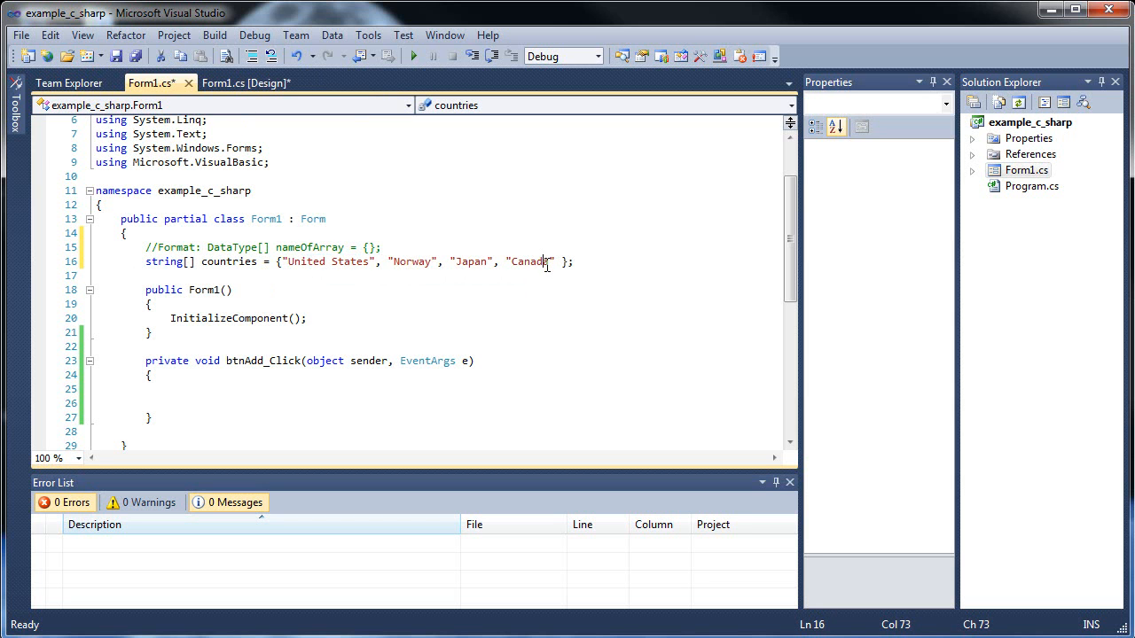
left_click(245, 83)
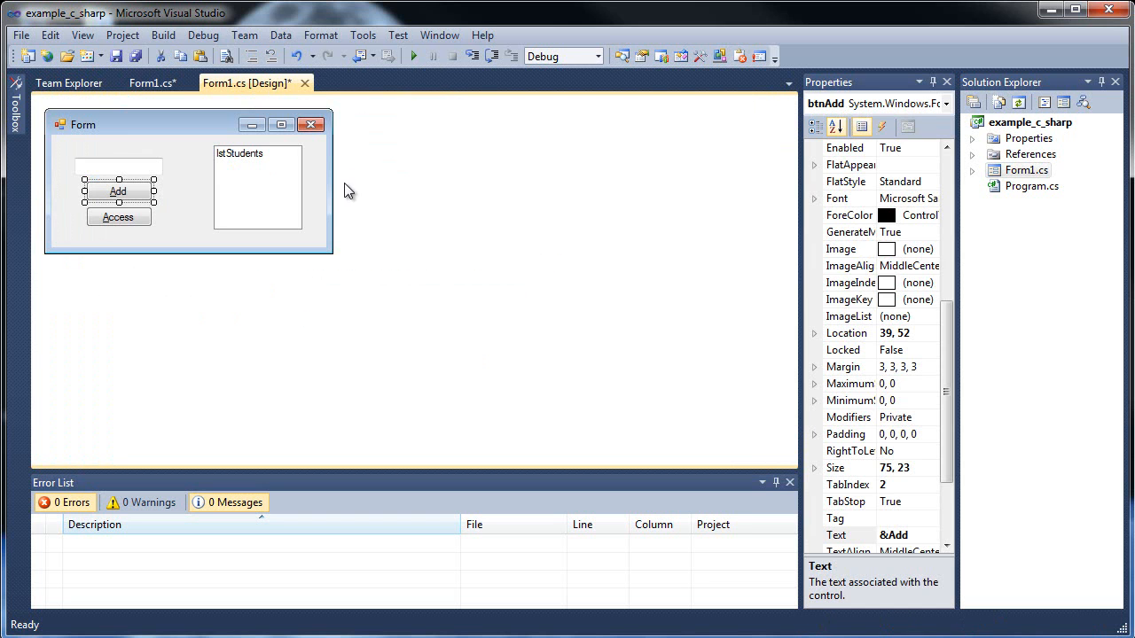
left_click(145, 83)
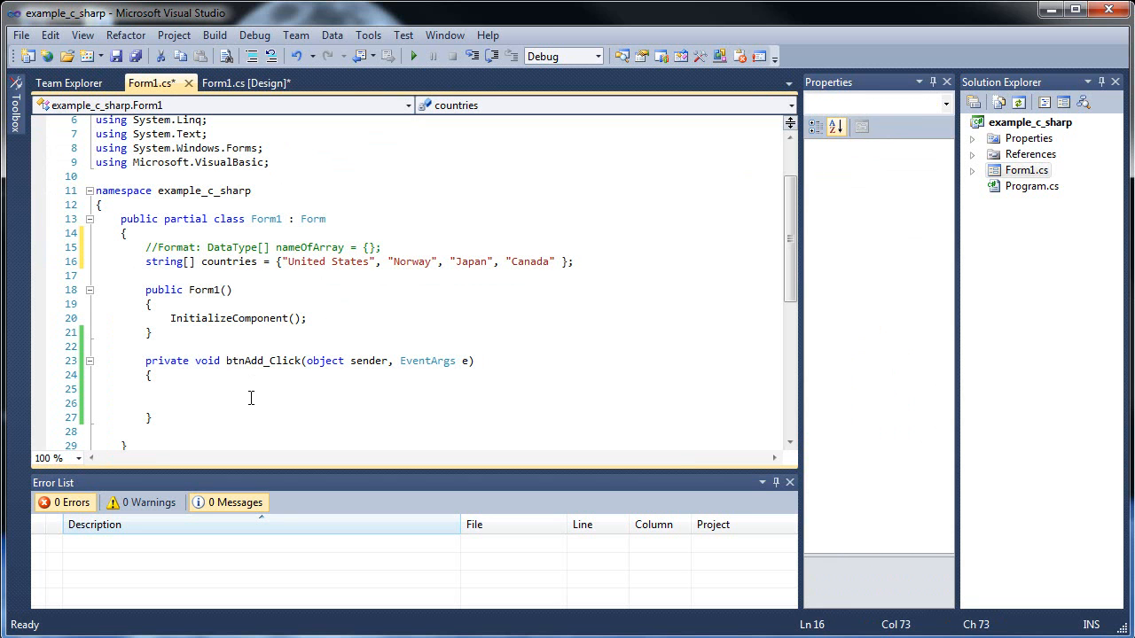
left_click(170, 389)
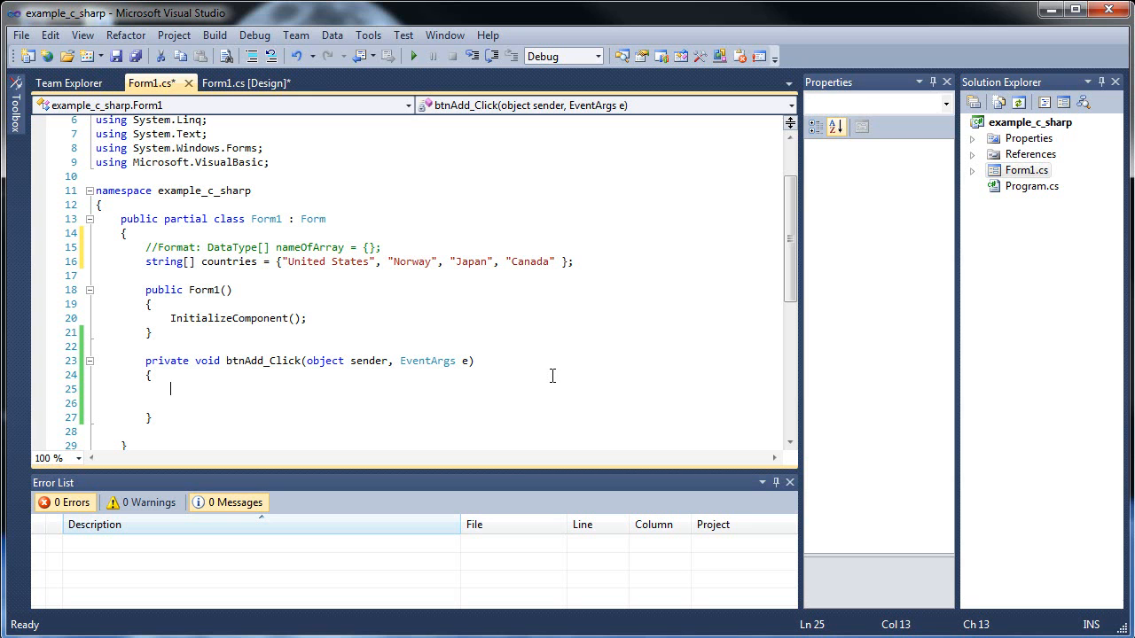
type("MessageBox.Show();")
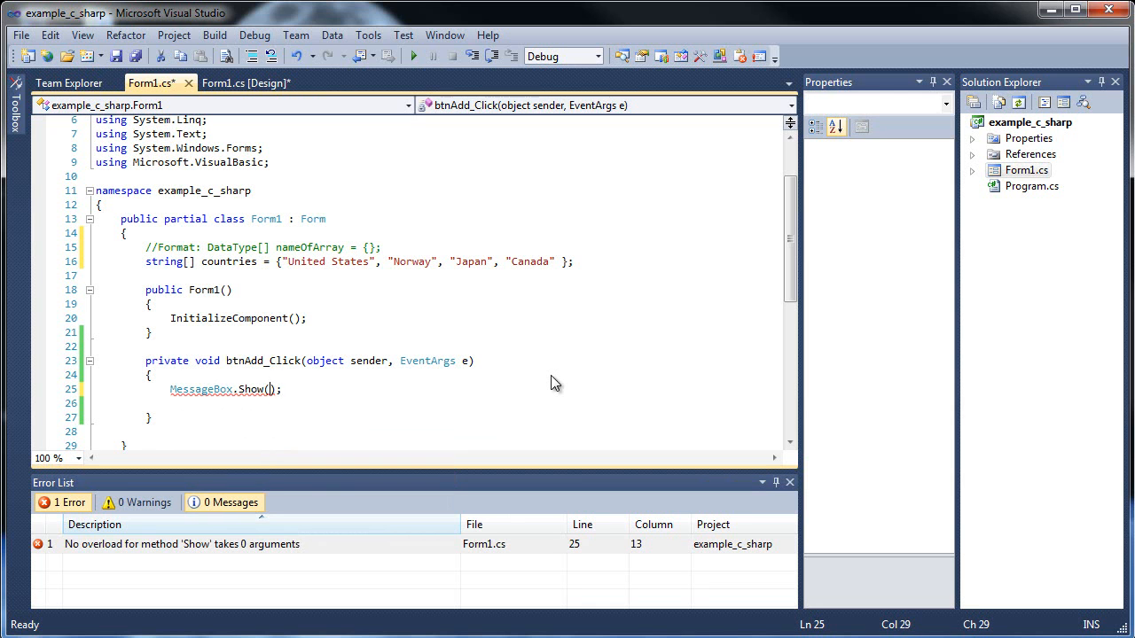
type("\"\"")
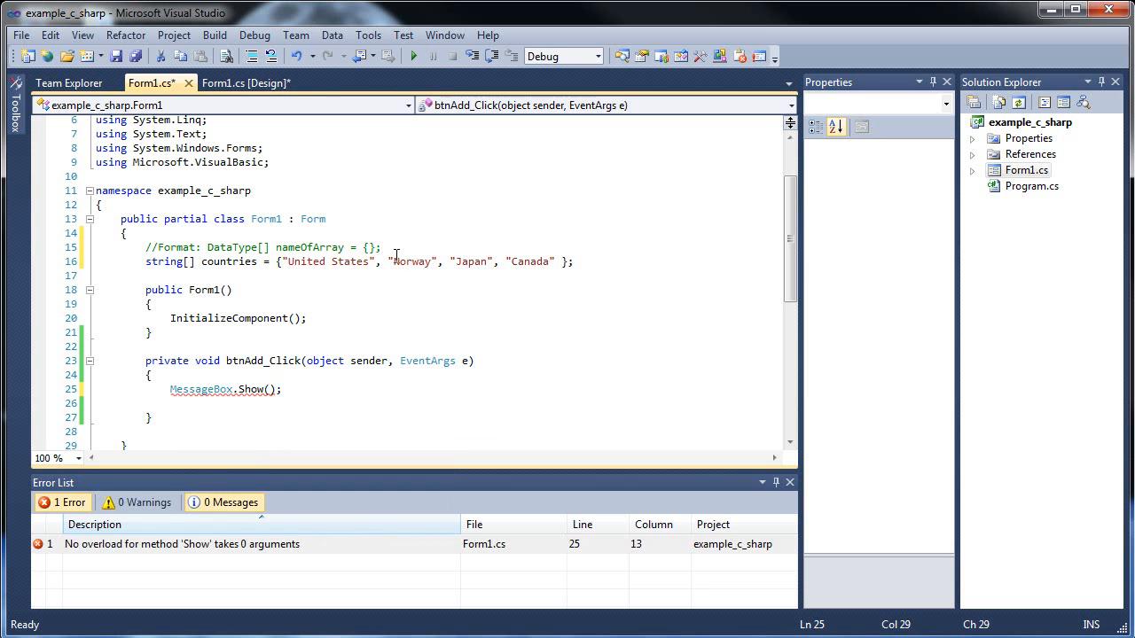
mouse_move(450, 352)
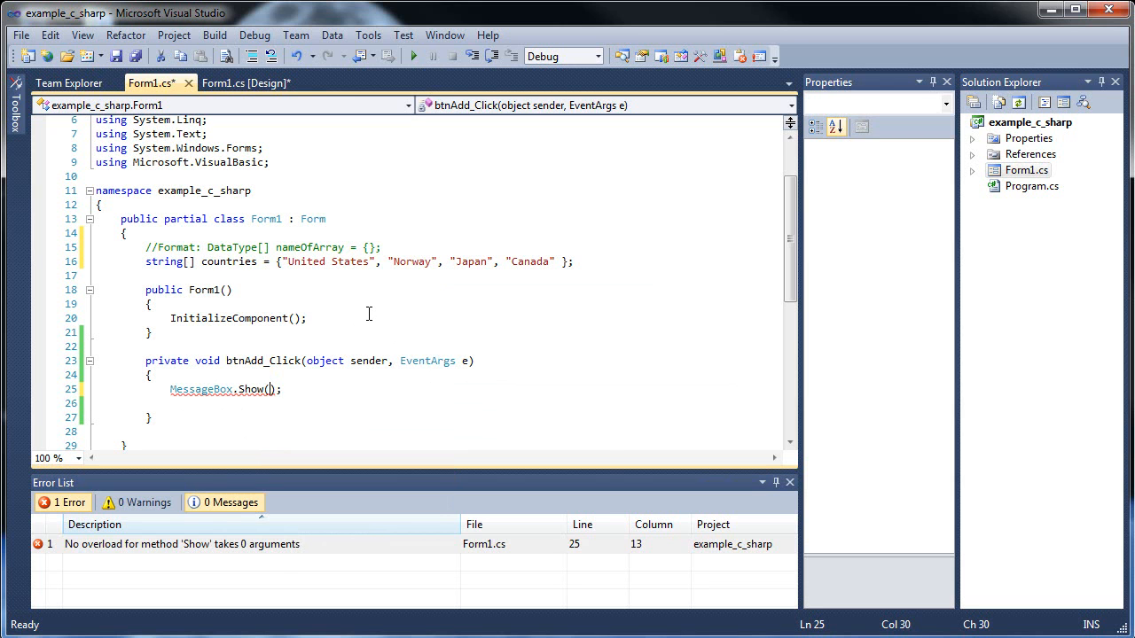
- Make the message box show countries[0] with no errors in the Error List
type("countries")
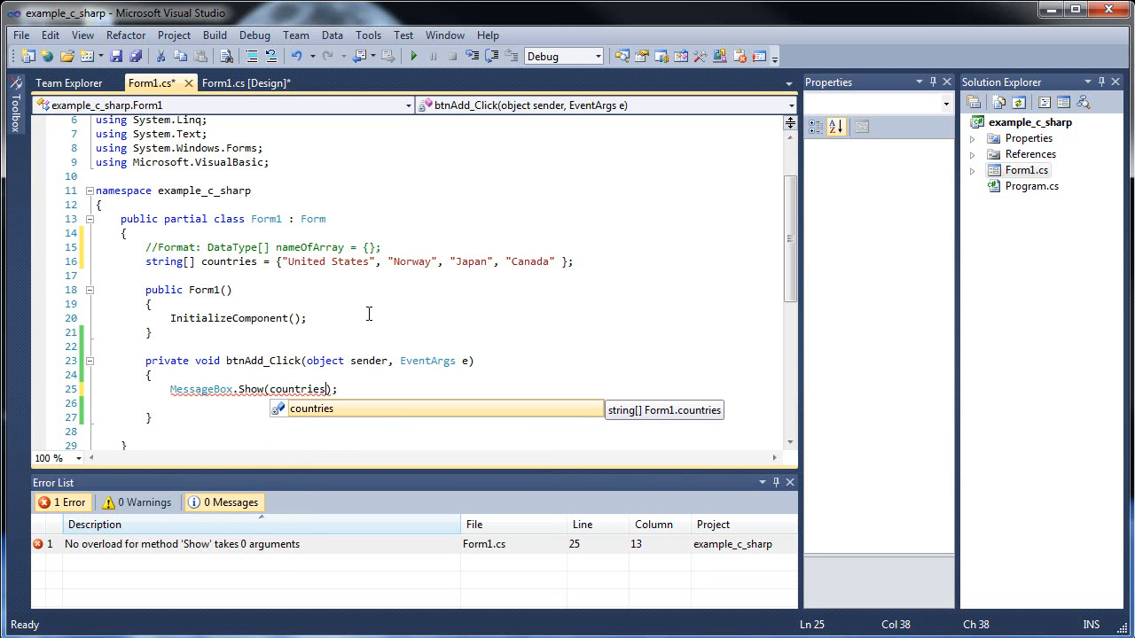
type("[]")
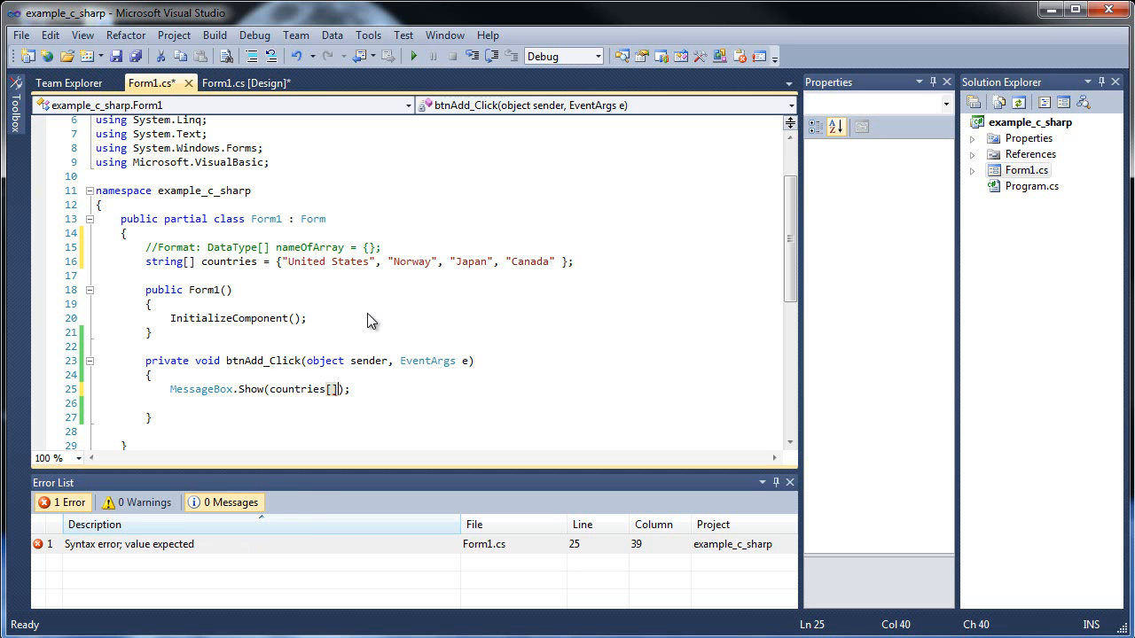
key("Backspace")
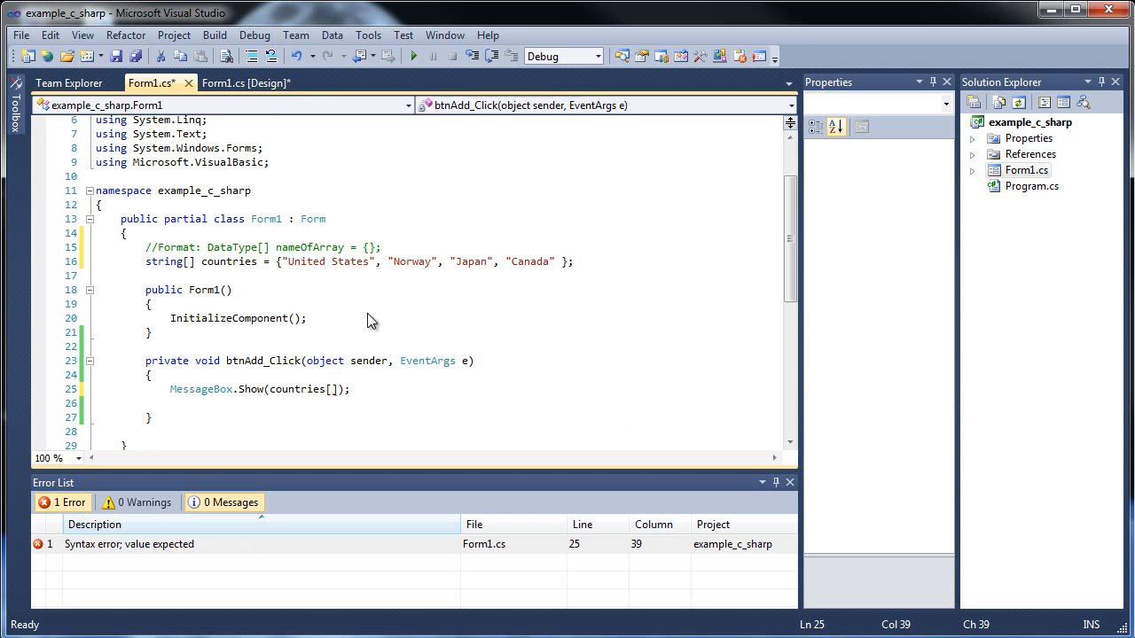
left_click(332, 390)
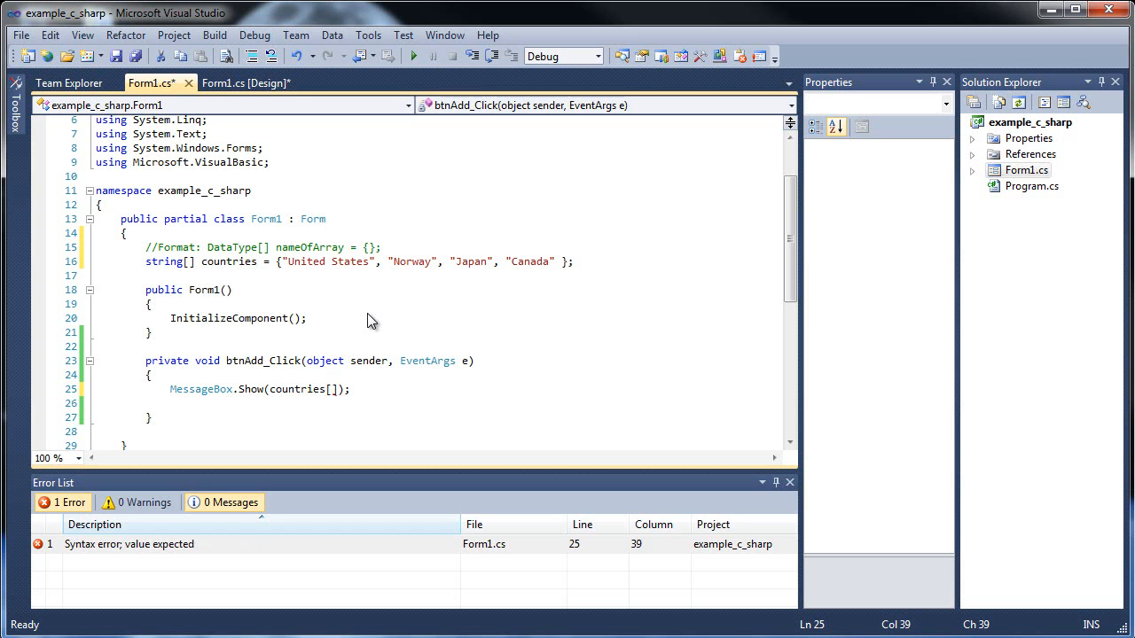
mouse_move(305, 270)
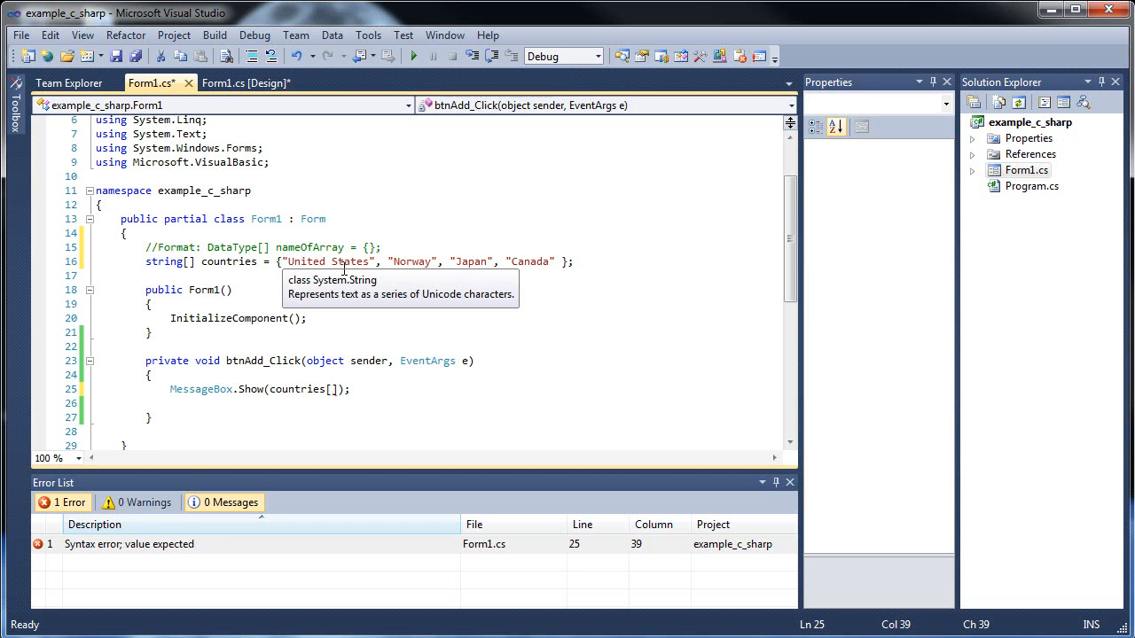
mouse_move(410, 216)
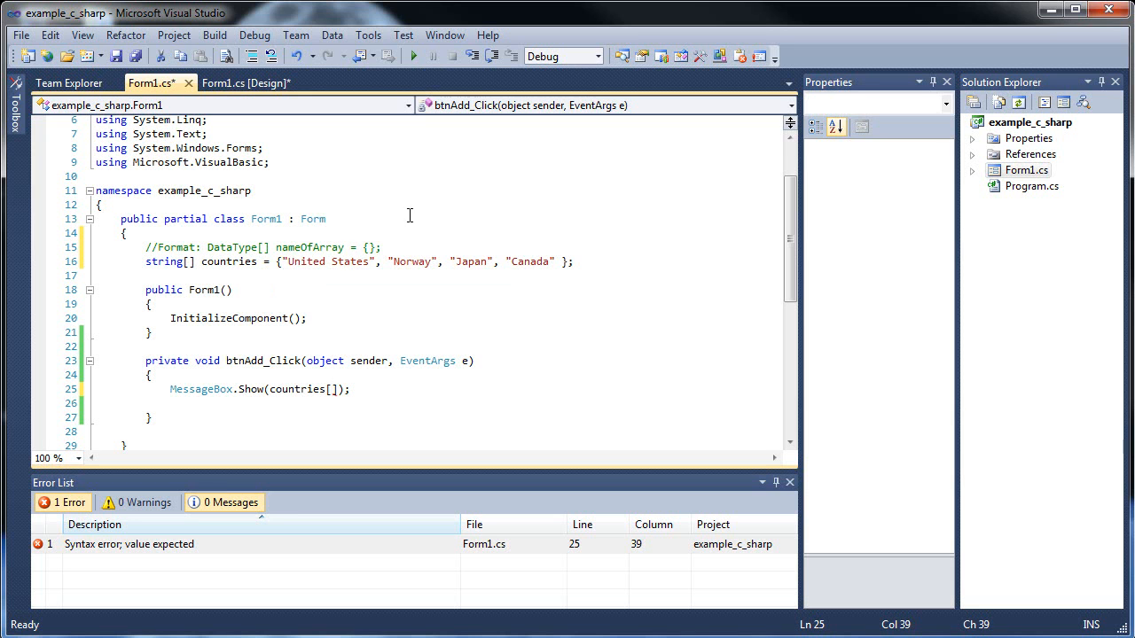
mouse_move(531, 263)
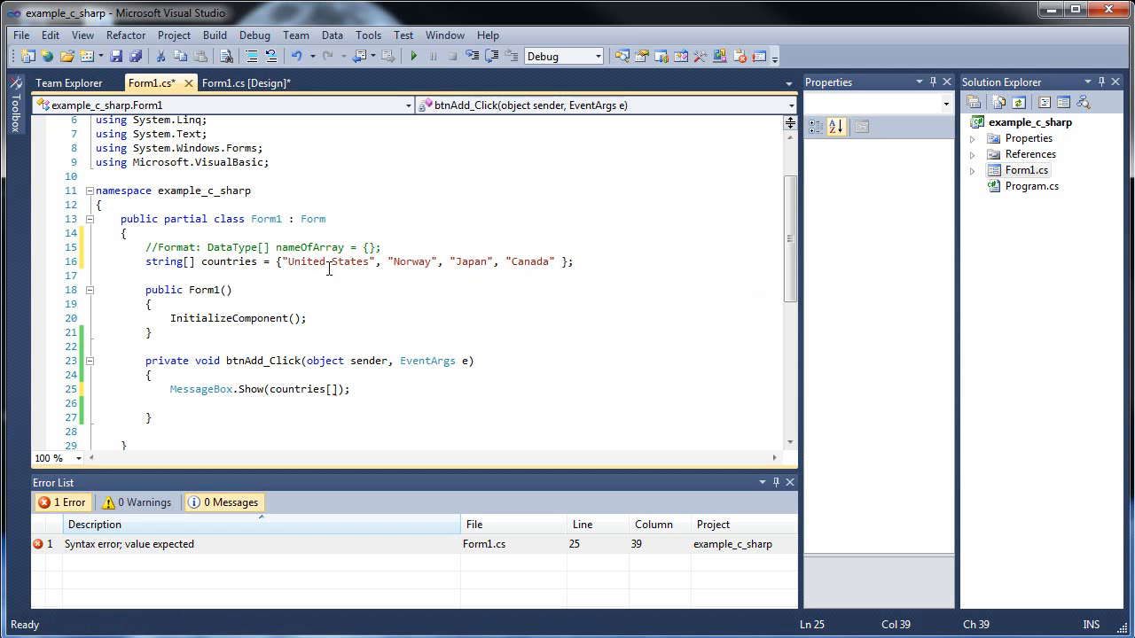
mouse_move(470, 270)
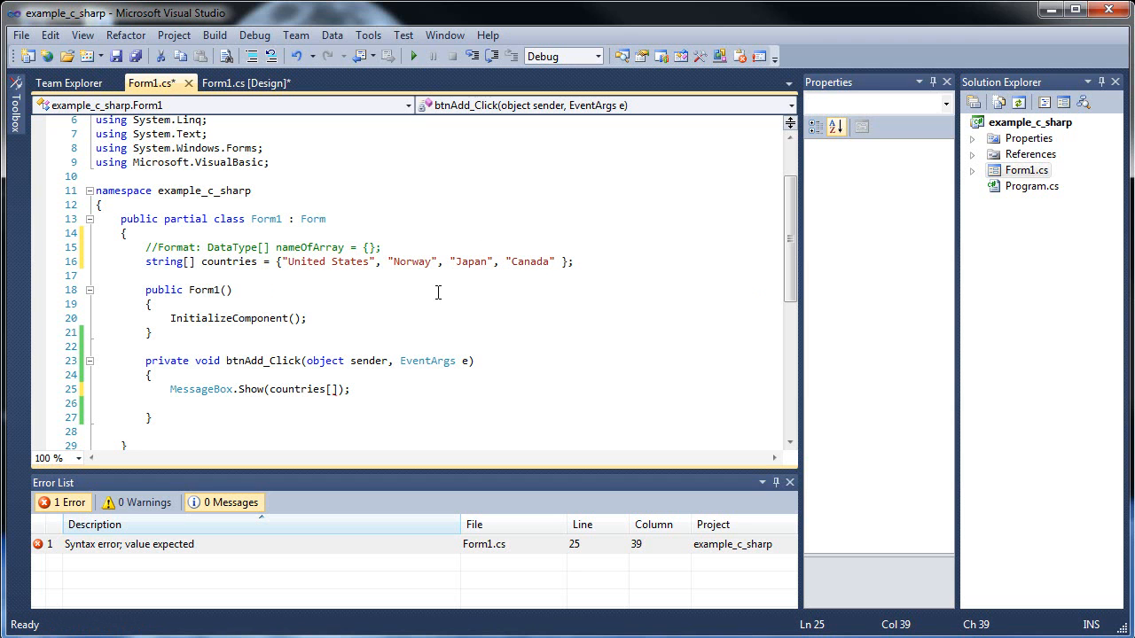
type("0")
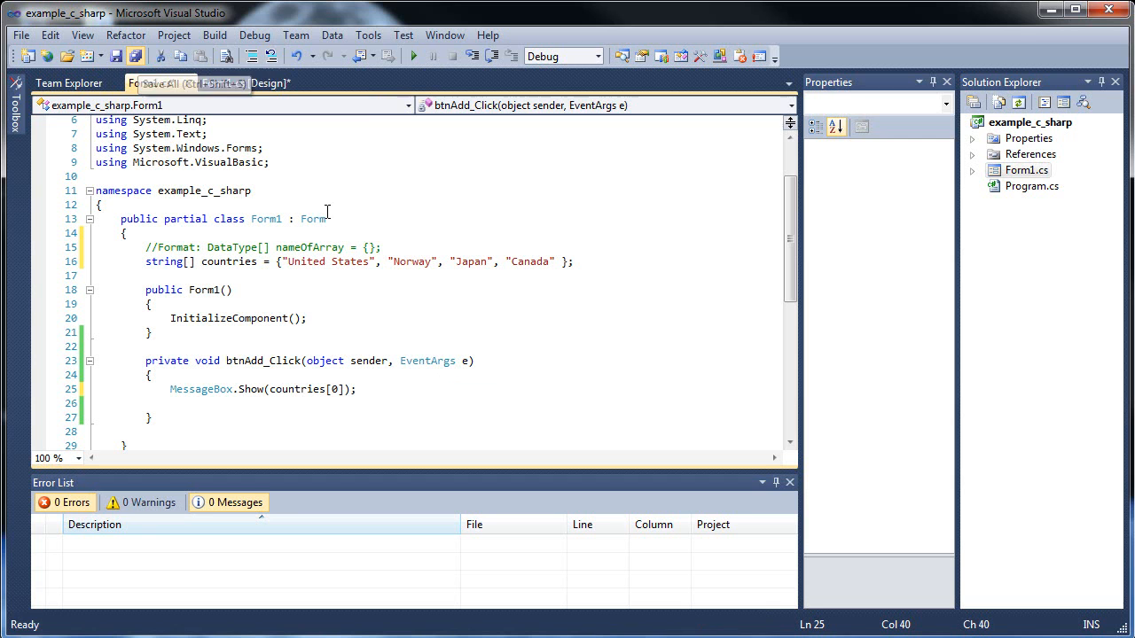
- Run the form, change the shown element to countries[3], run again and close it
left_click(413, 55)
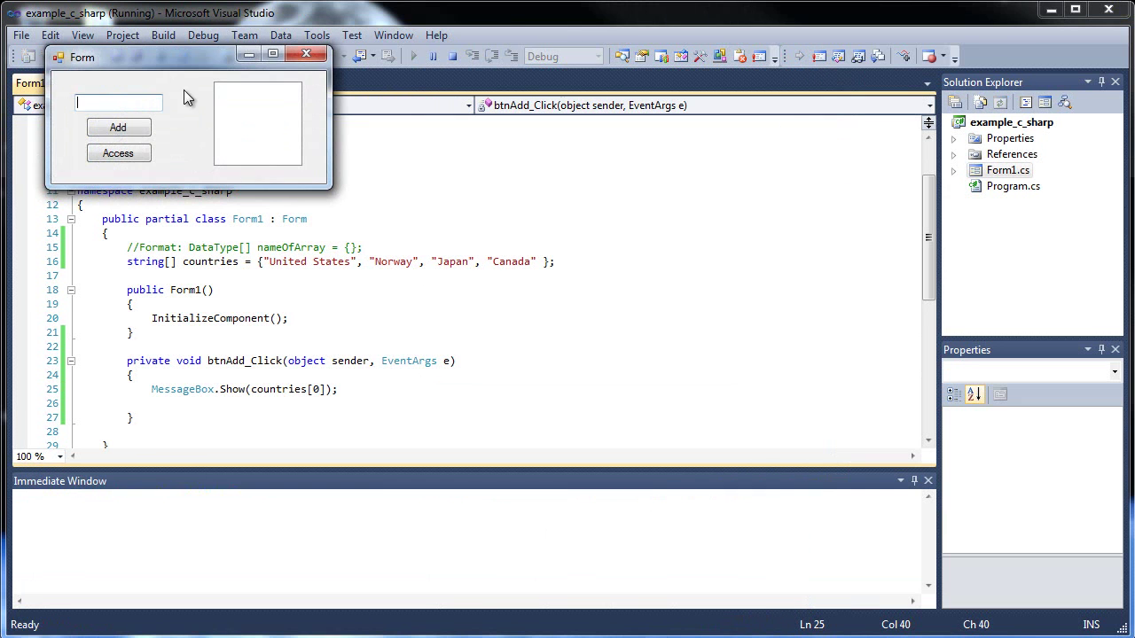
left_click(118, 128)
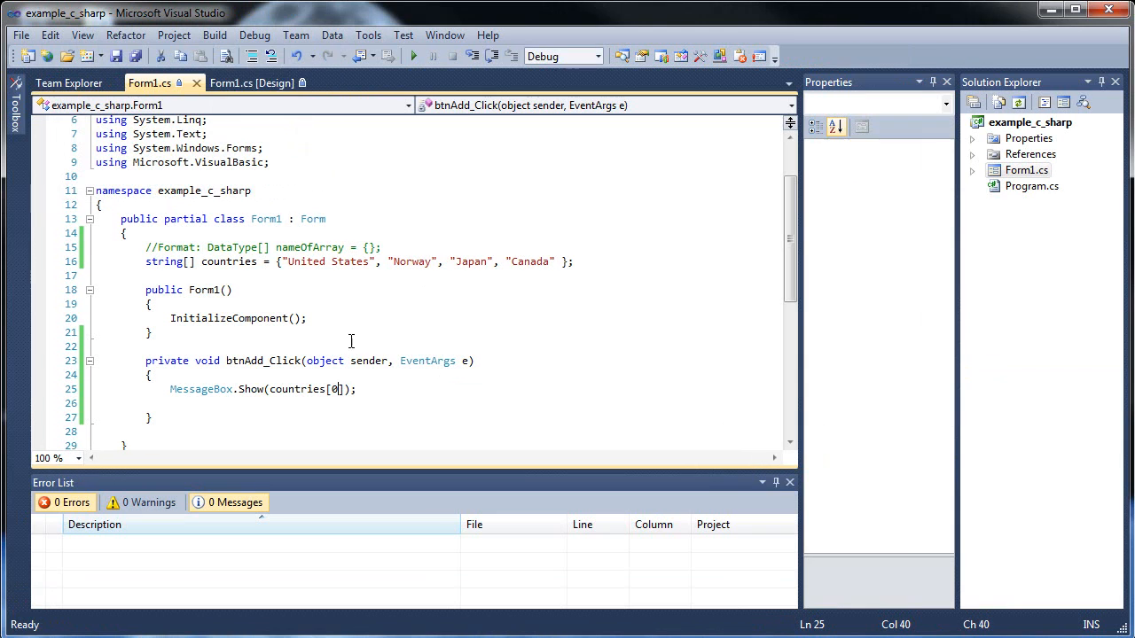
type("3")
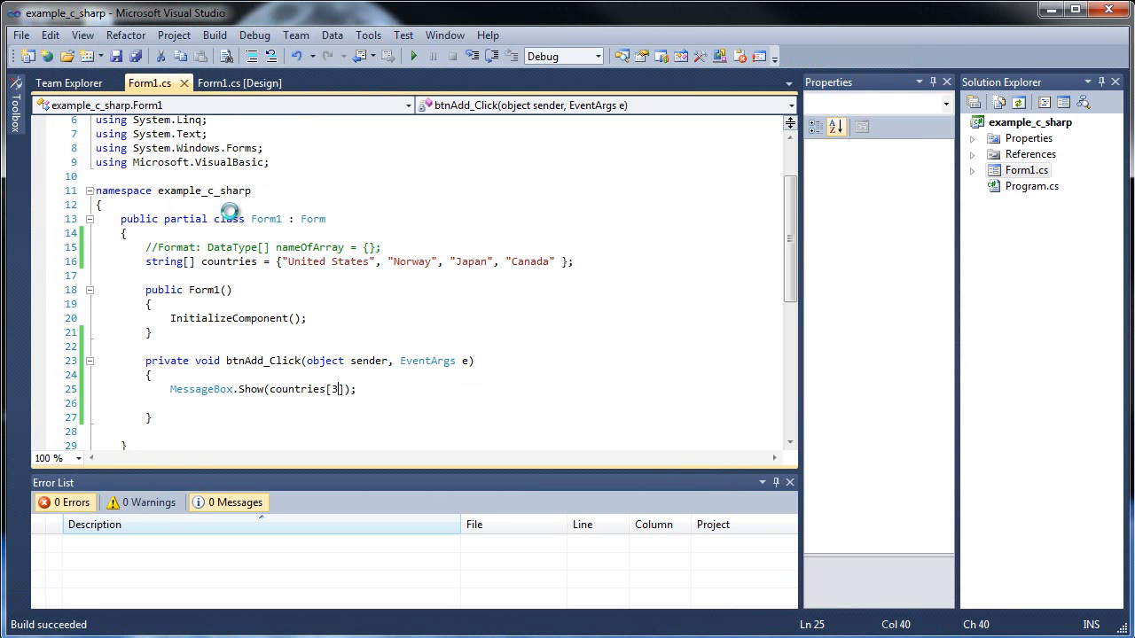
left_click(411, 55)
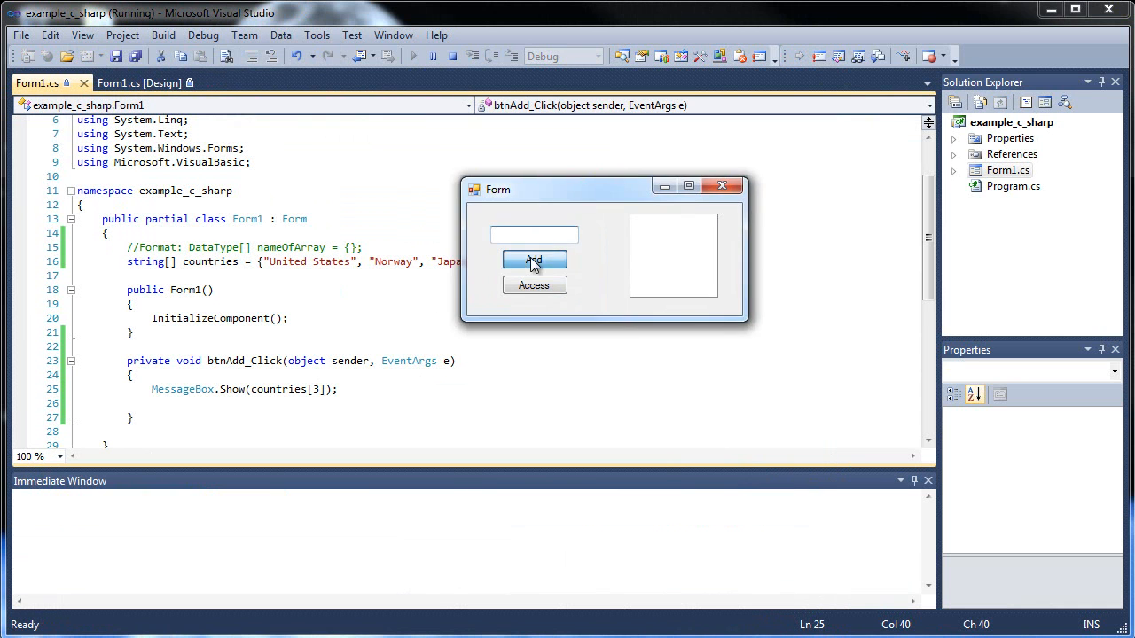
mouse_move(724, 193)
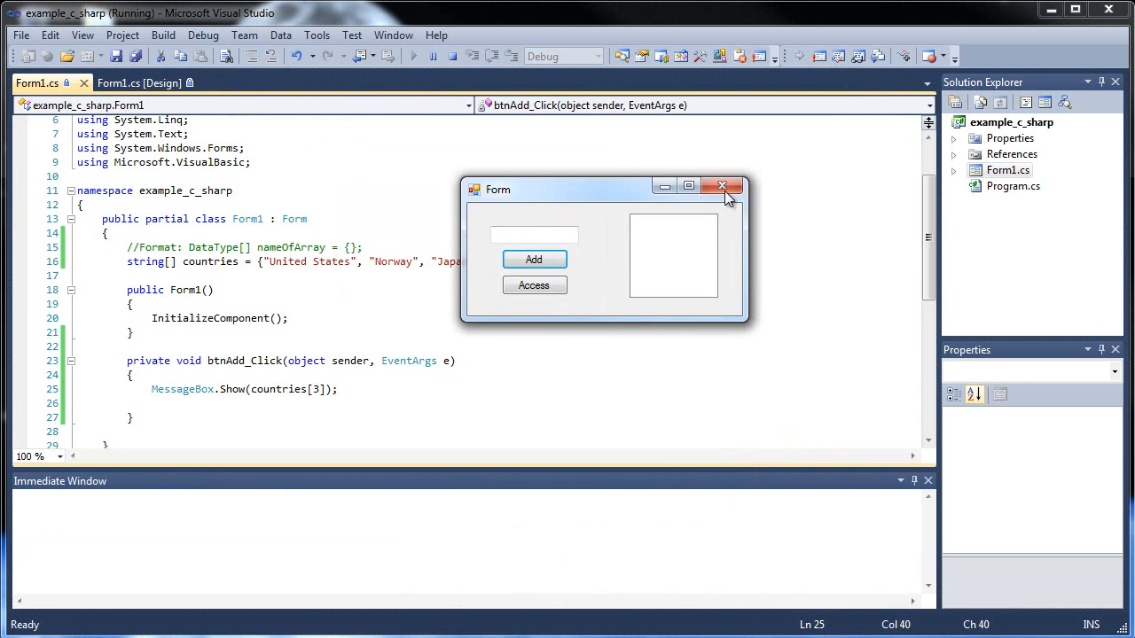
left_click(722, 186)
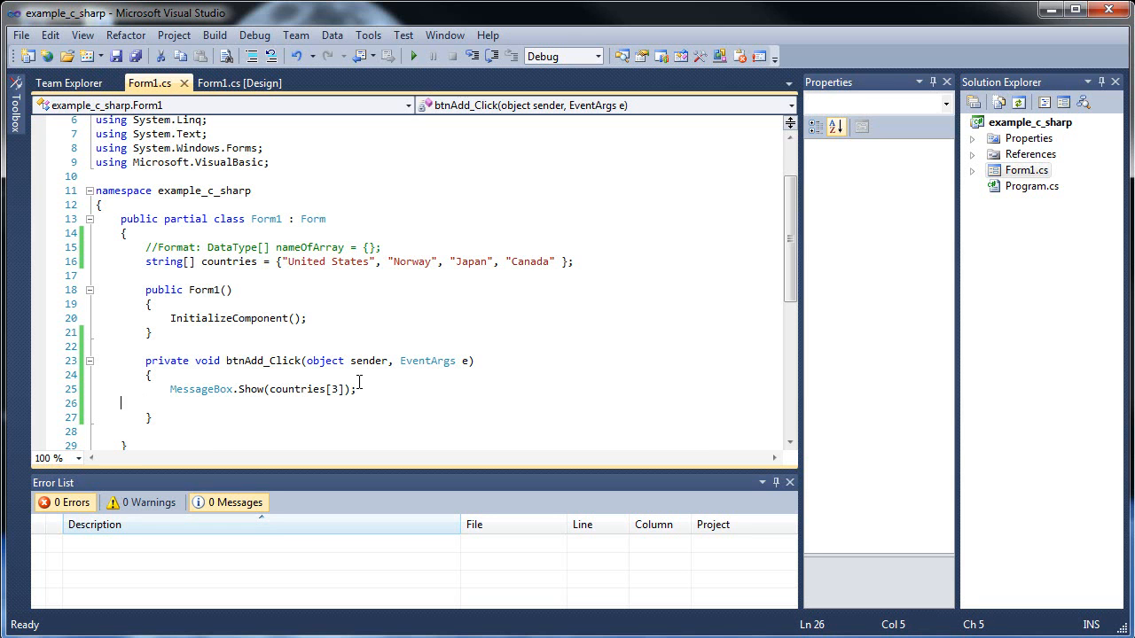
key("Backspace")
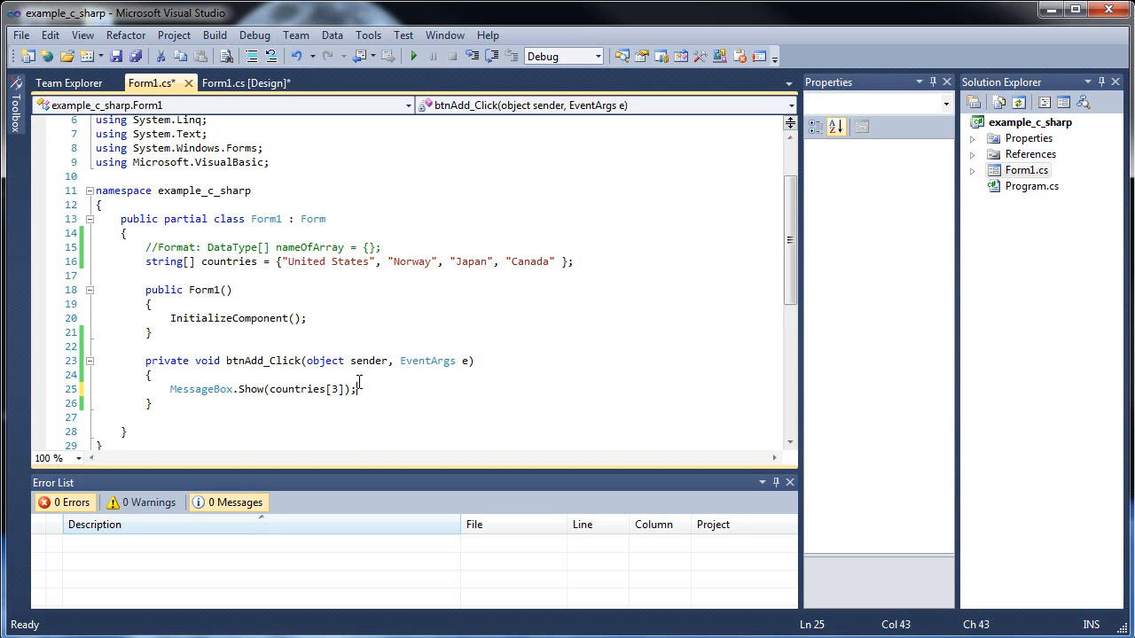
mouse_move(374, 394)
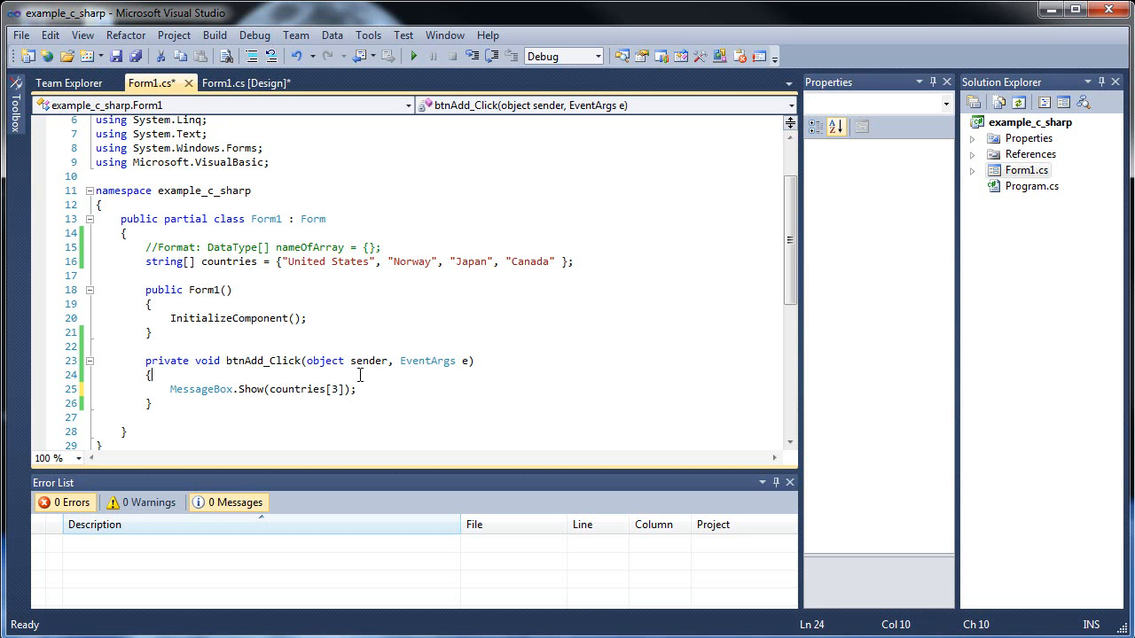
left_click(359, 390)
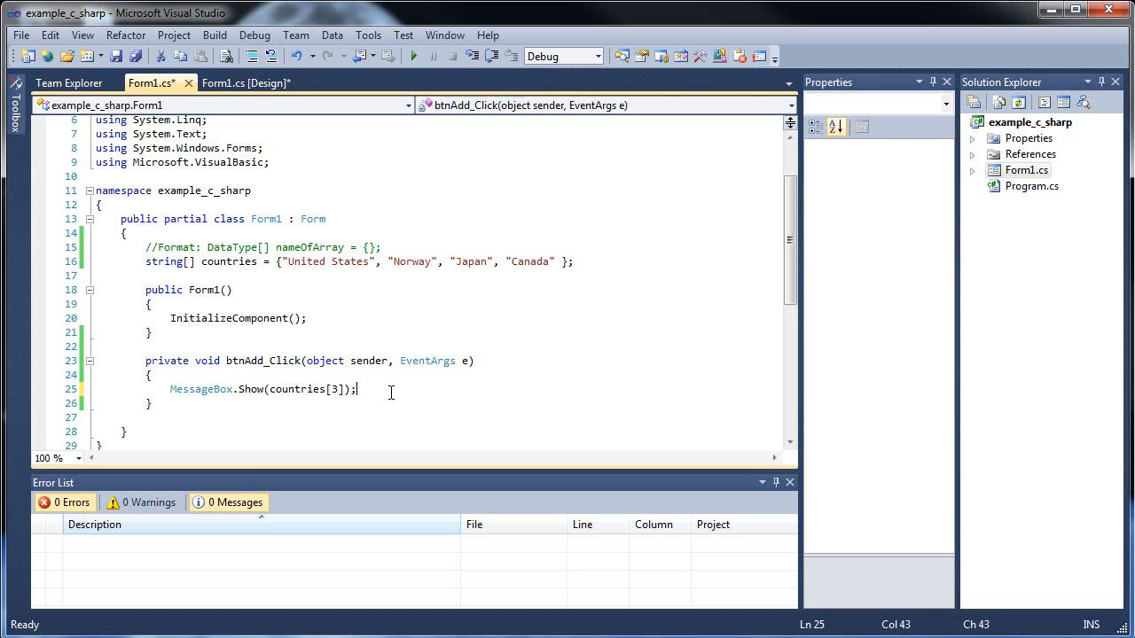
mouse_move(592, 268)
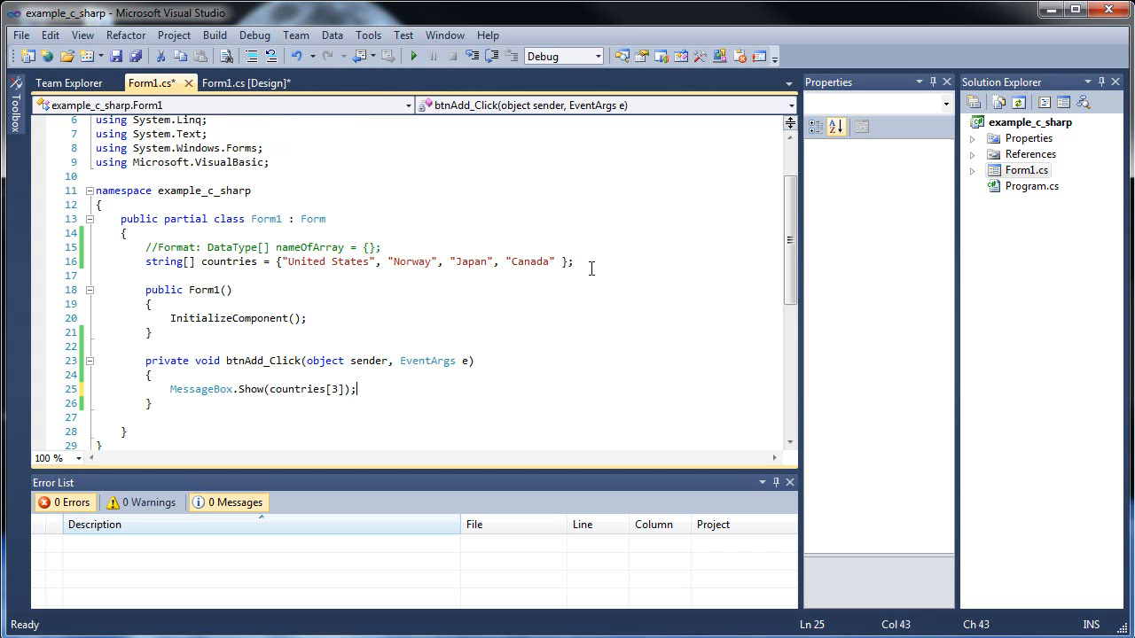
- Start a comment //Format: Datatype[] nameOfArray = below the countries array
left_click(657, 259)
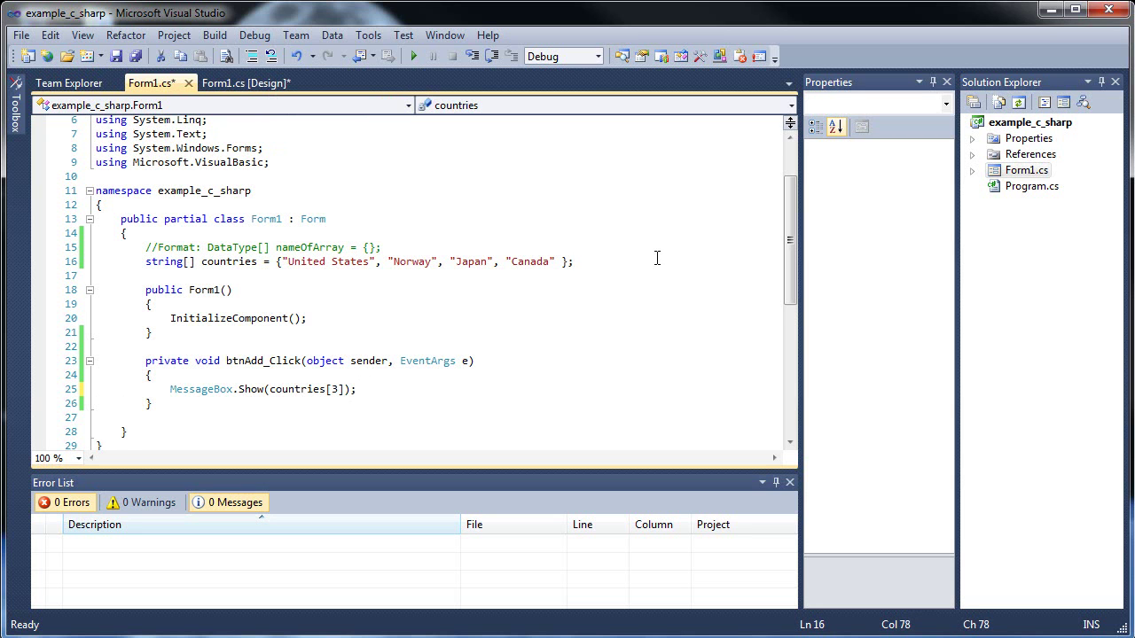
key("enter")
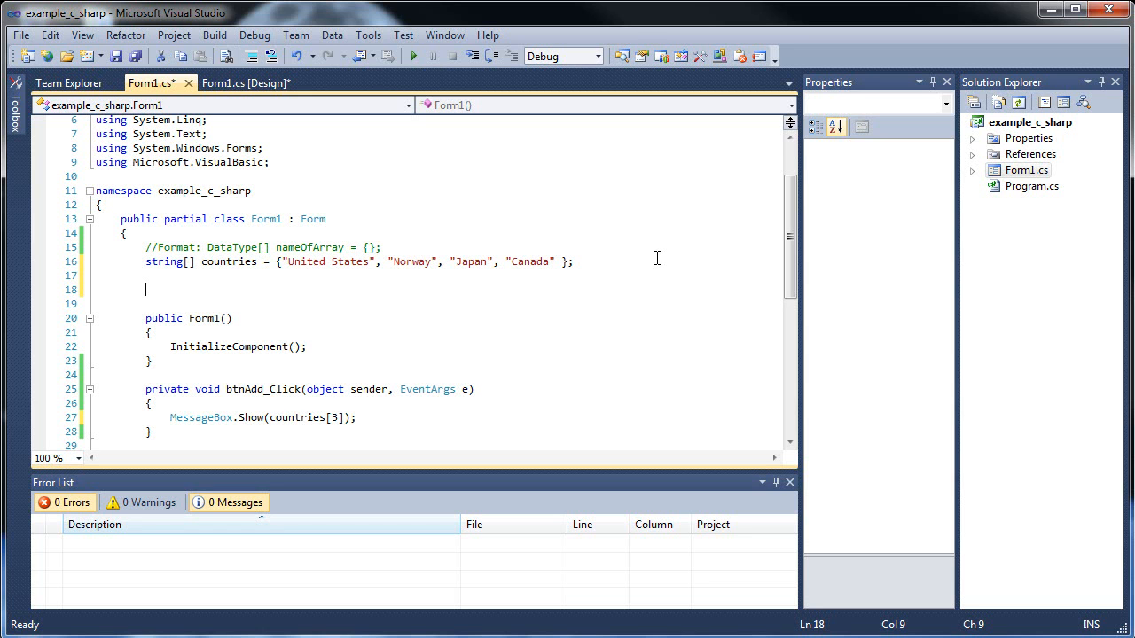
type("//")
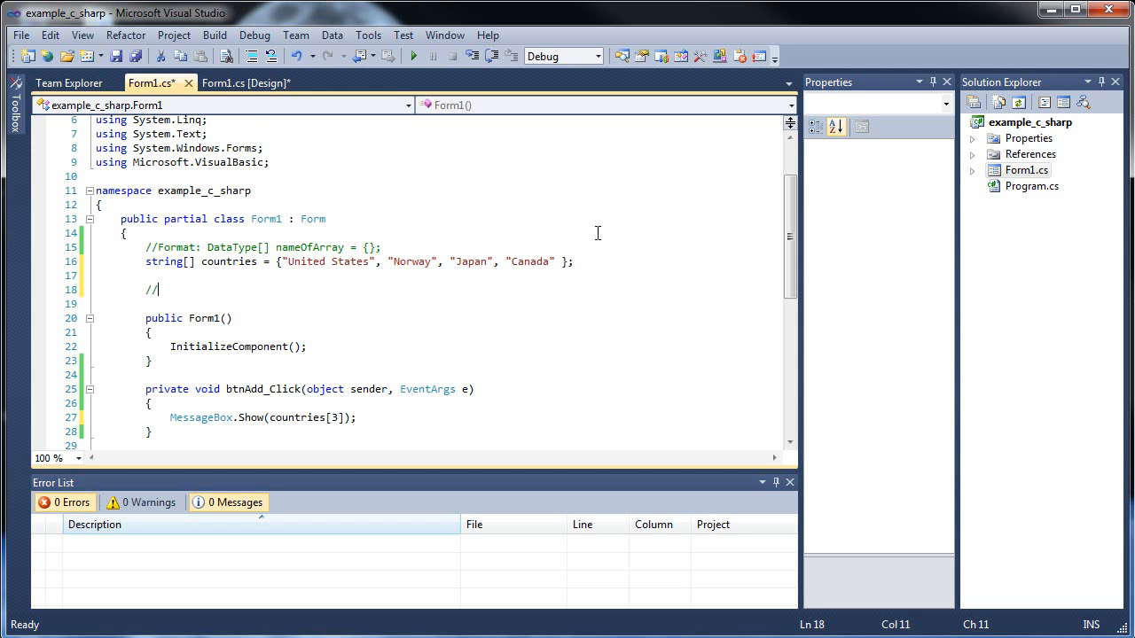
left_click(245, 83)
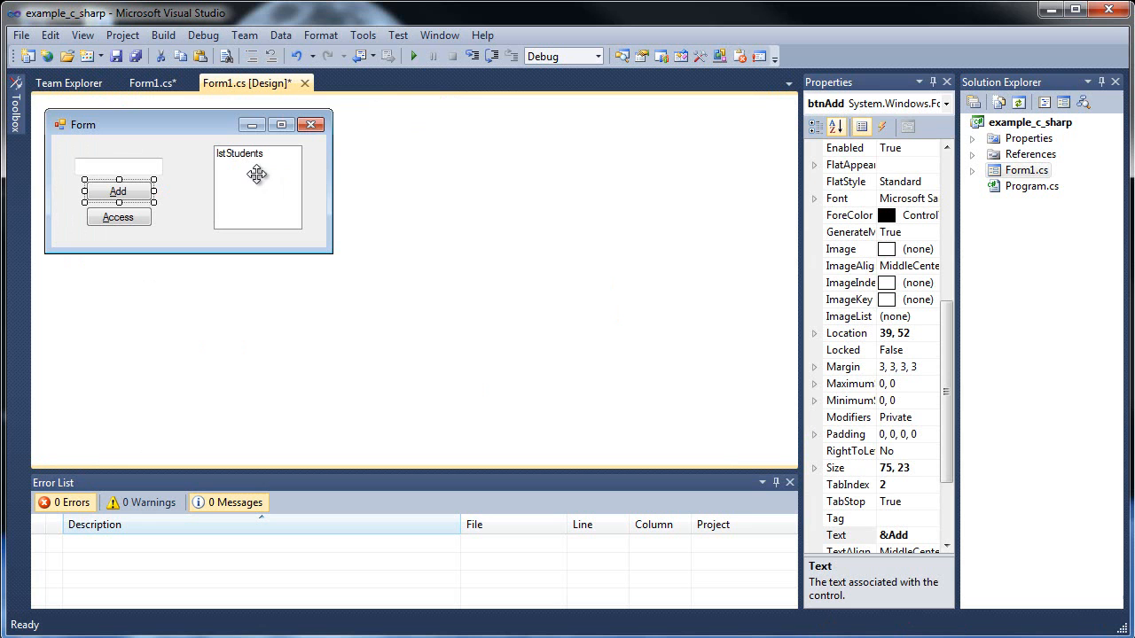
mouse_move(268, 198)
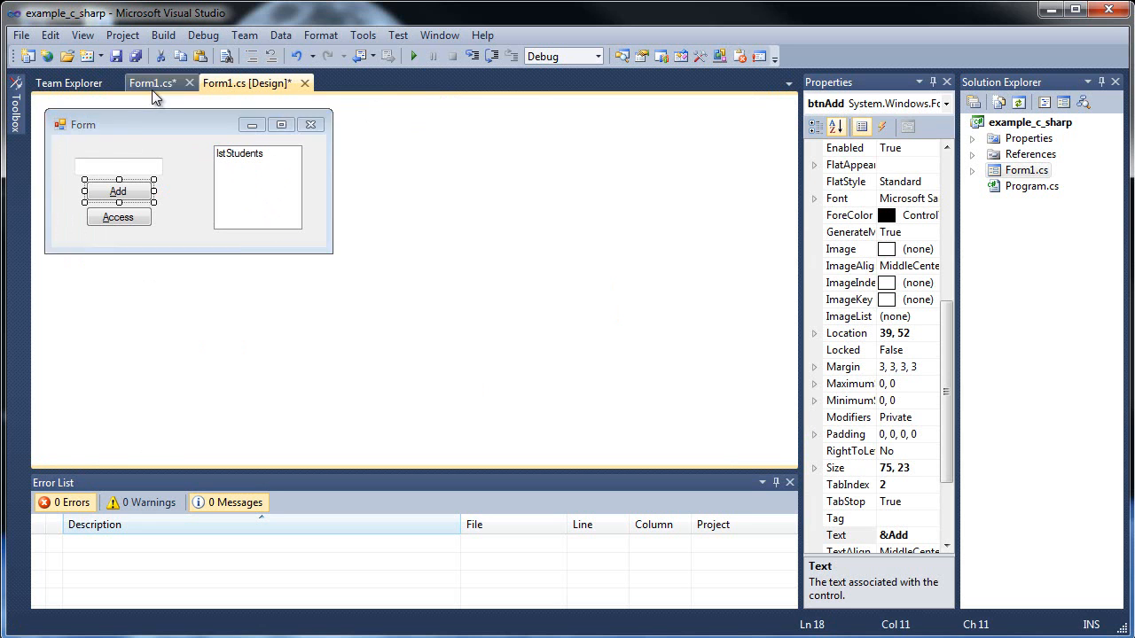
left_click(151, 84)
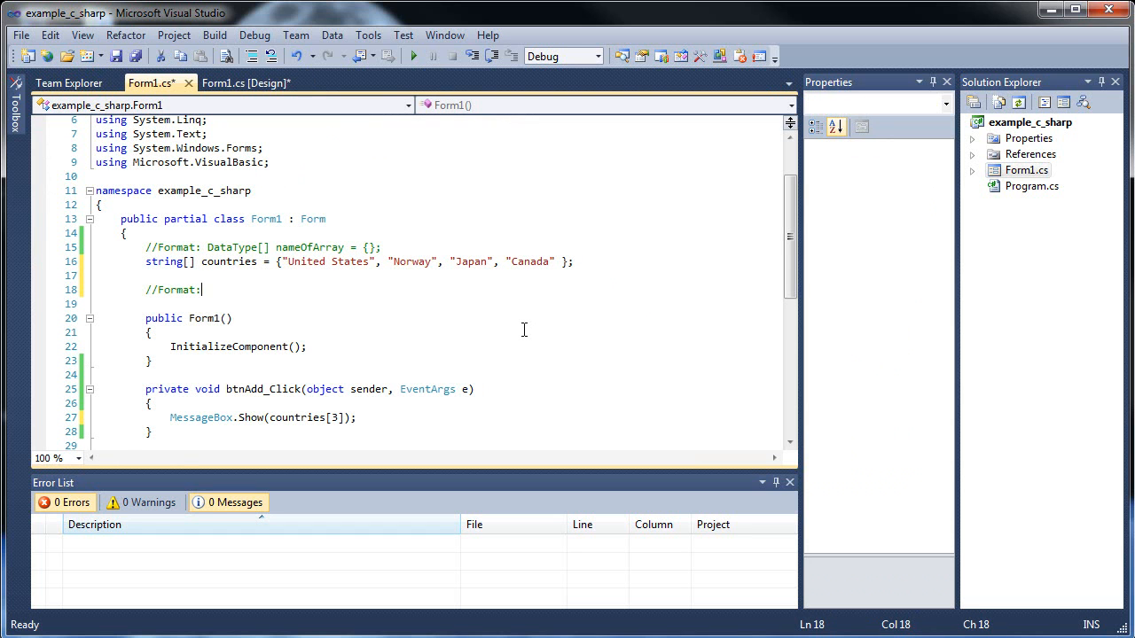
type("Dat")
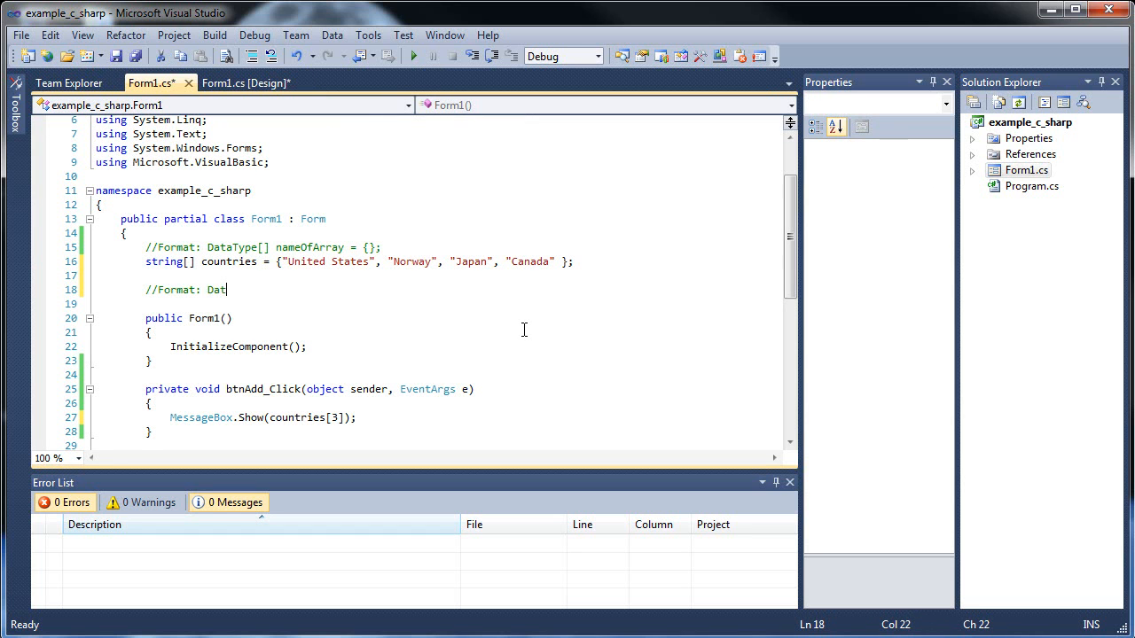
type("atype")
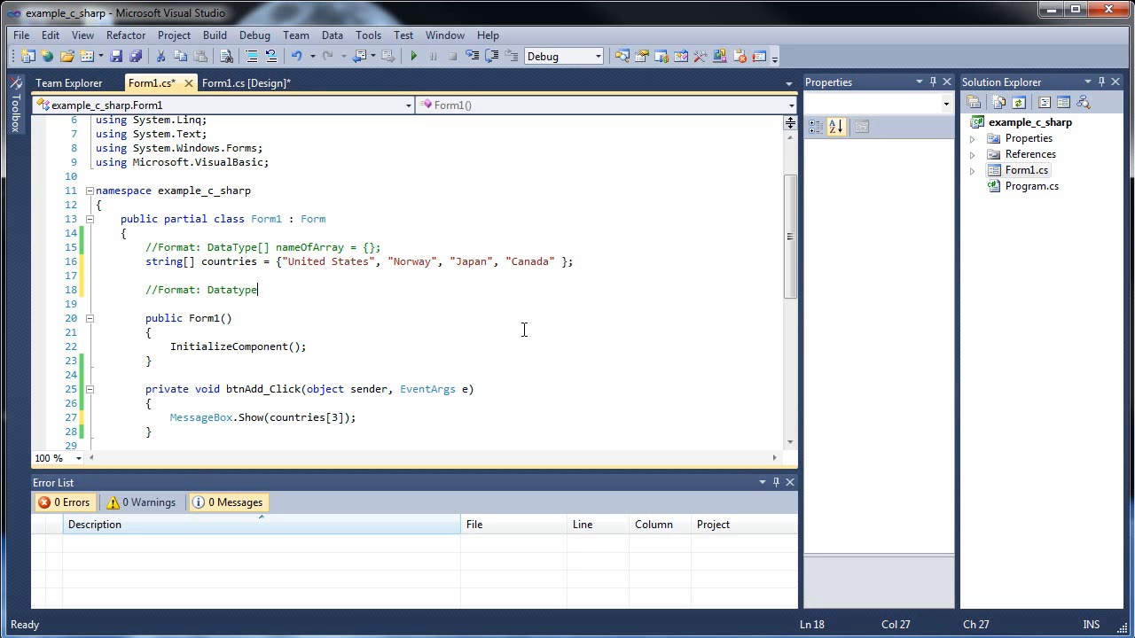
type("[]")
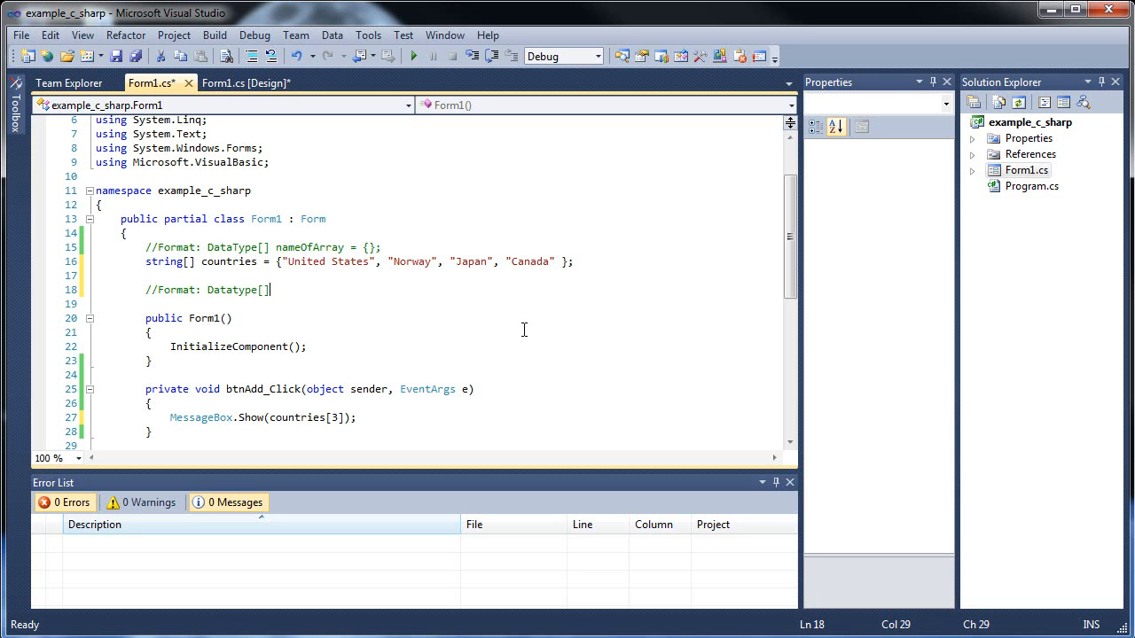
type("nameOfA")
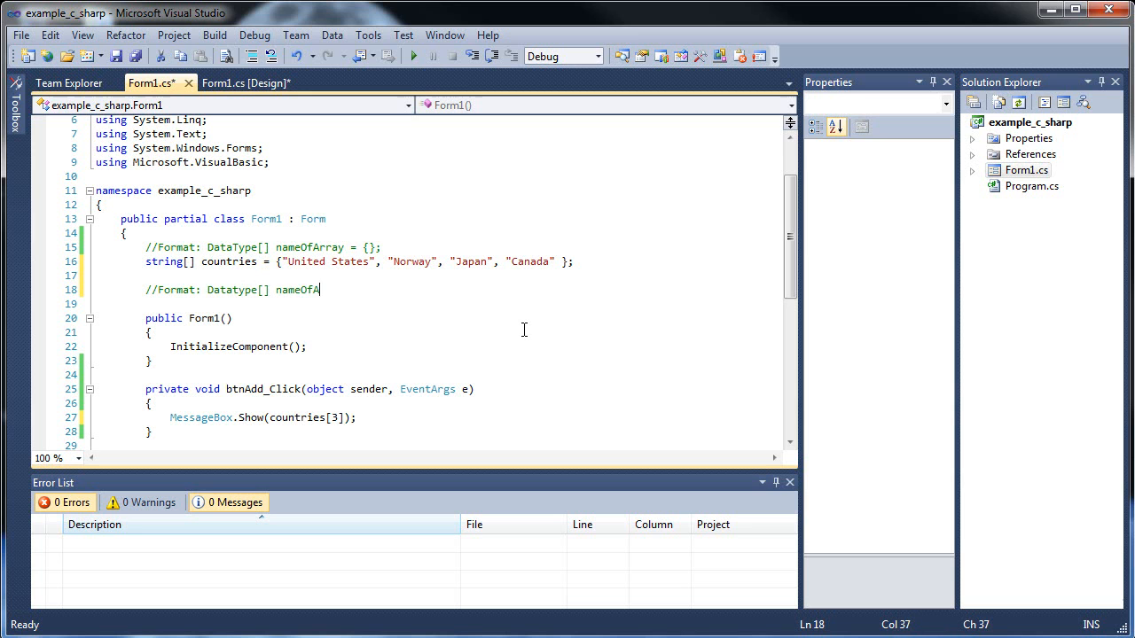
type("rray =")
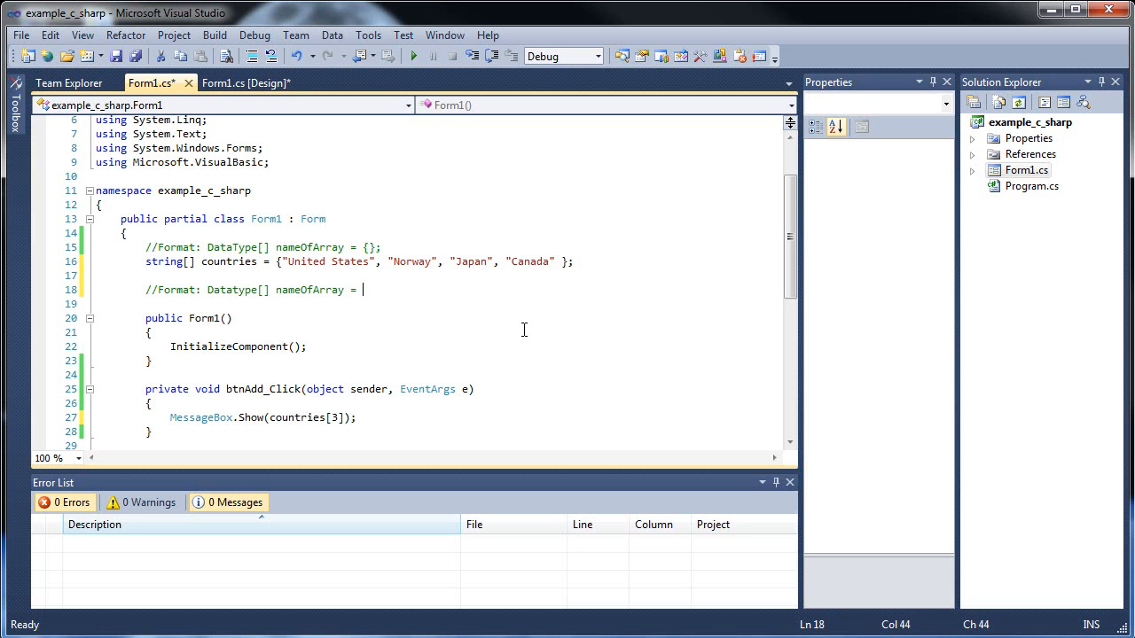
- Complete the comment with new DataType[5]; and move to a new line
type("new")
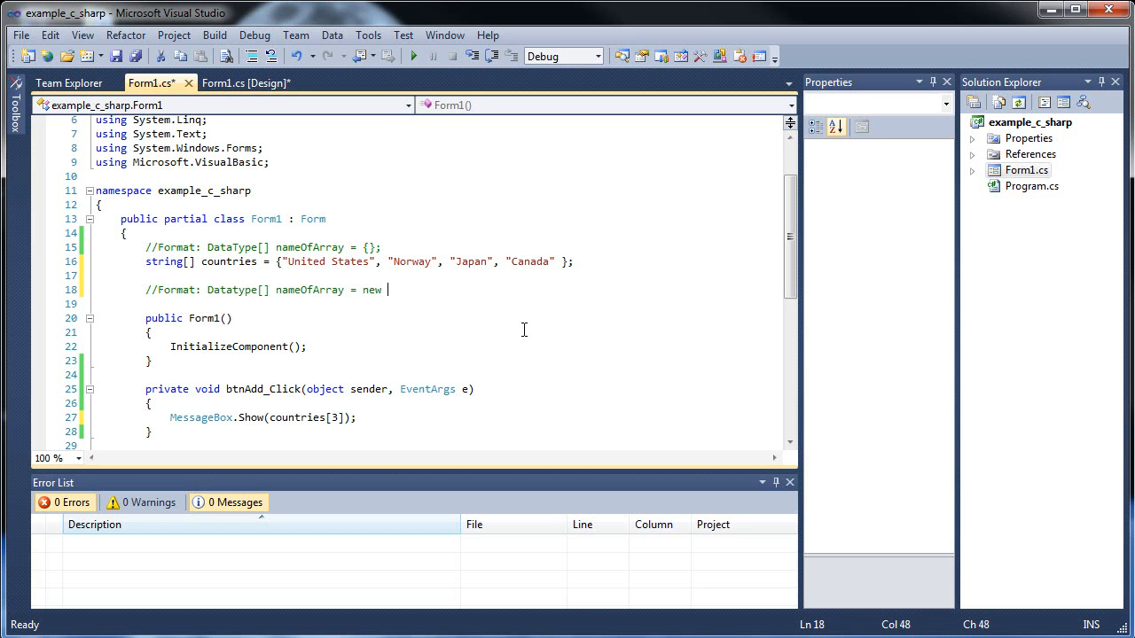
type("DataType[];")
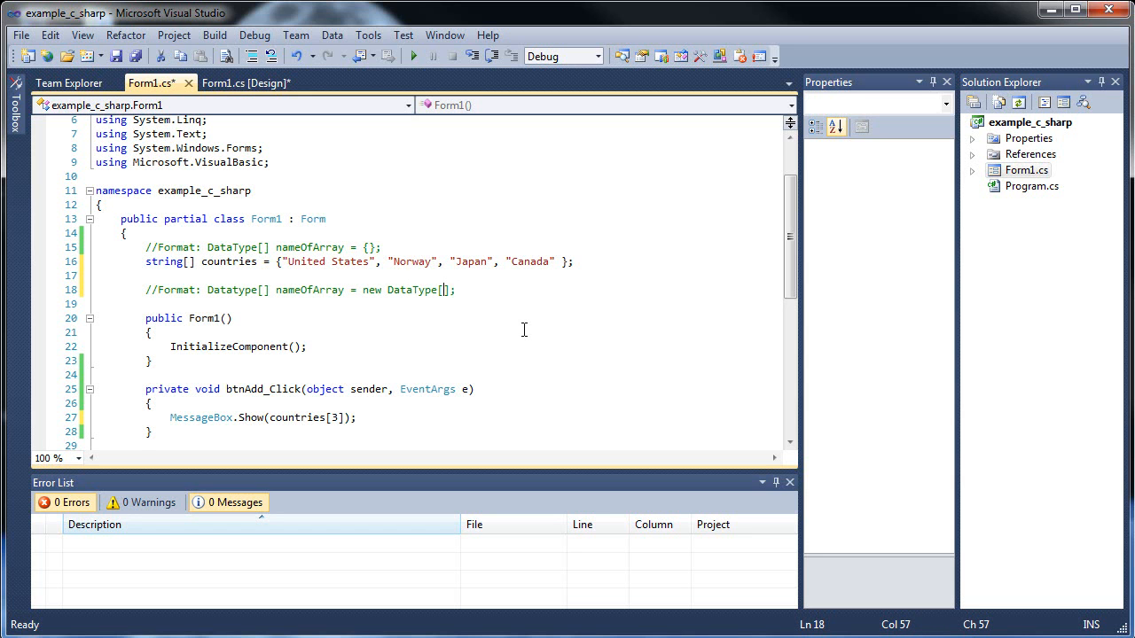
mouse_move(359, 231)
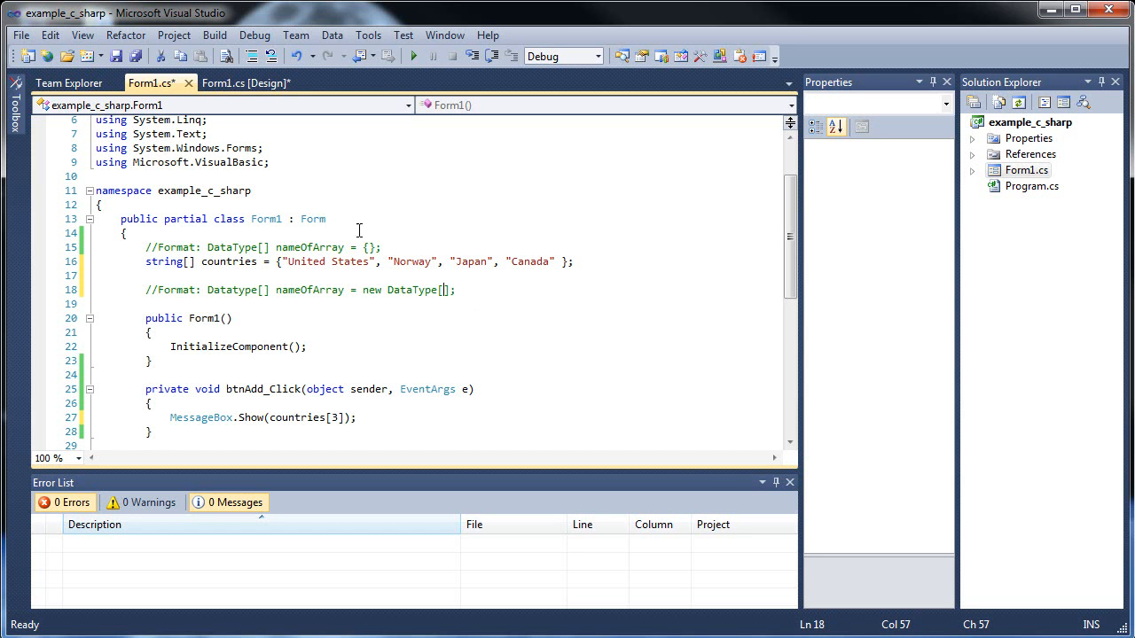
mouse_move(543, 292)
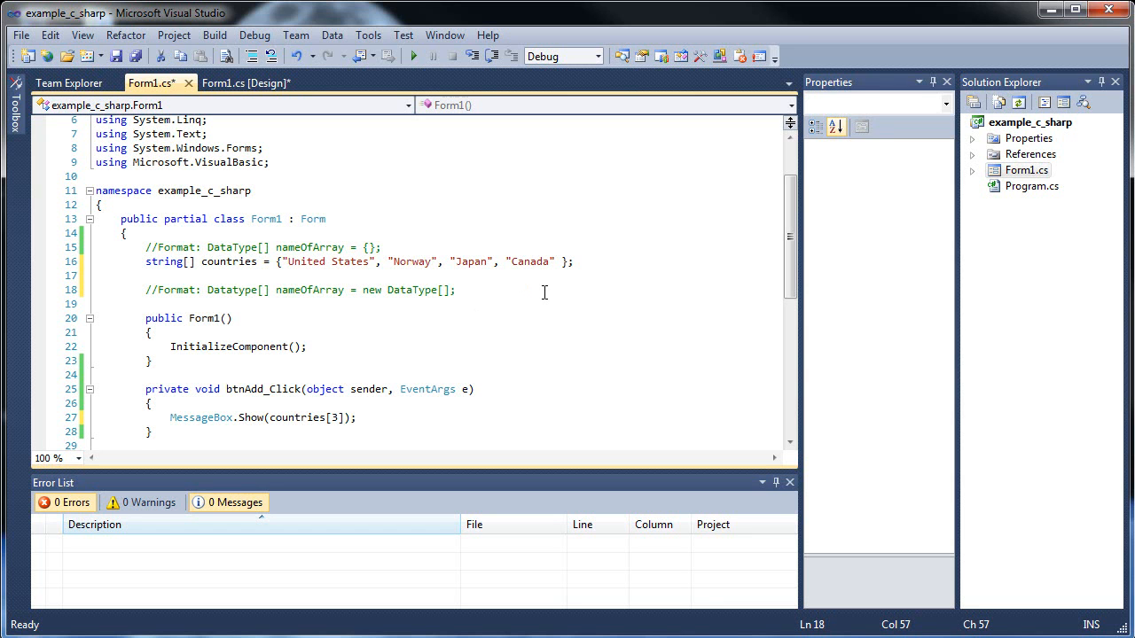
type("5")
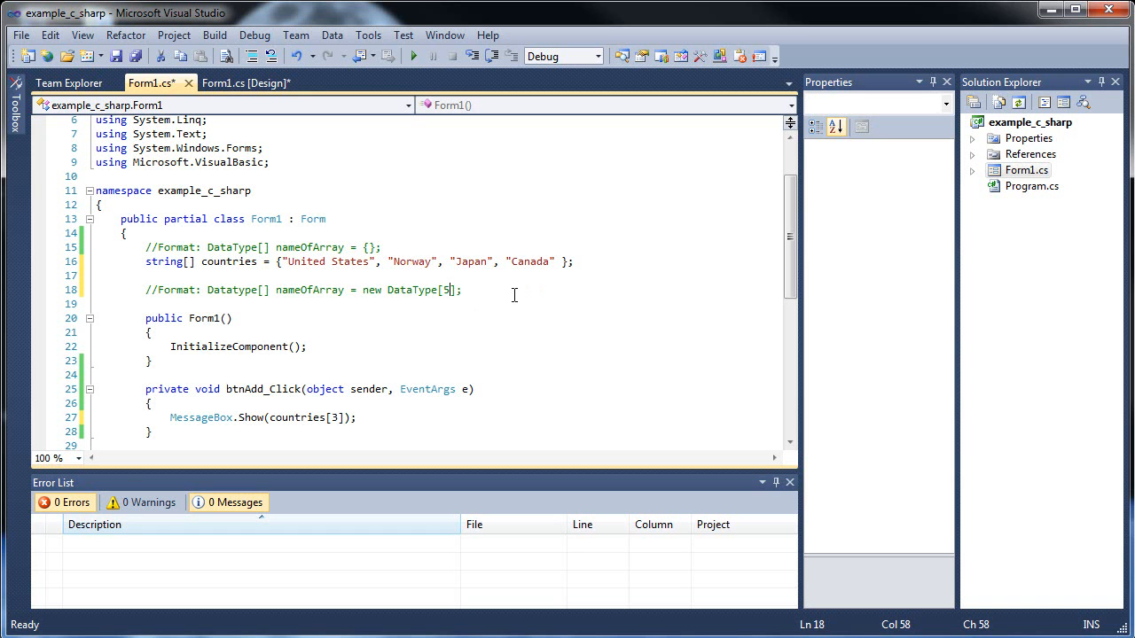
key("Return")
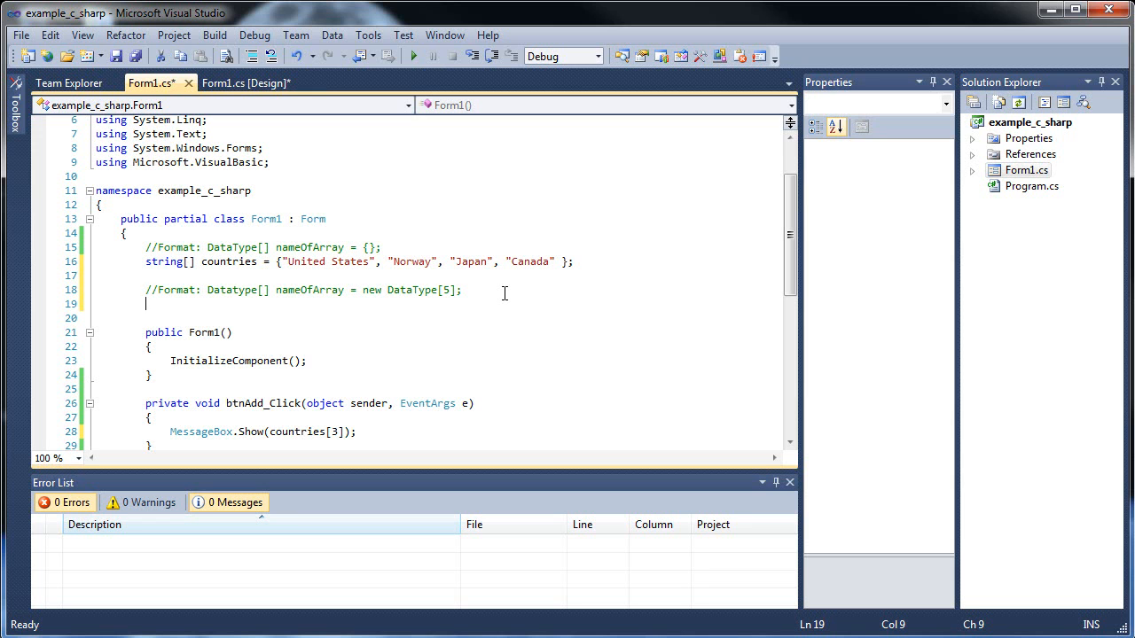
- Declare int[] scores = new int[5]; under the format comment
type("int")
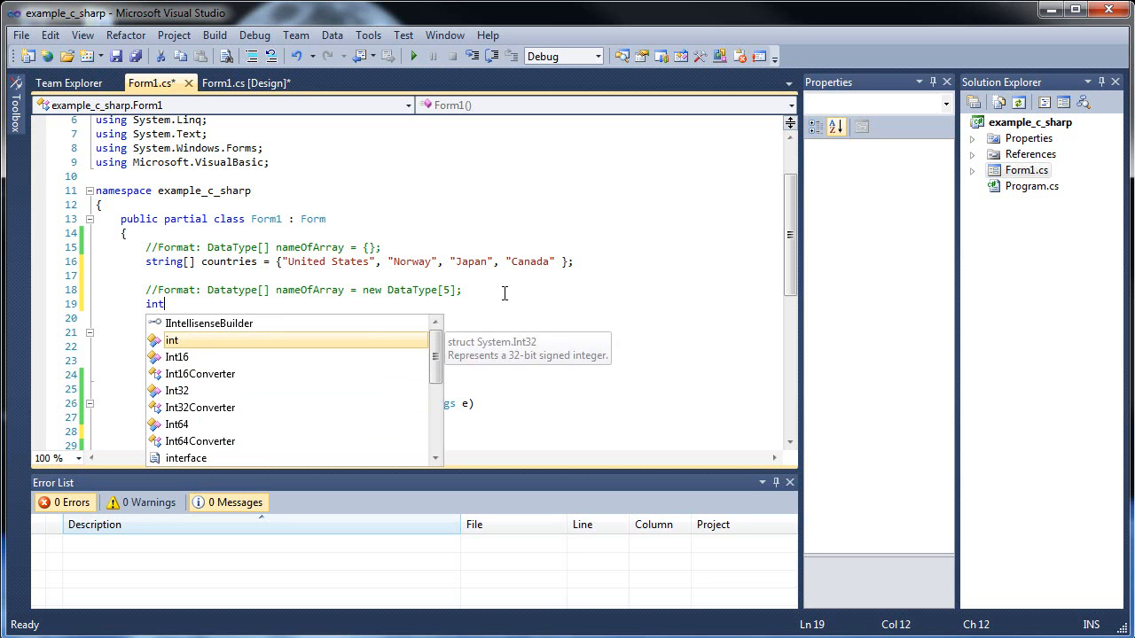
type("[] scores =")
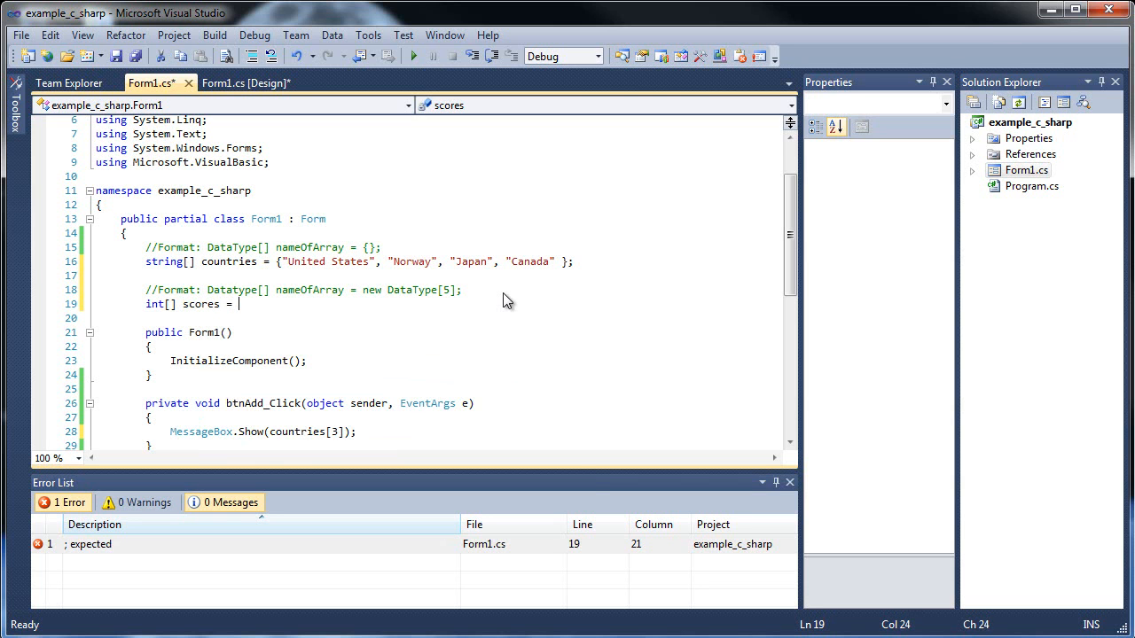
type("new int[];")
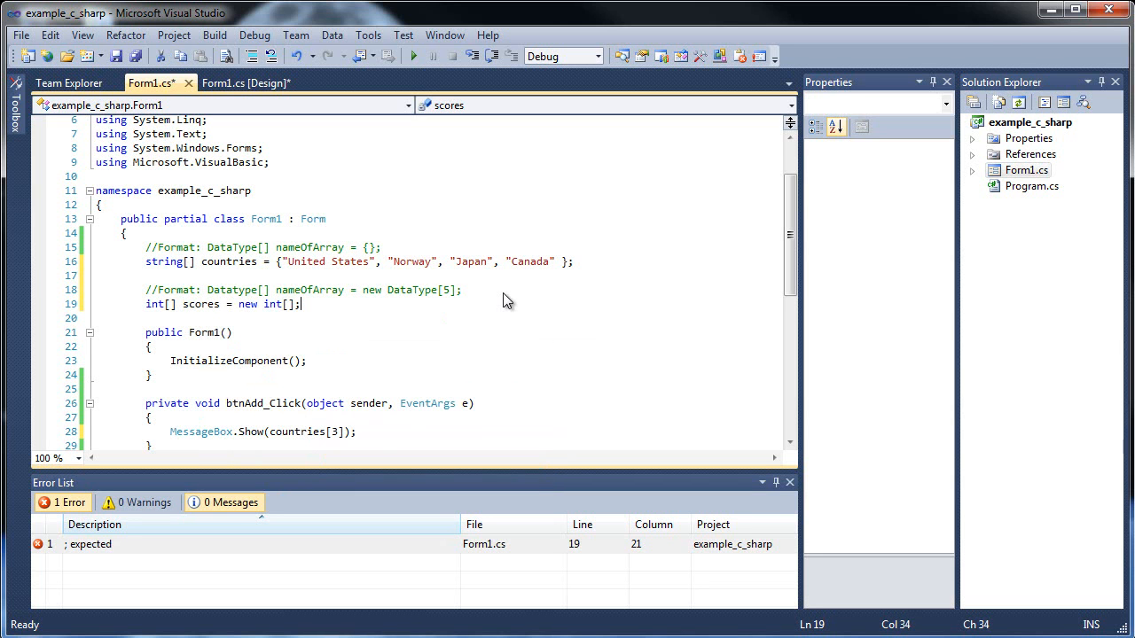
type("5")
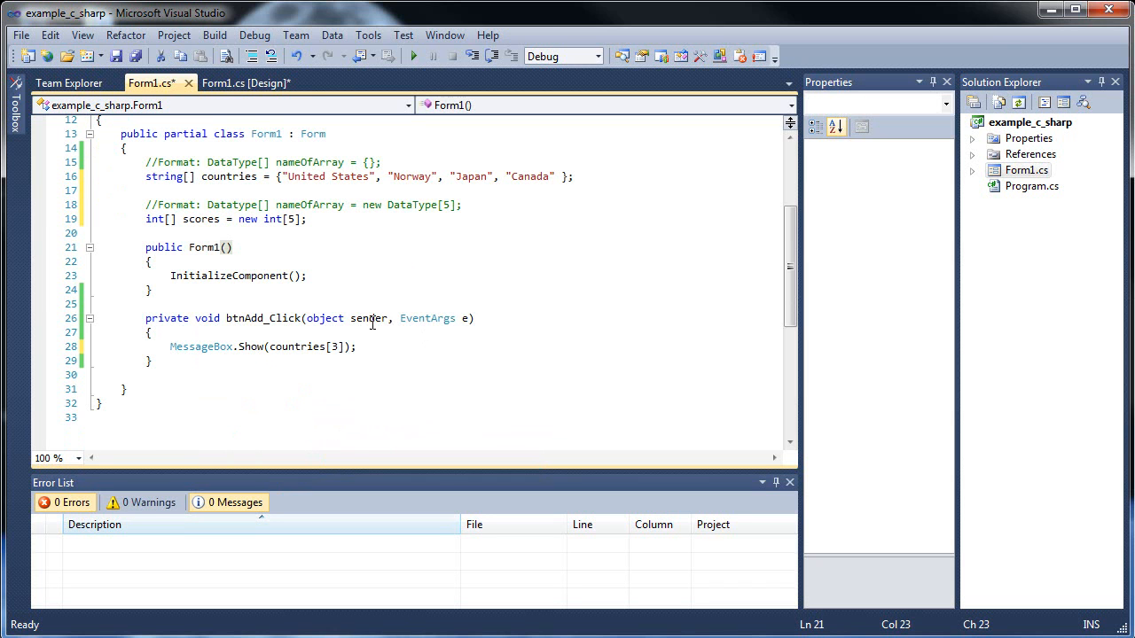
left_click(245, 84)
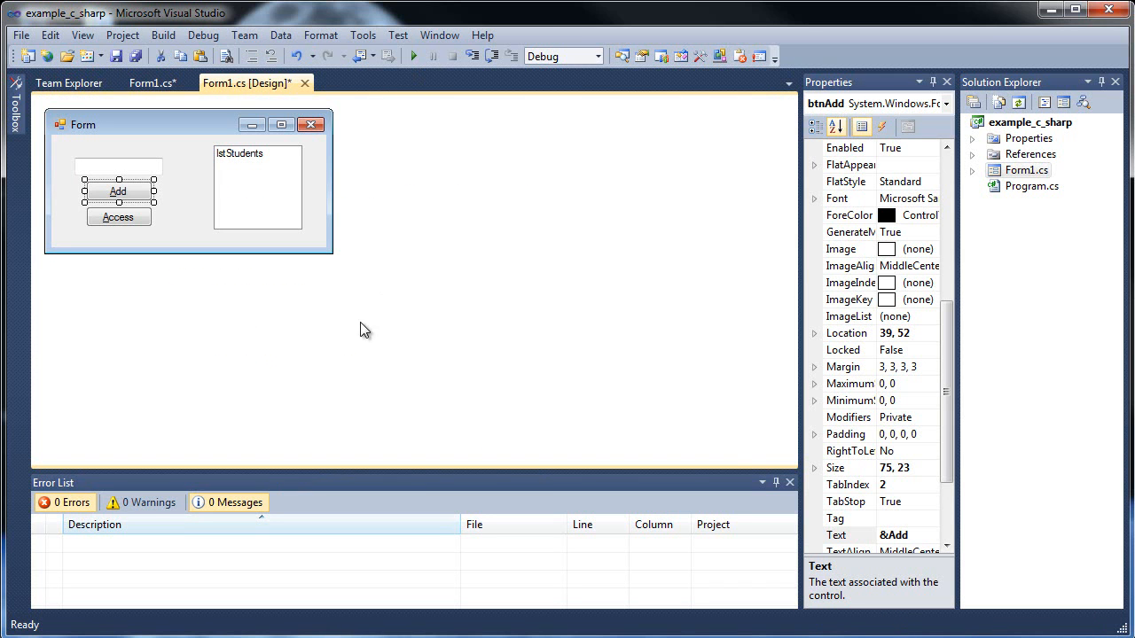
mouse_move(259, 176)
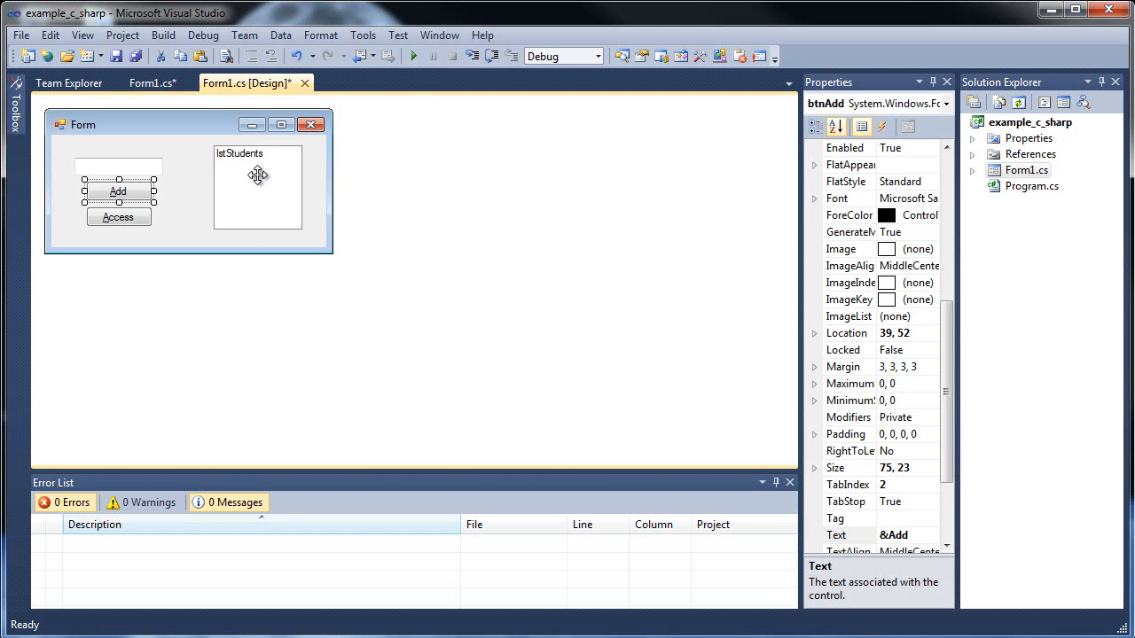
- Replace the MessageBox line with int newScore = Convert.ToInt32(txtInput); after checking the text box name
left_click(117, 167)
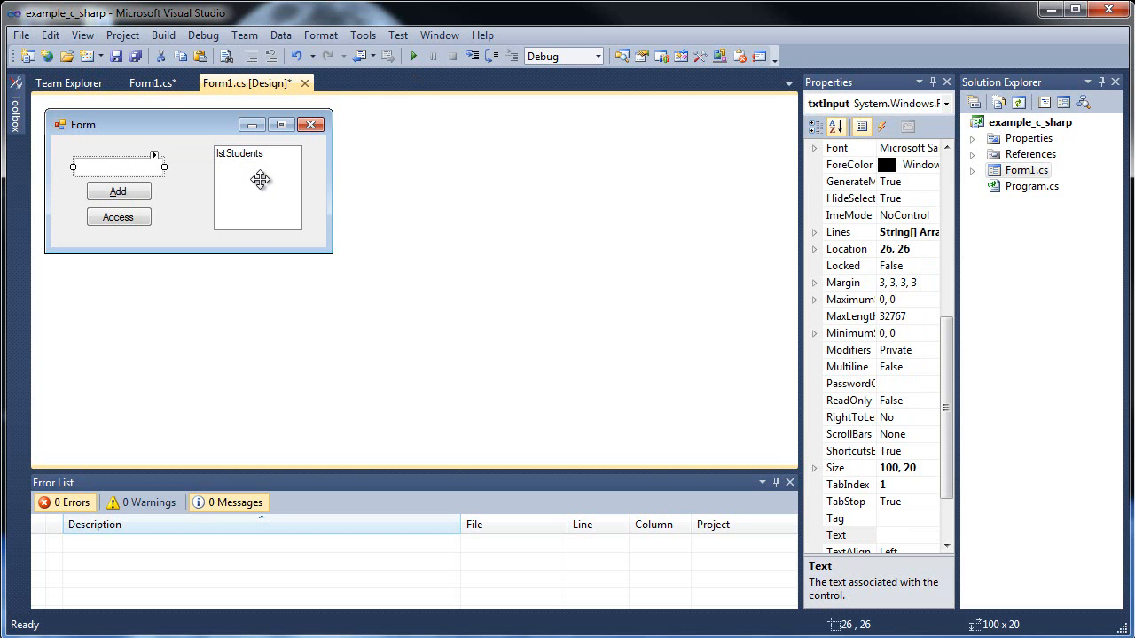
left_click(151, 84)
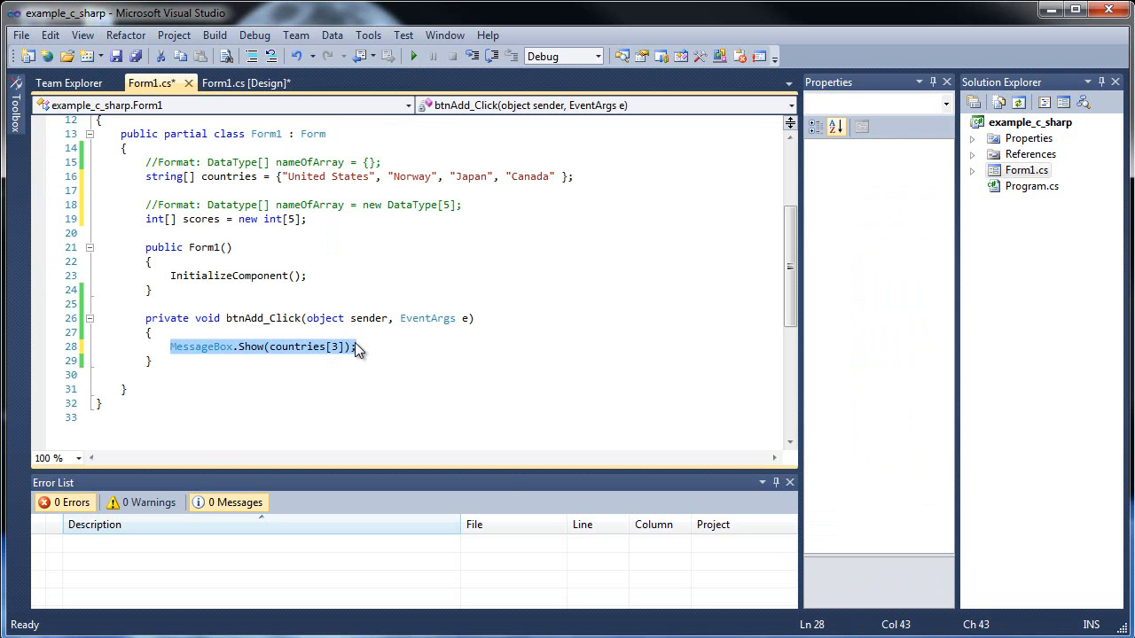
type("int newSco")
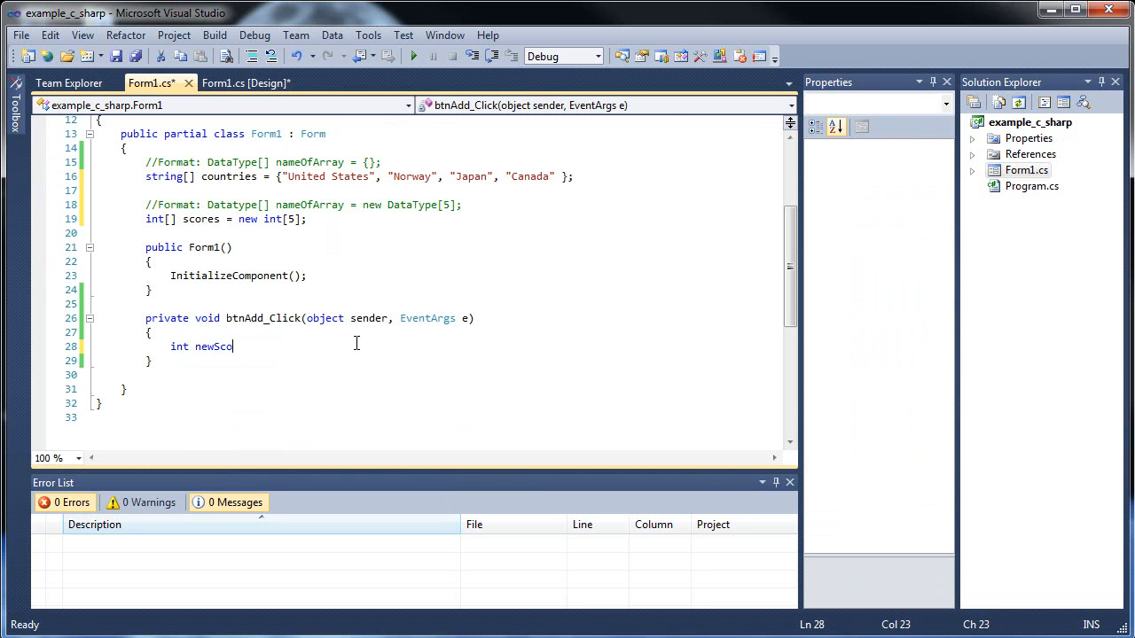
type("re")
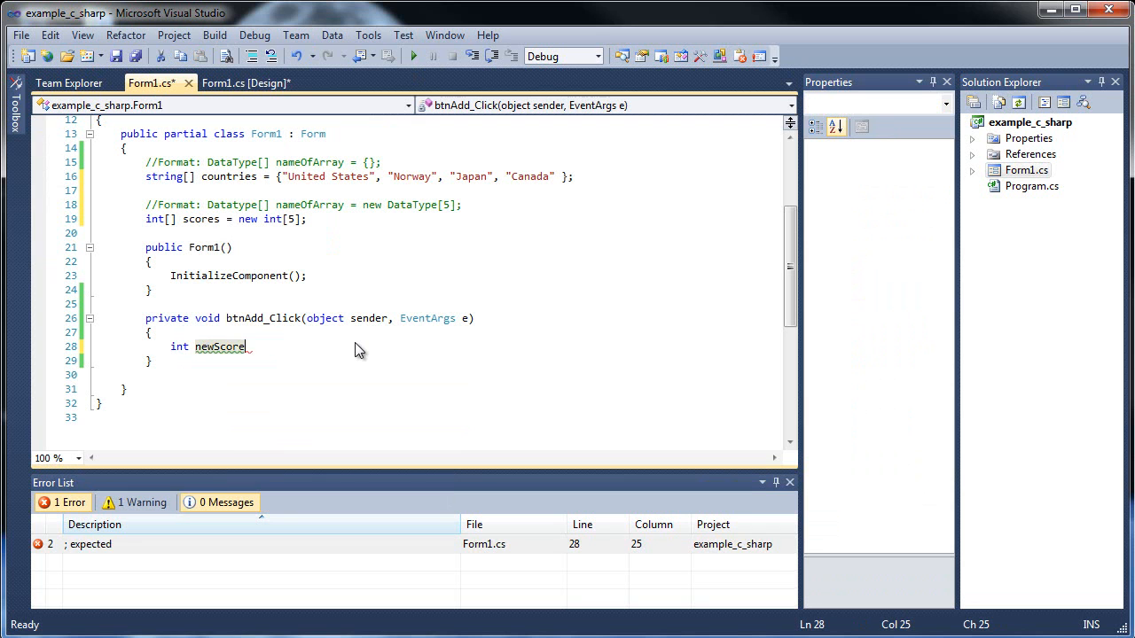
type("= C")
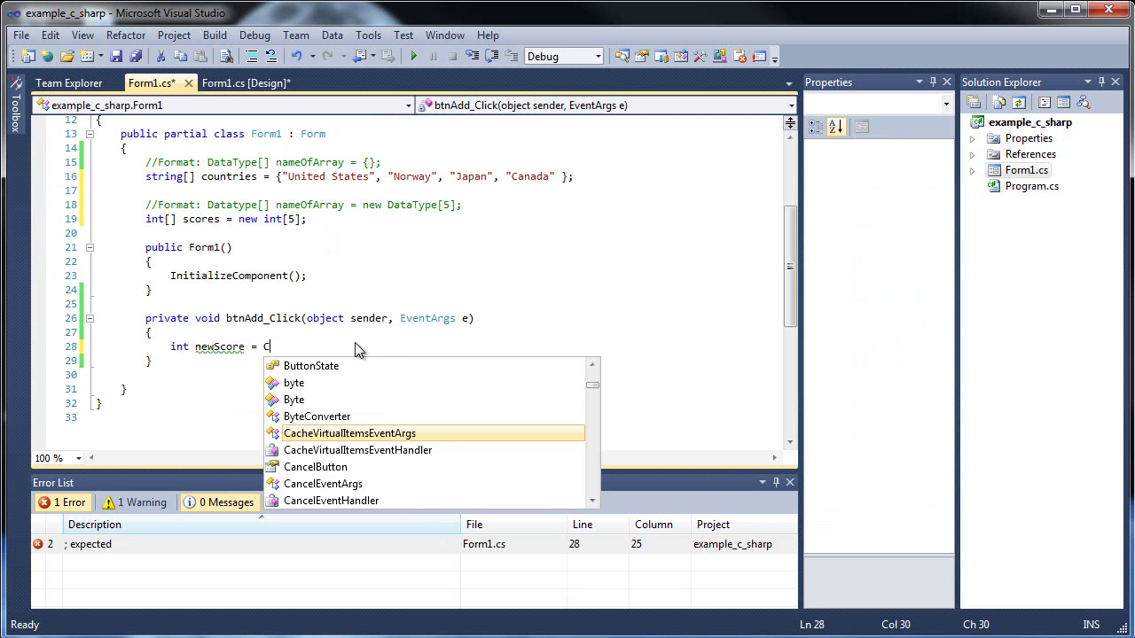
type("onvert.ToInt32();")
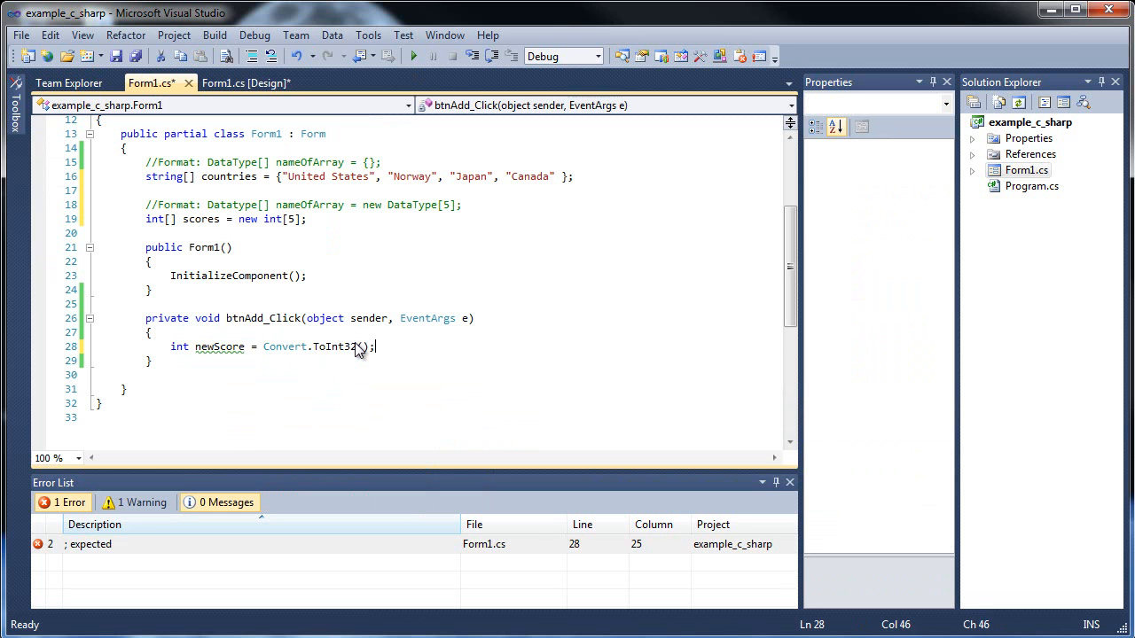
type("txtInput")
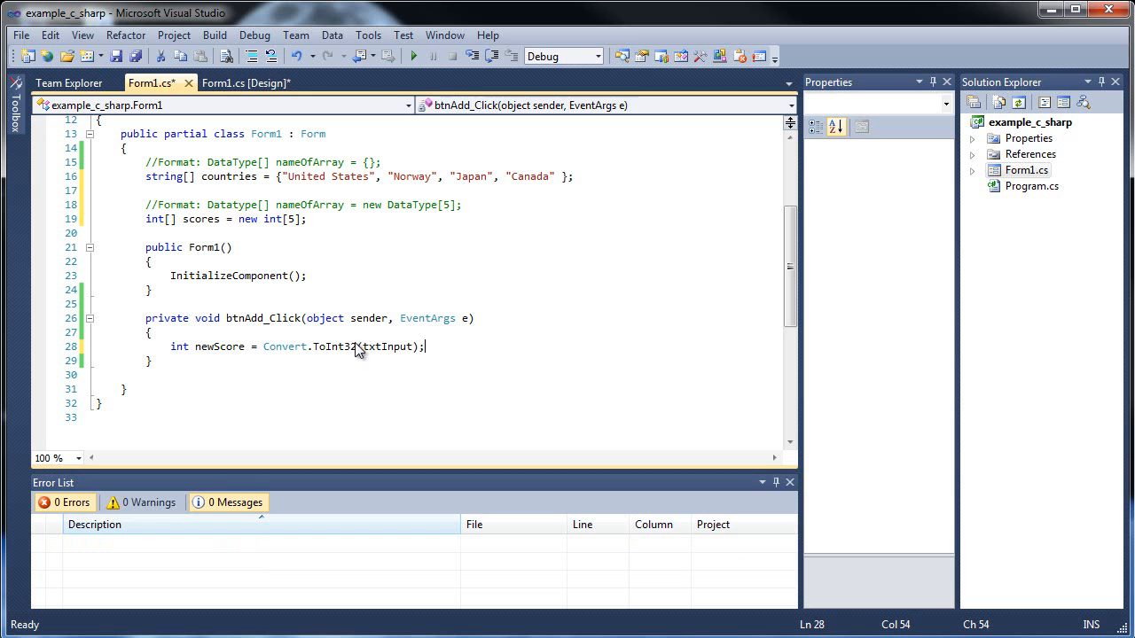
key("Return")
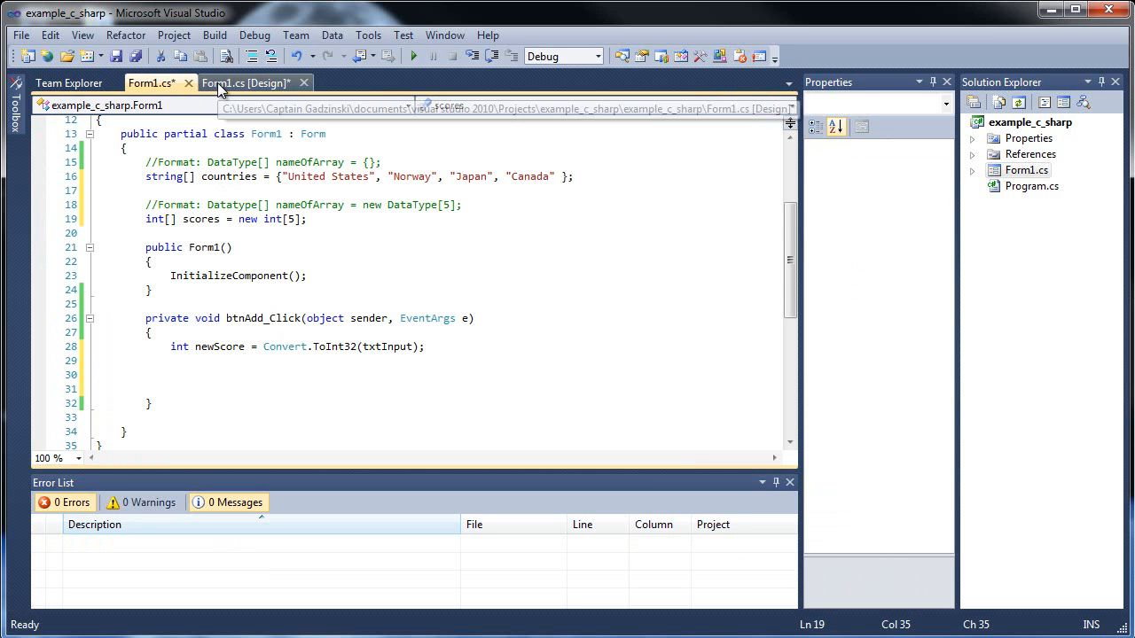
- Declare static int i = 0; below the scores array
left_click(247, 84)
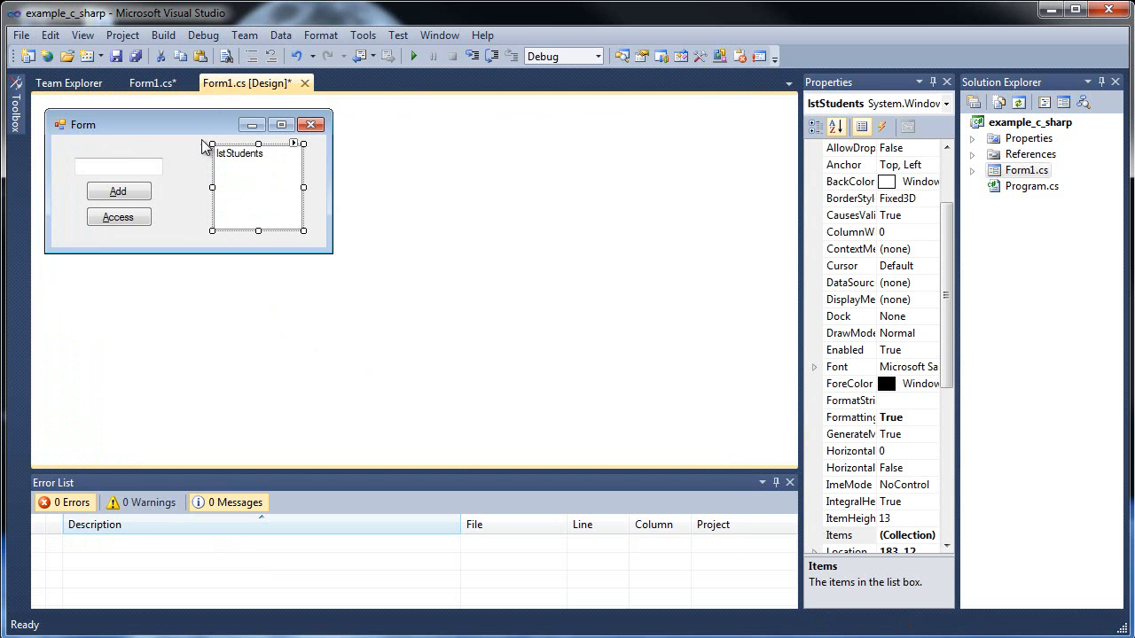
mouse_move(171, 99)
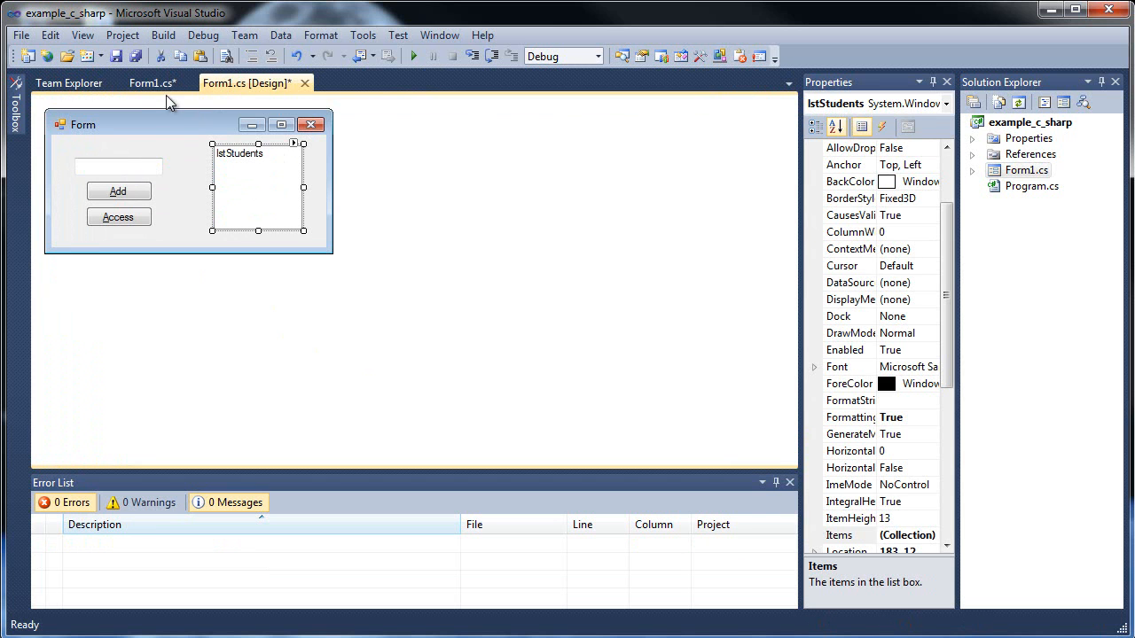
left_click(145, 83)
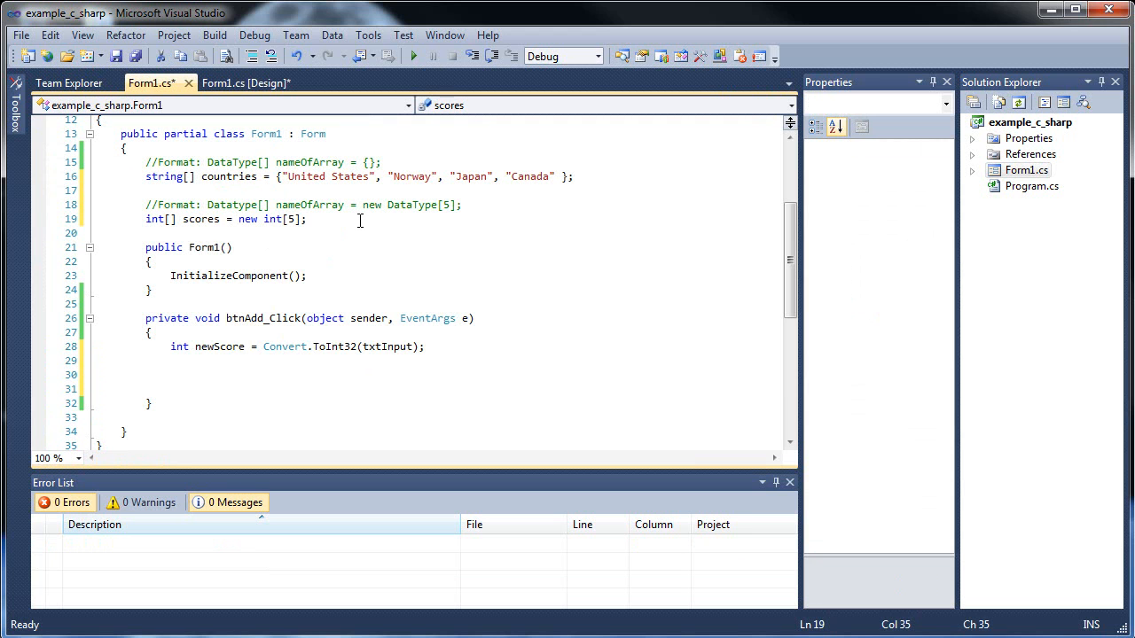
type("static int i =")
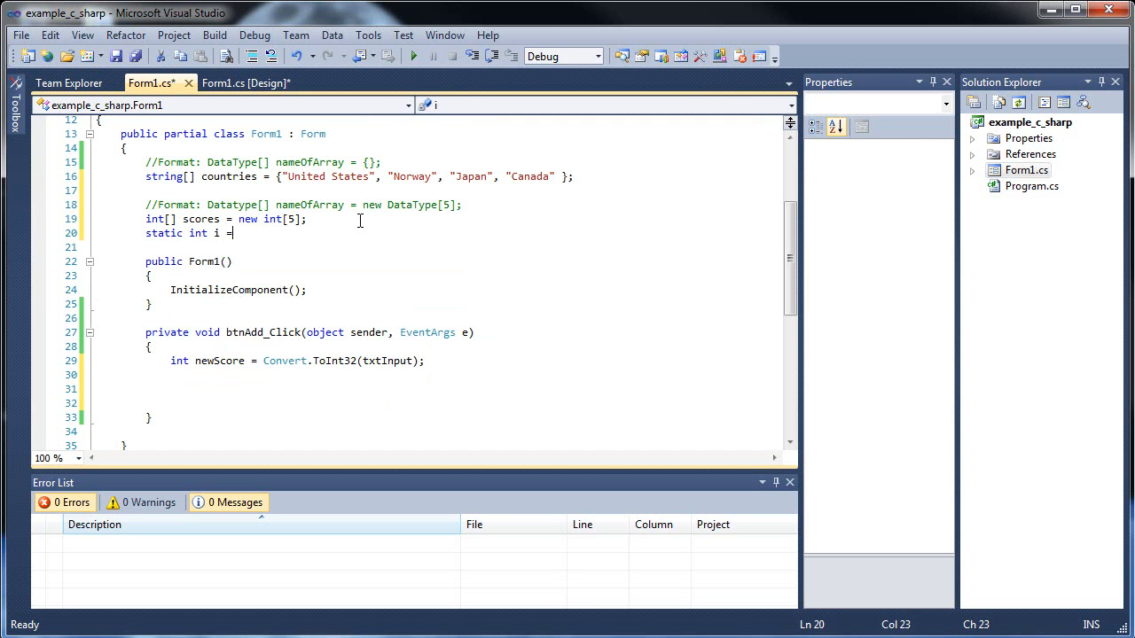
type("0;")
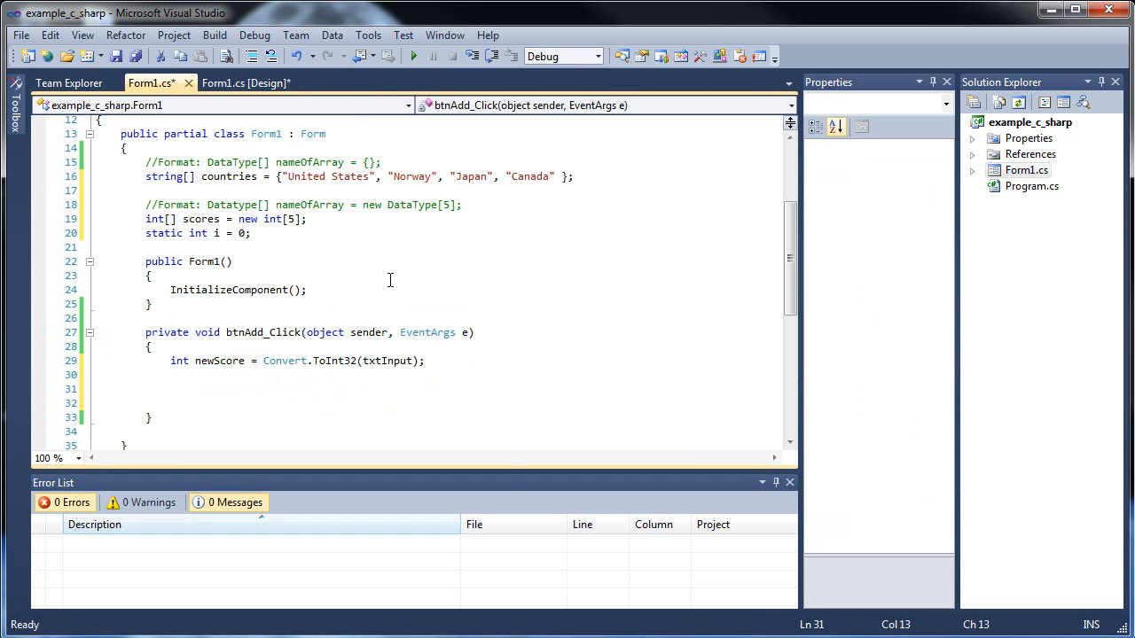
- Write an if (i <= 4) block and an else block calling MessageBox.Show("")
type("if (")
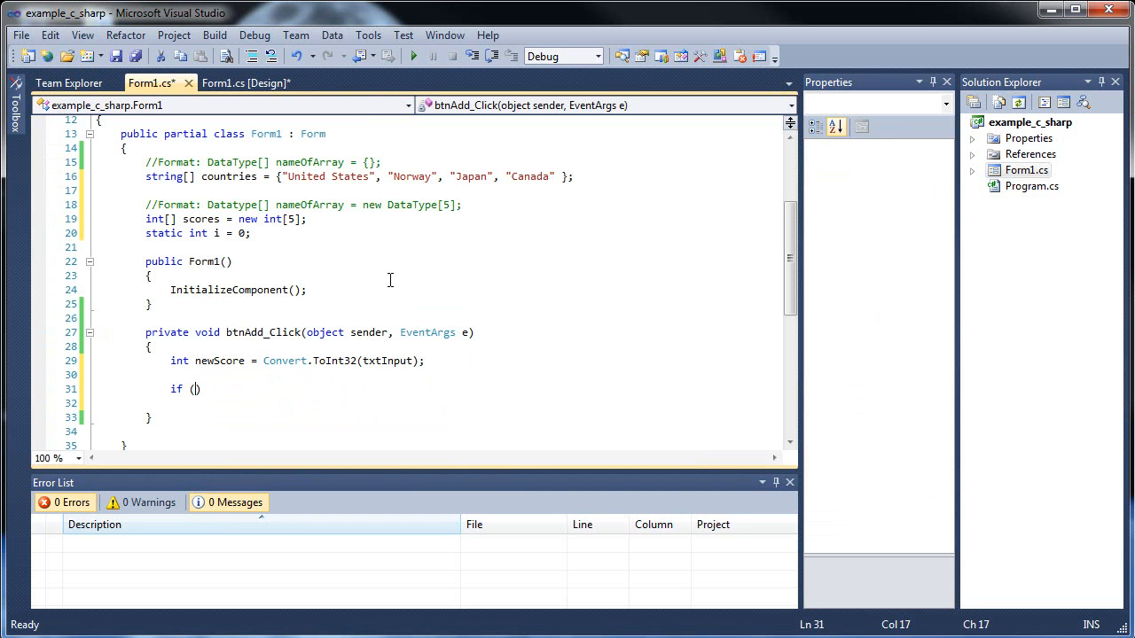
type("i")
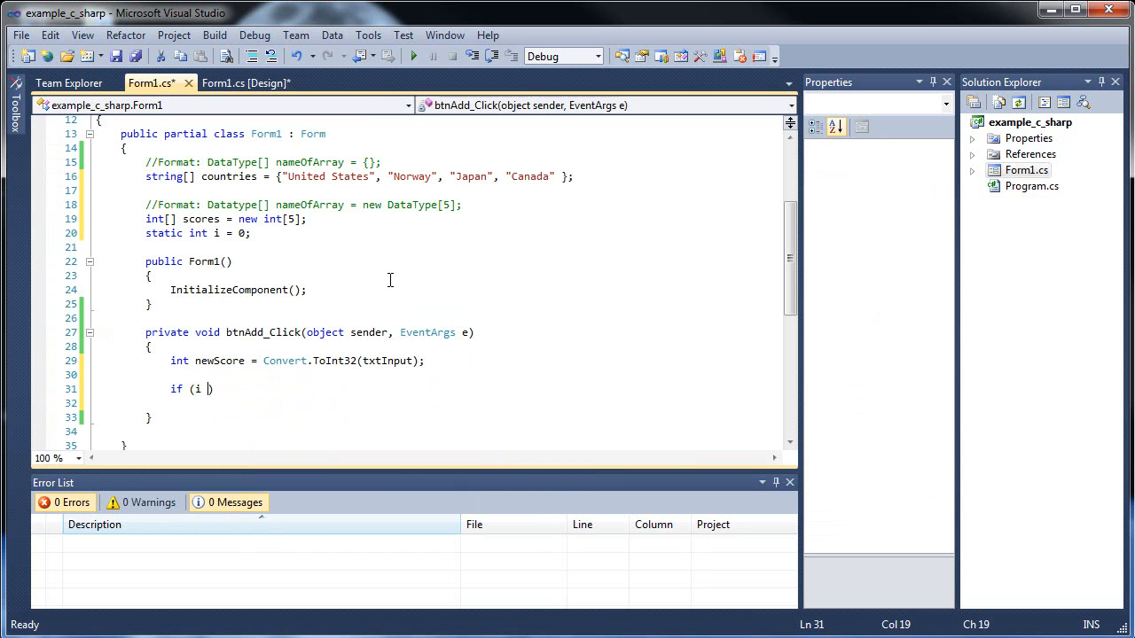
type("<= 4")
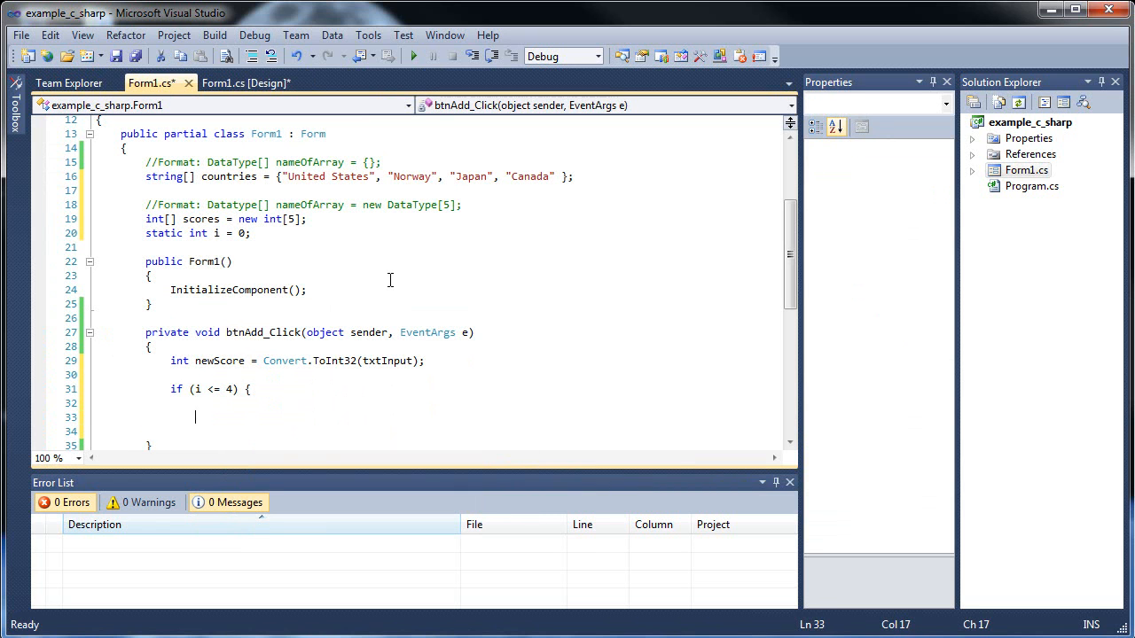
type("else")
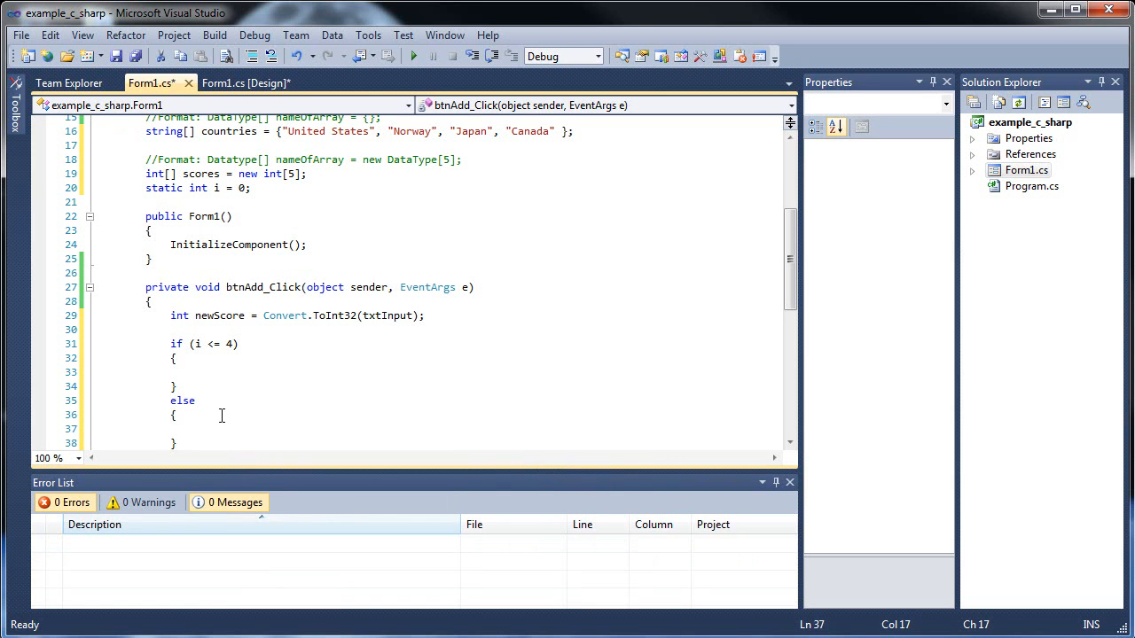
type("MessageBox")
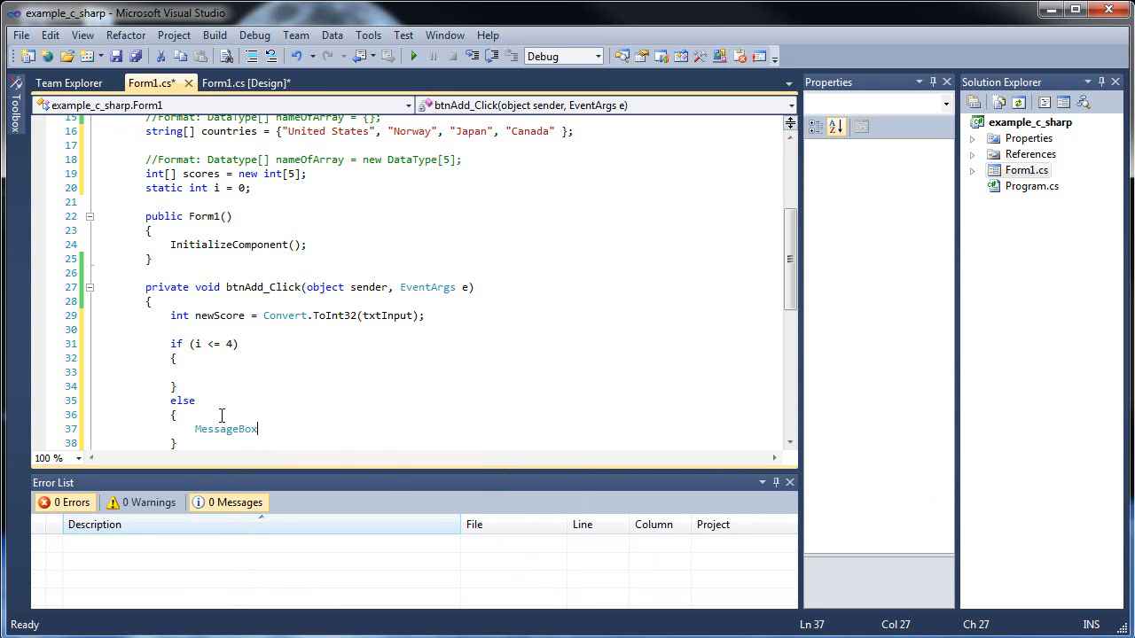
type(".Show();")
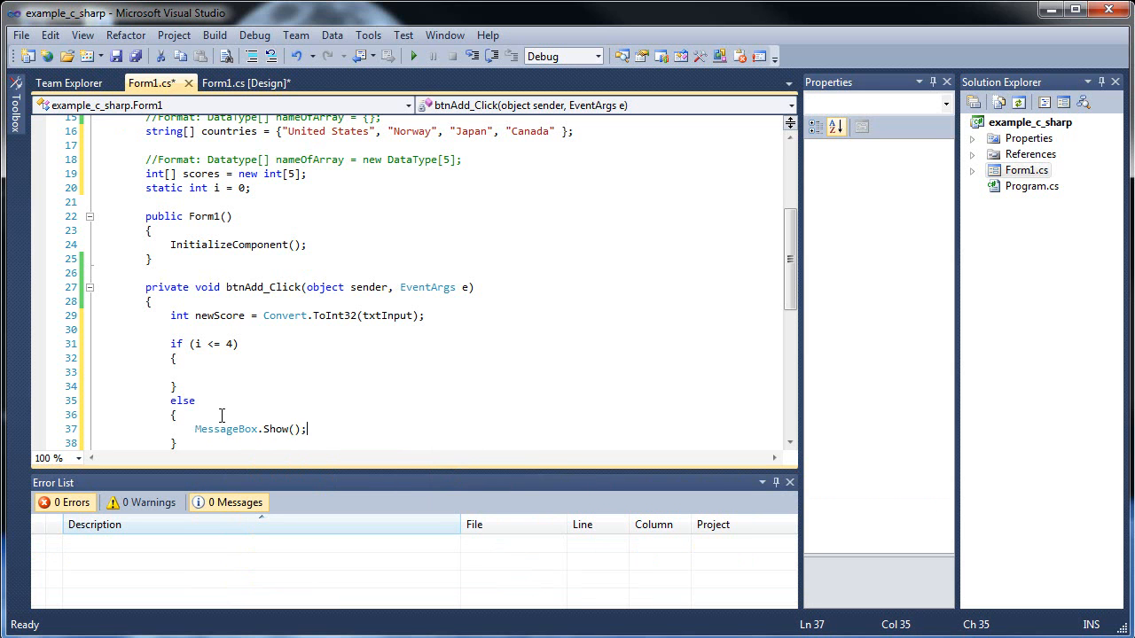
type("\"\"")
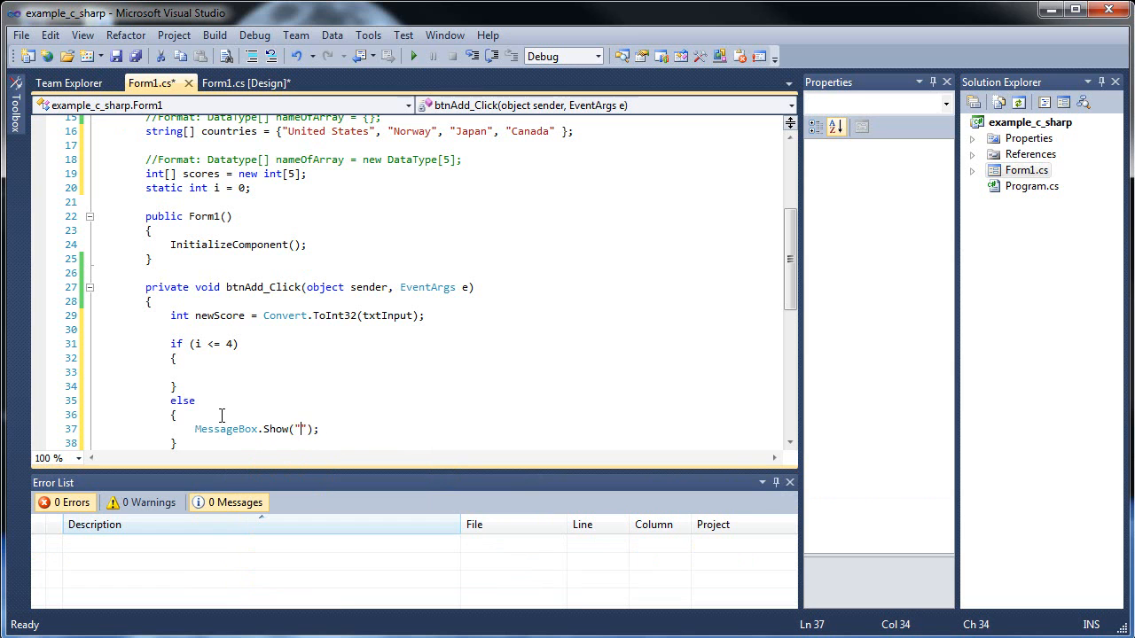
- Set the else message to "All Students Have Been Entered" and put i++ in the if block
type("All Stude")
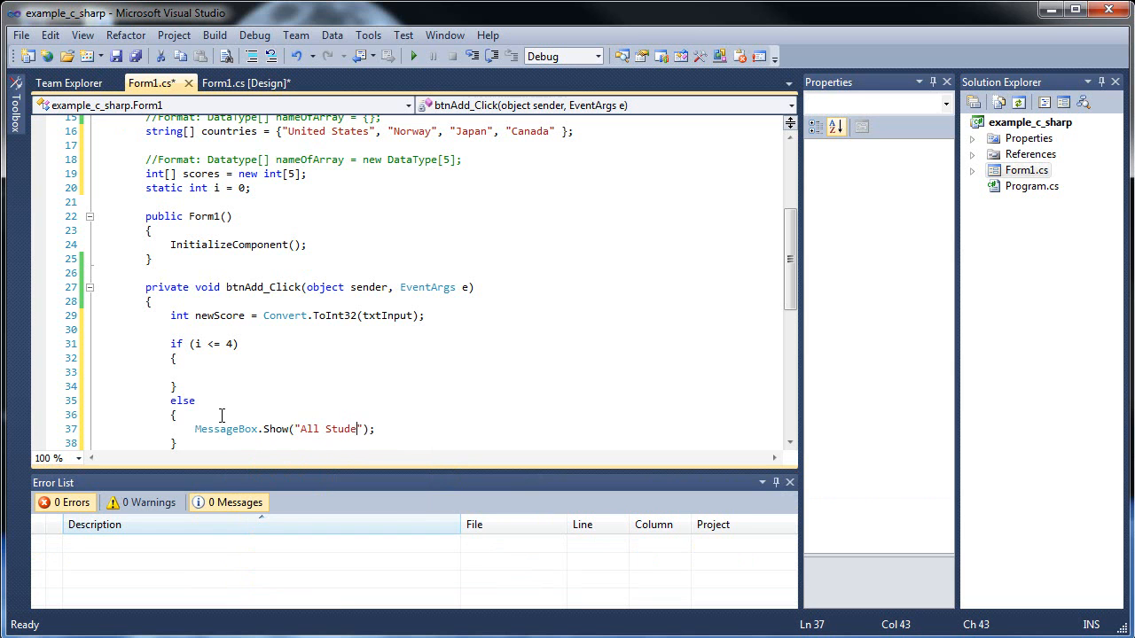
type("nts H")
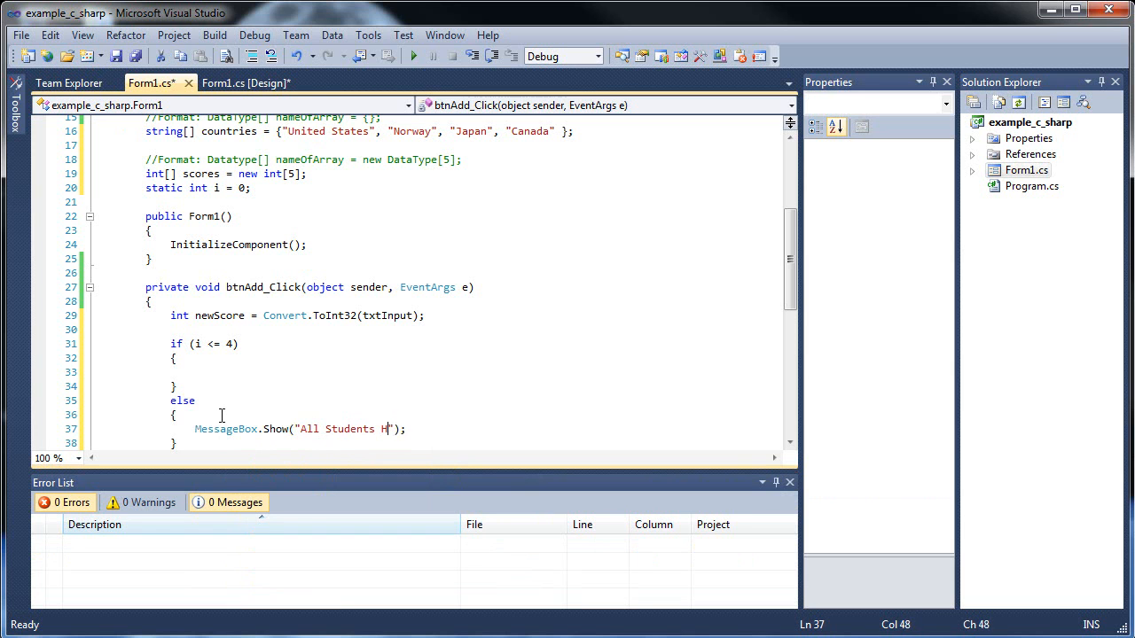
type("ave Been Entered")
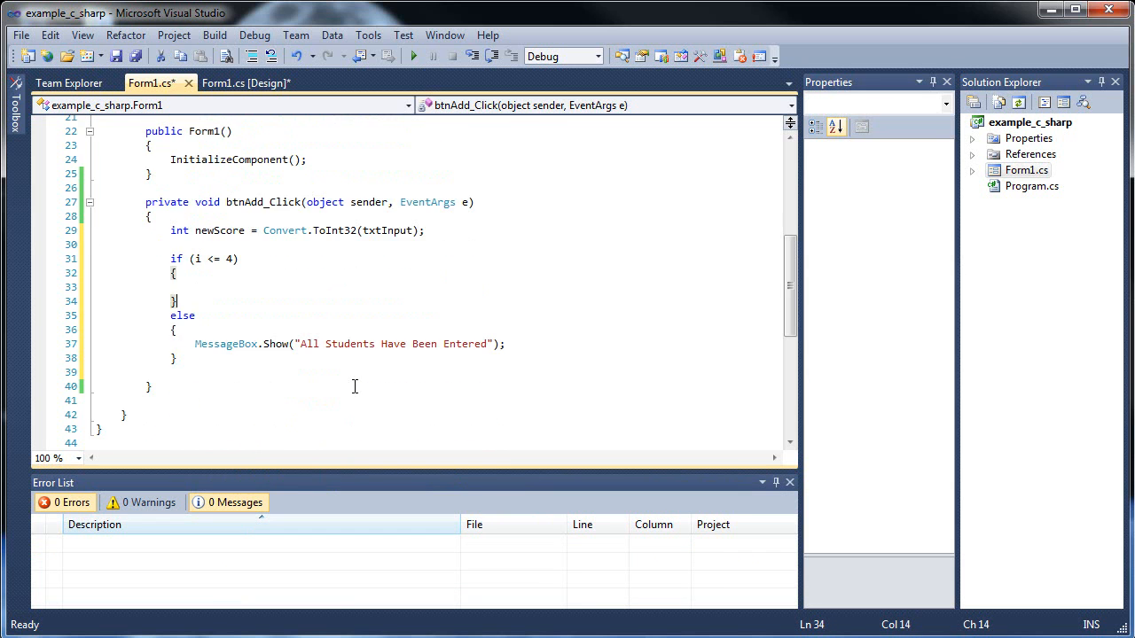
left_click(310, 287)
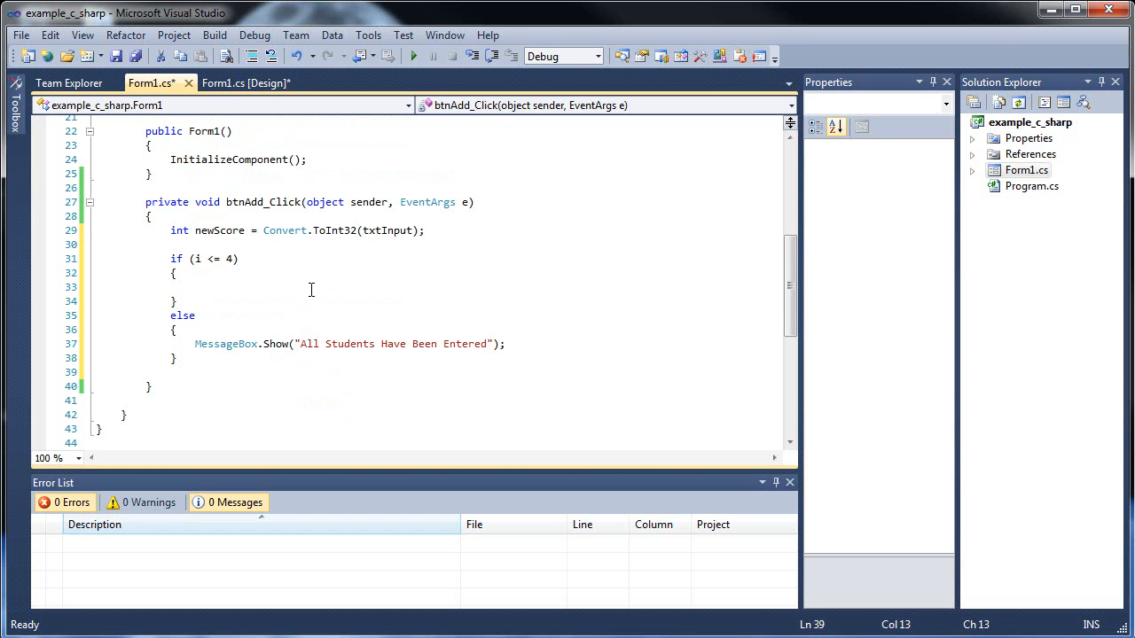
left_click(241, 259)
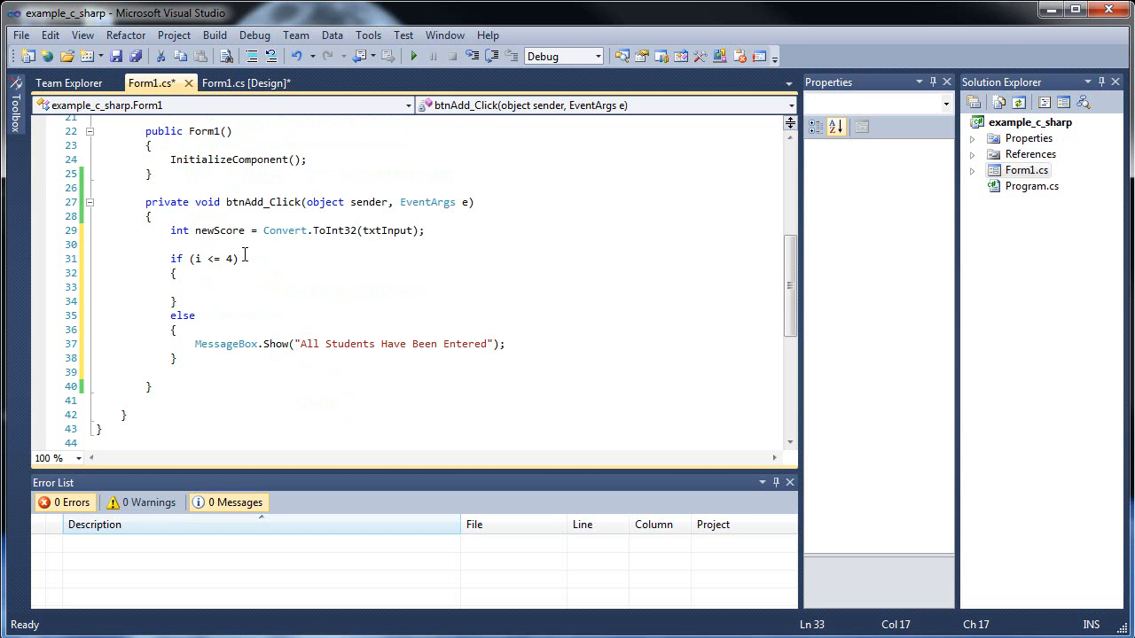
scroll("up", 3)
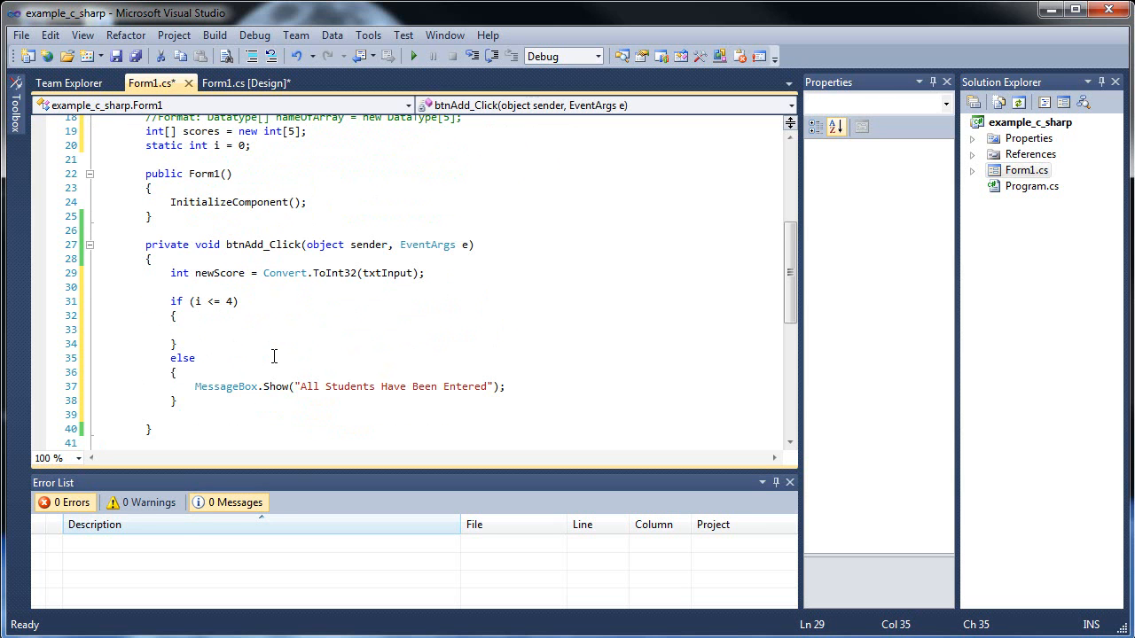
type("i++;")
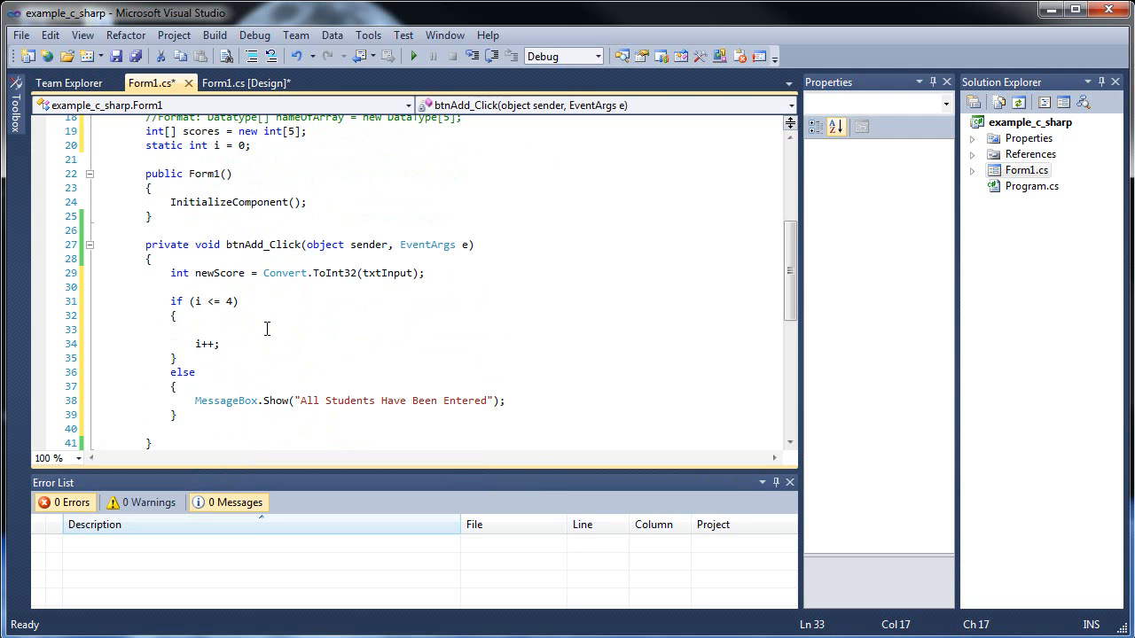
mouse_move(142, 234)
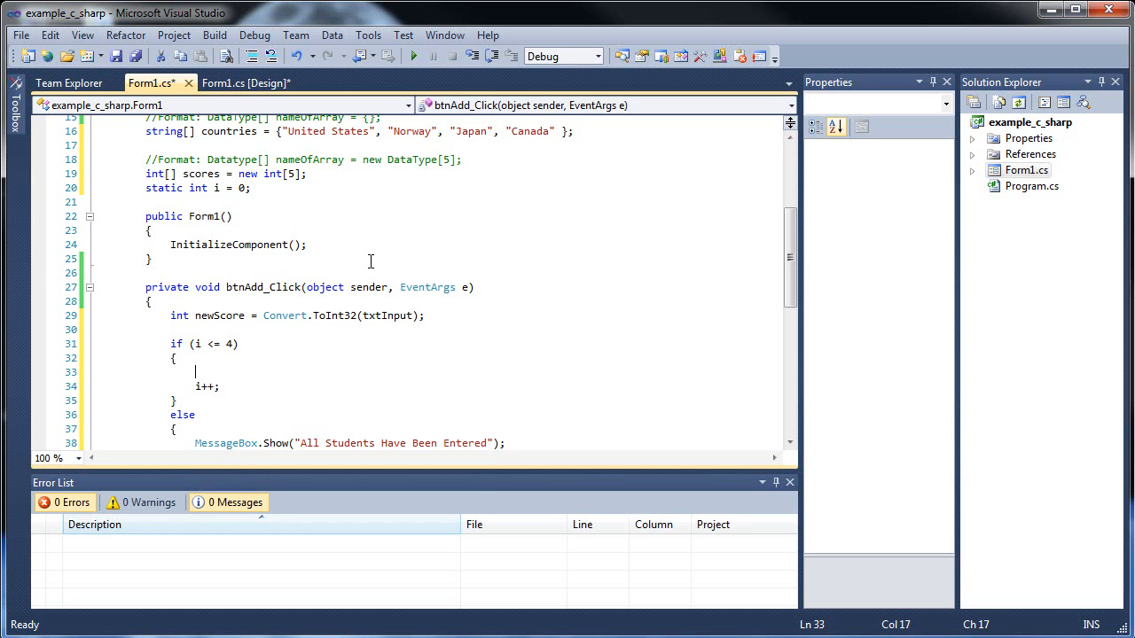
- Add the line scores[i] = newScore; above i++; inside the if block
type("scores[")
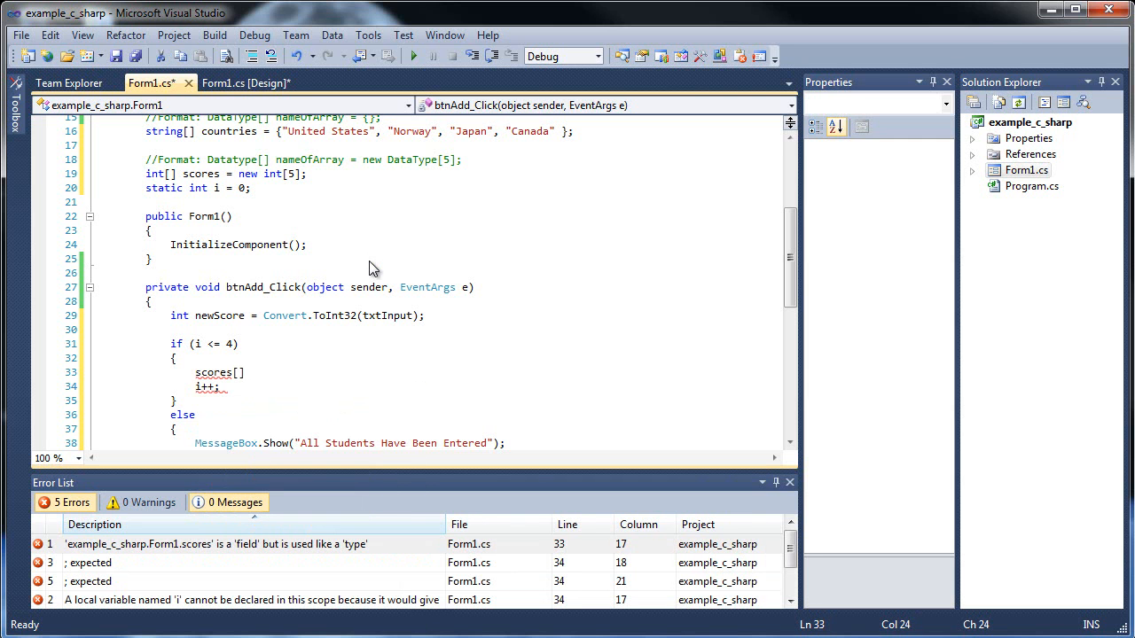
type("i")
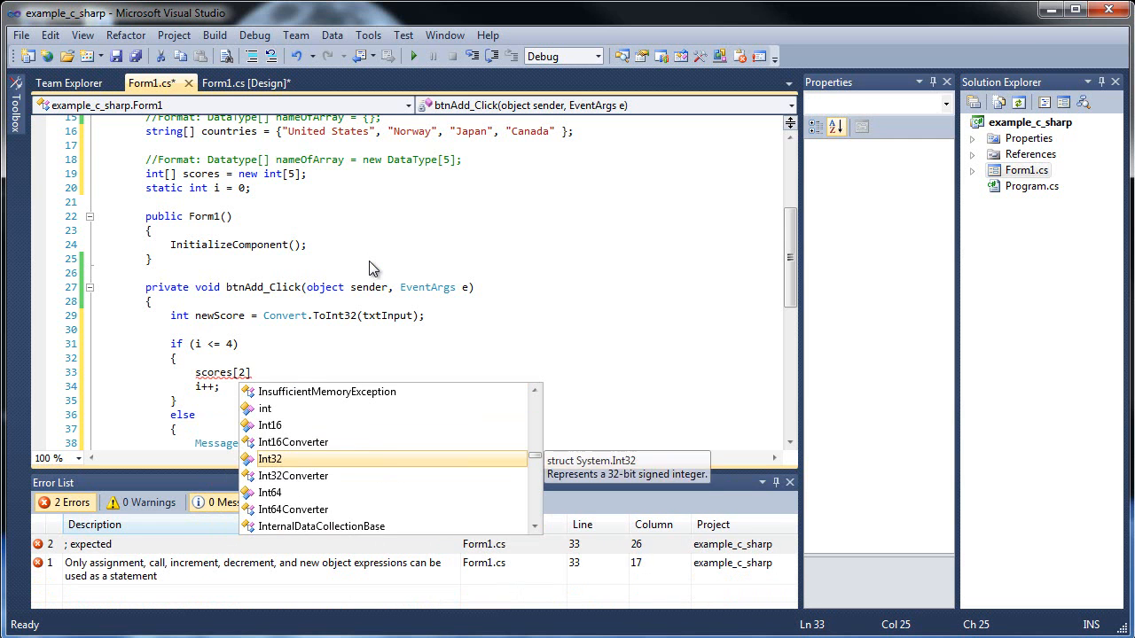
key("Backspace")
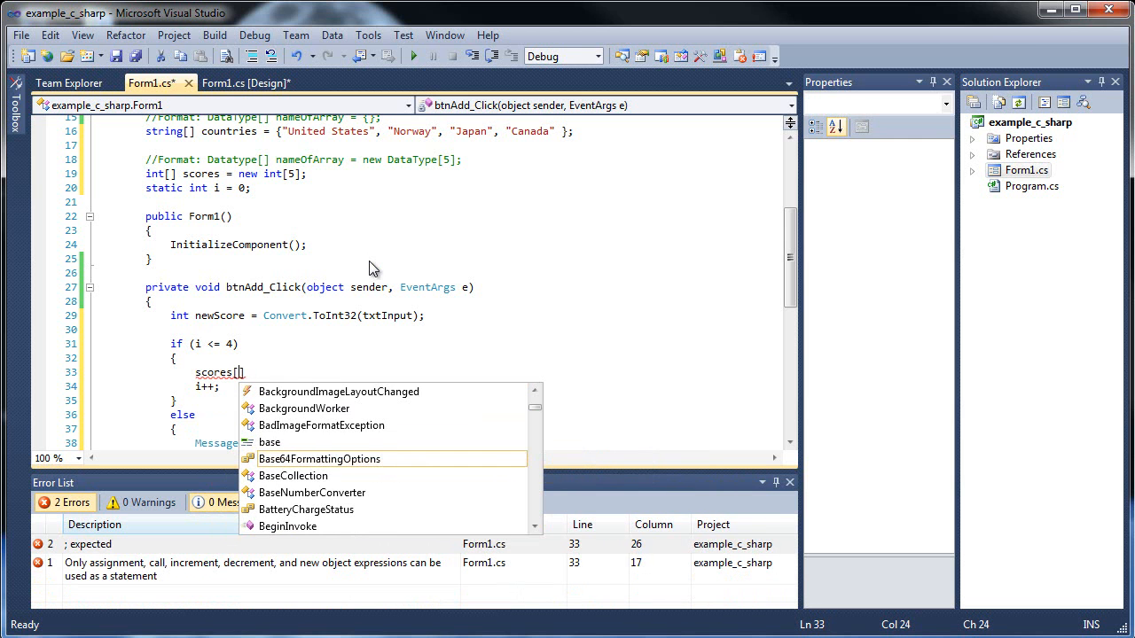
type("i]")
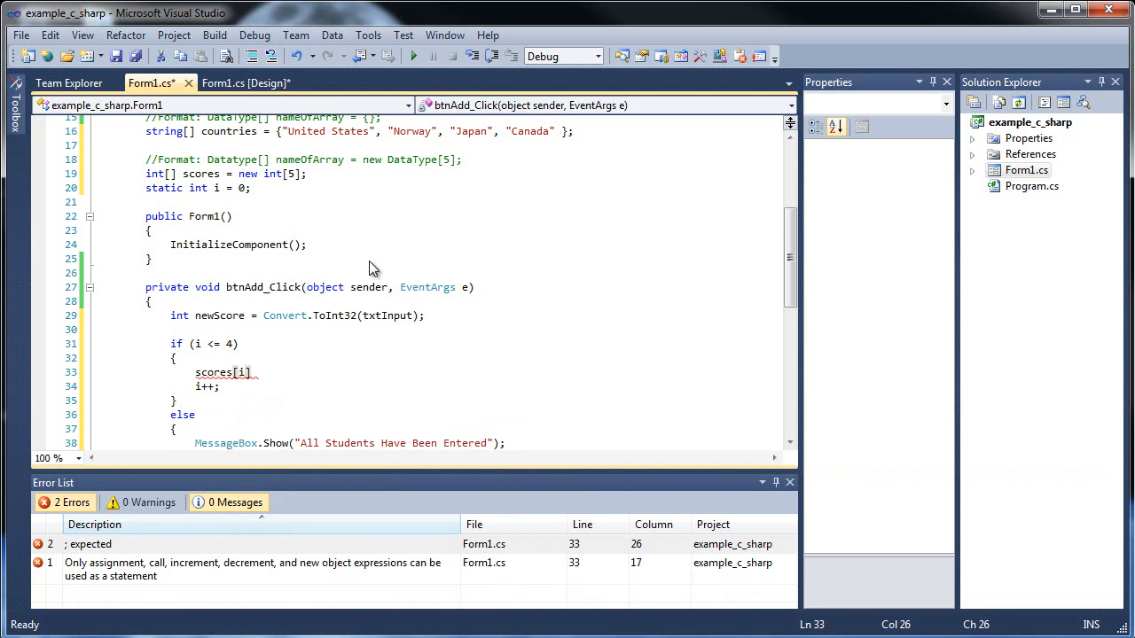
type("=")
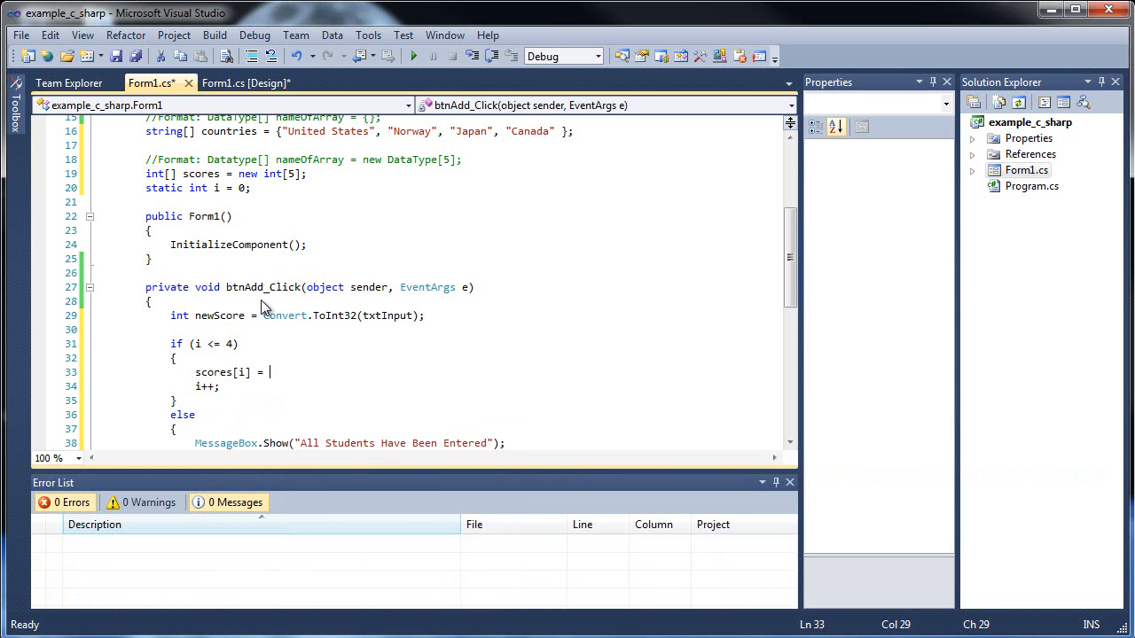
type("newScore;")
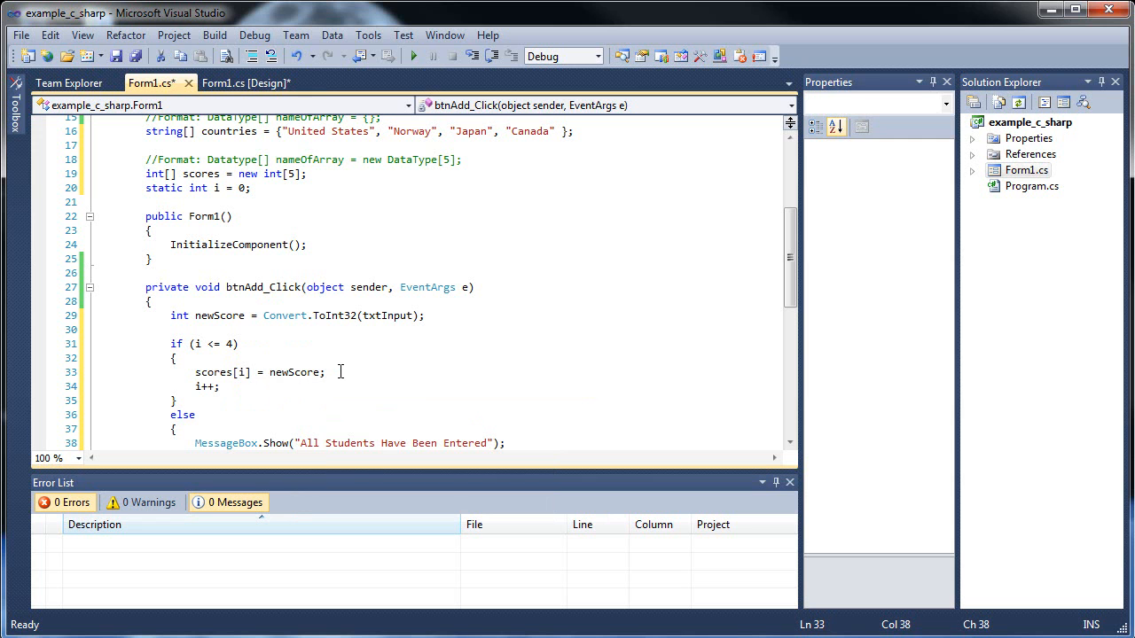
key("Return")
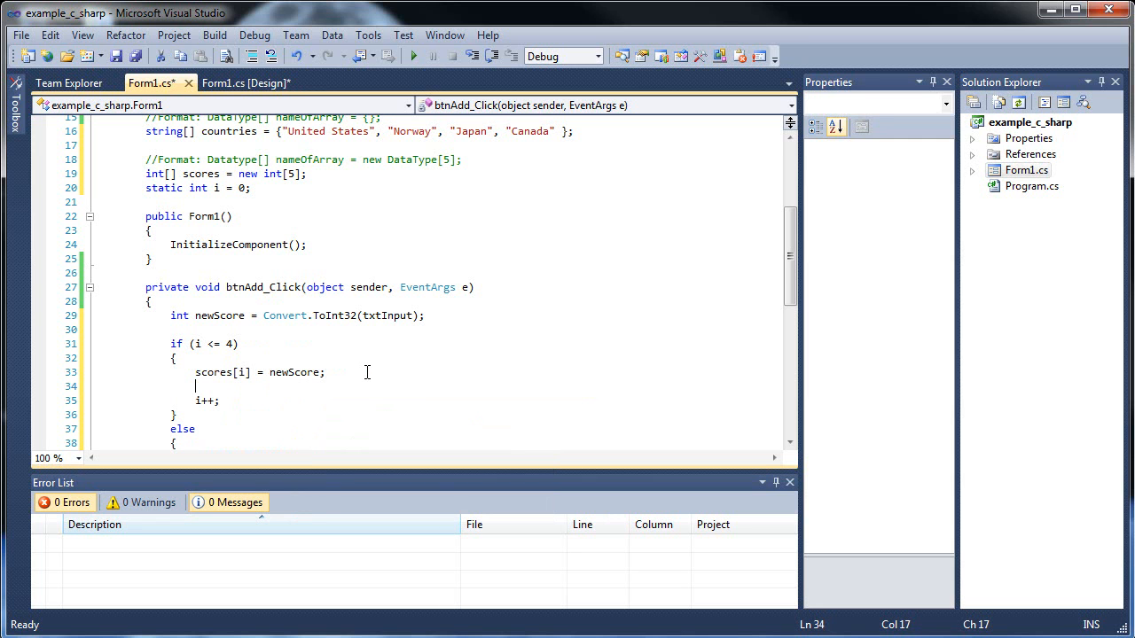
- Add lstStudents.Items.Add(scores[i]); after the assignment and save the file
left_click(247, 83)
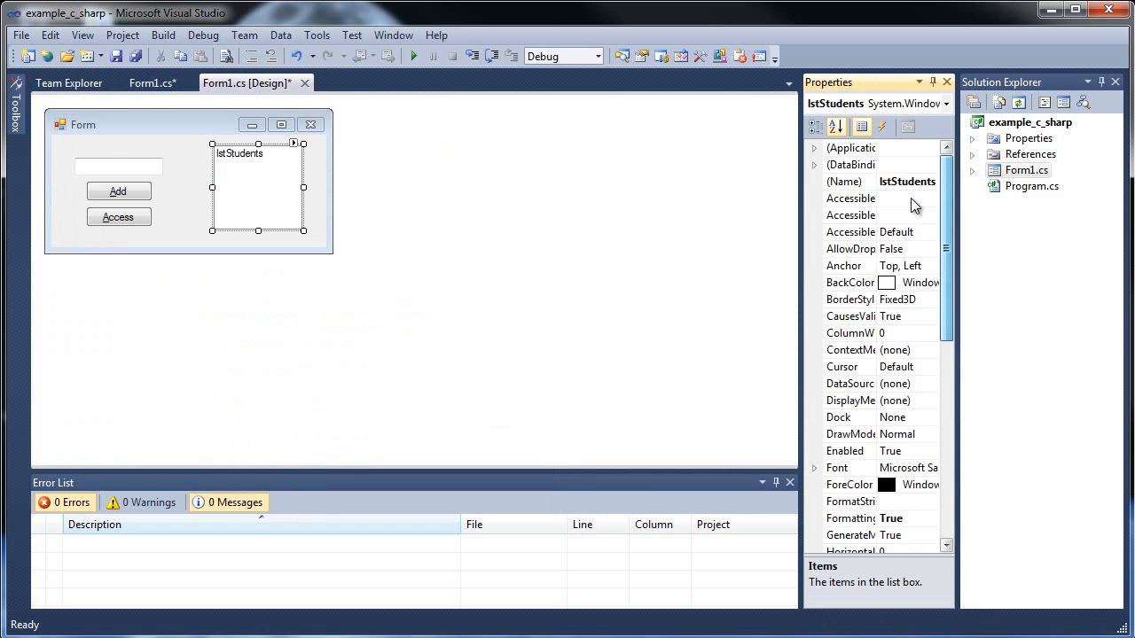
left_click(151, 83)
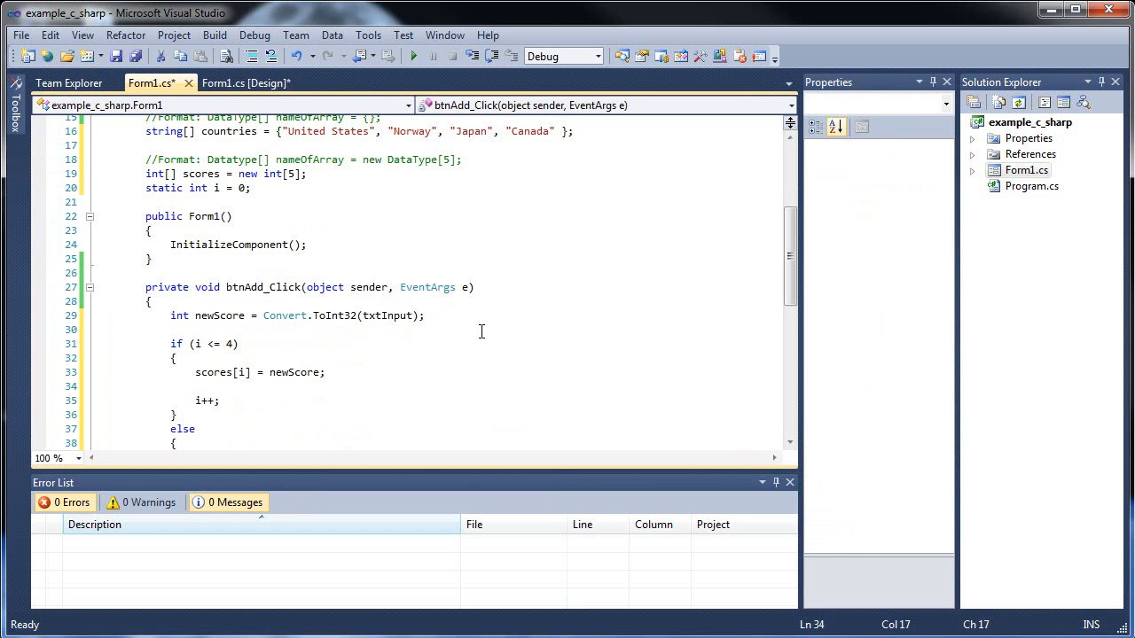
type("lstStudents")
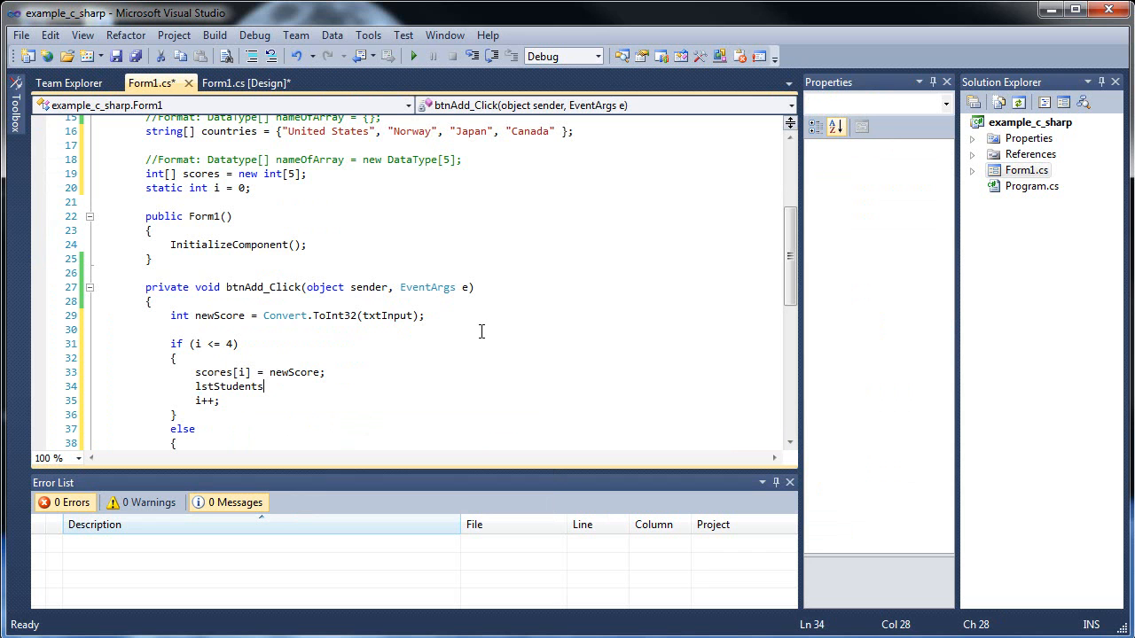
type(".Items.Add();")
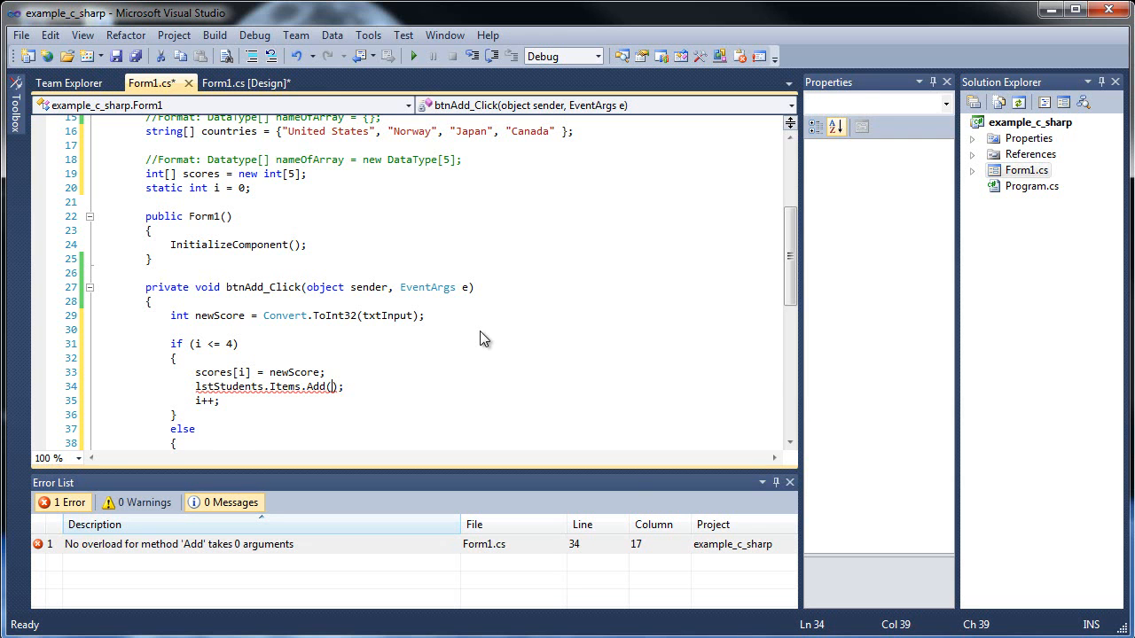
type("scores[i")
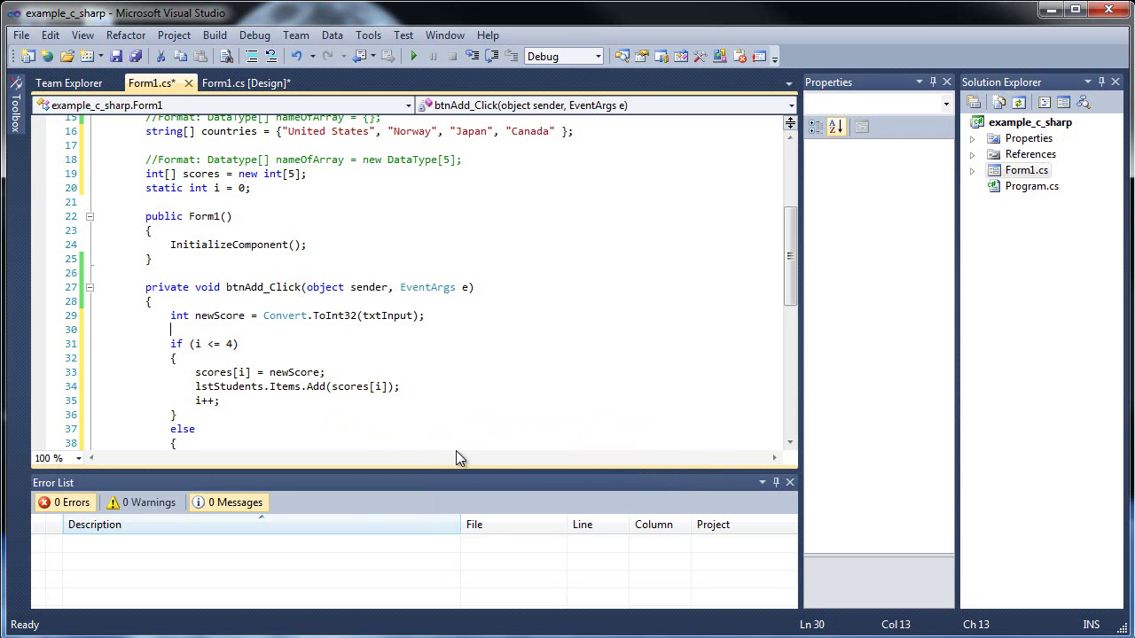
left_click(401, 387)
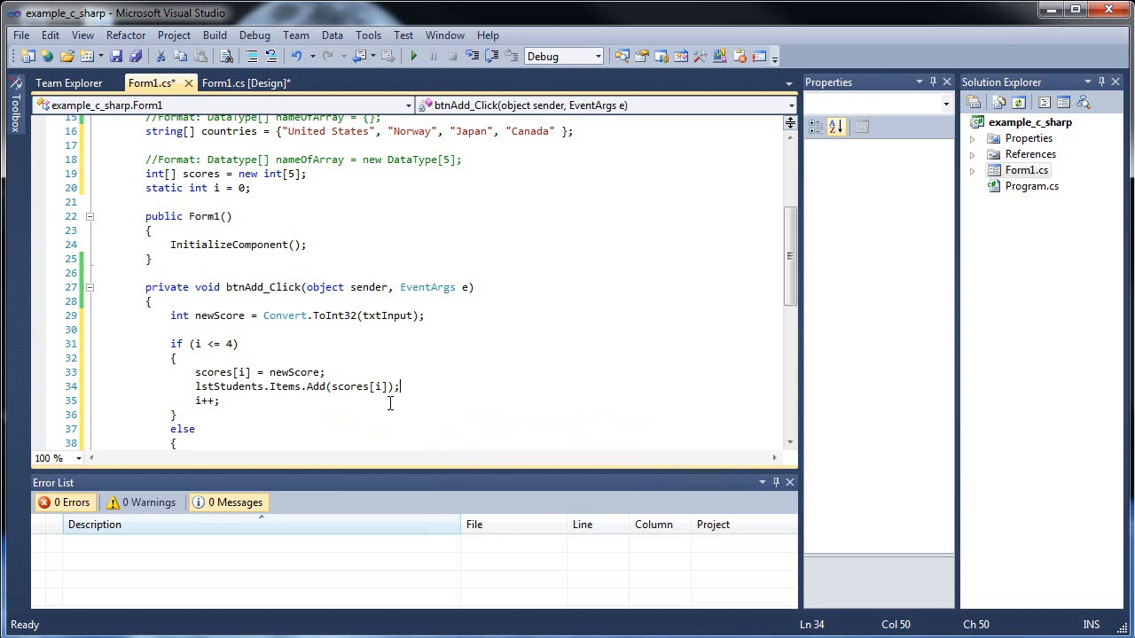
key("ctrl+s")
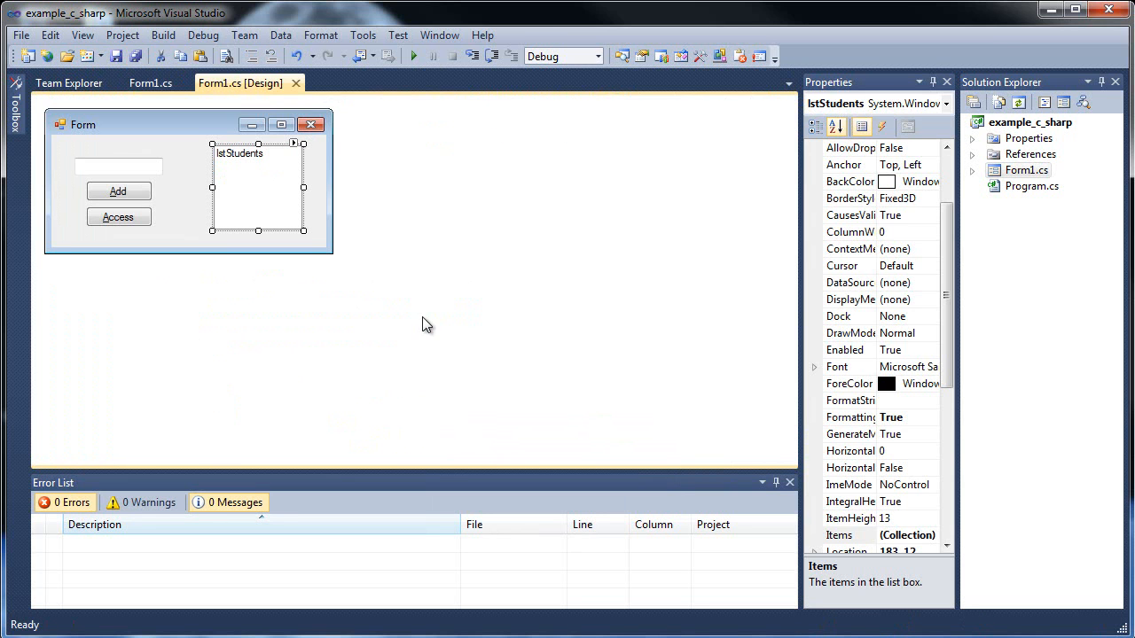
- Run the form, add 320, hit an InvalidCastException on Convert.ToInt32(txtInput), and stop debugging
left_click(414, 55)
type("32")
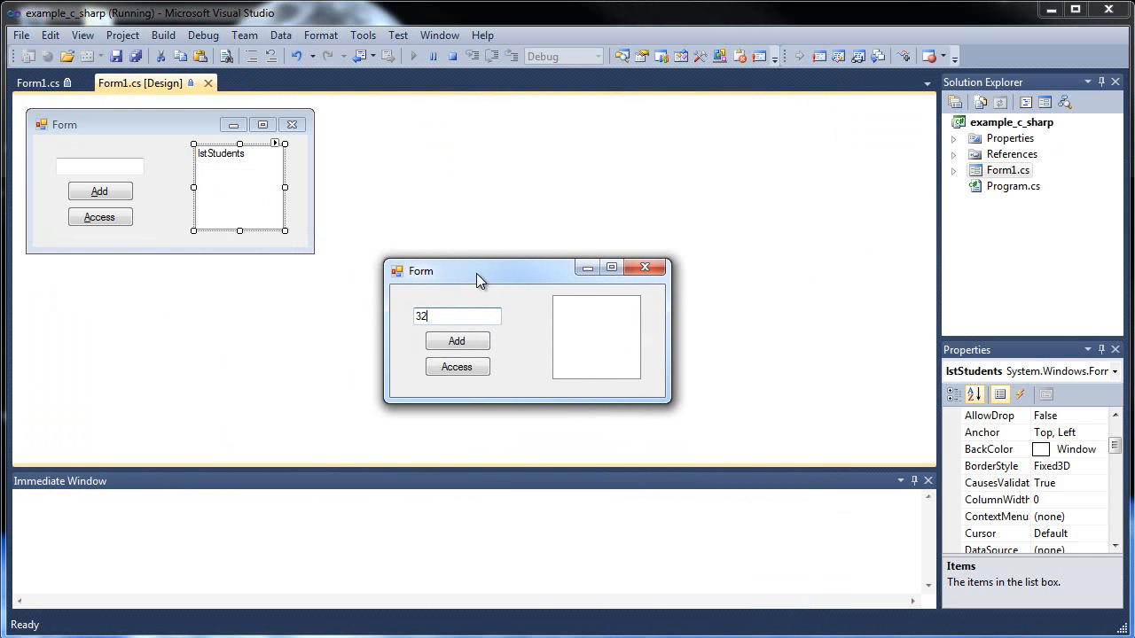
left_click(457, 340)
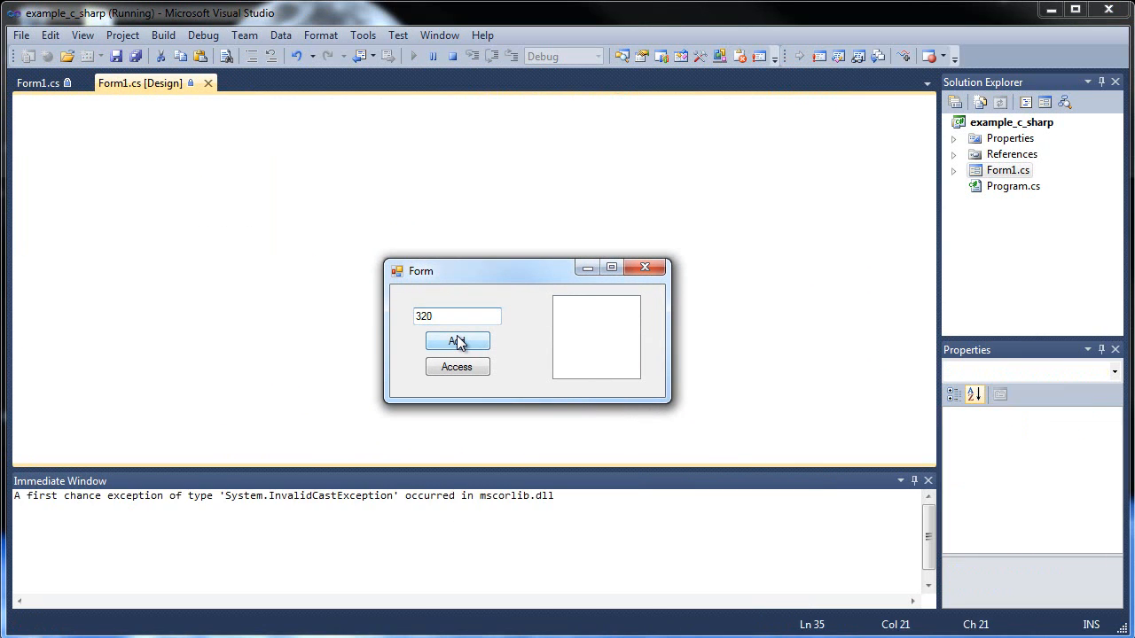
left_click(458, 342)
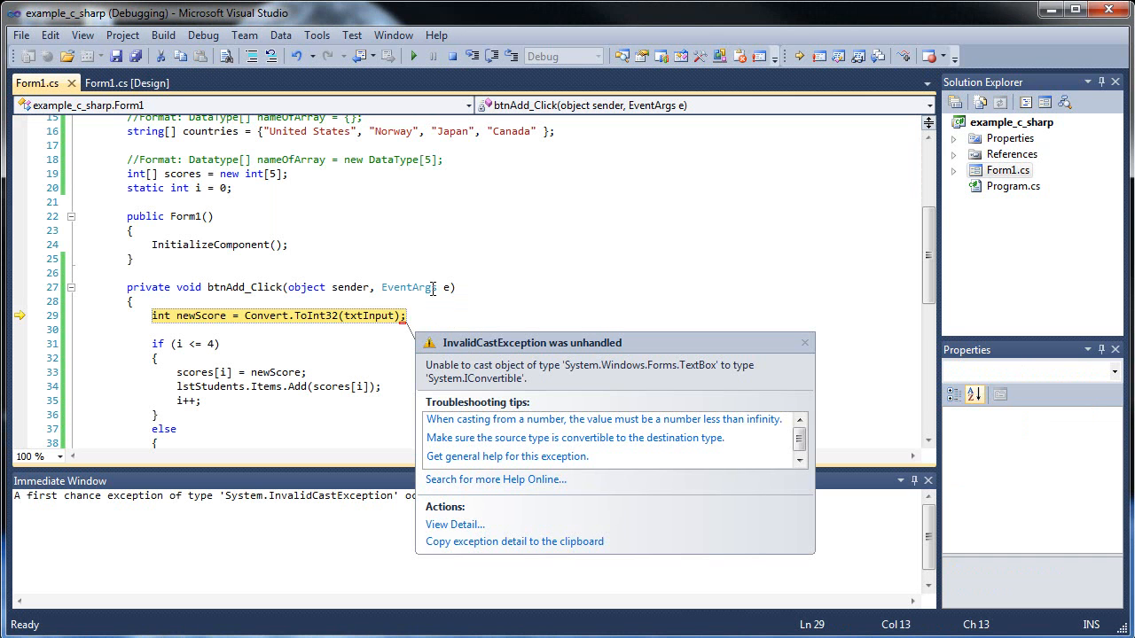
mouse_move(383, 260)
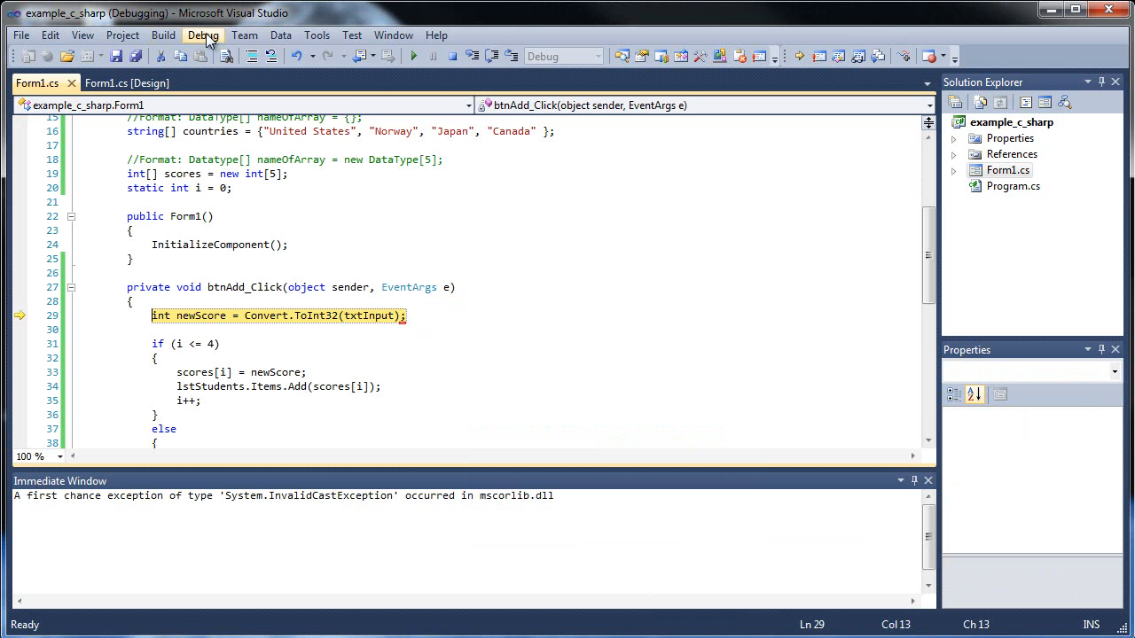
left_click(244, 35)
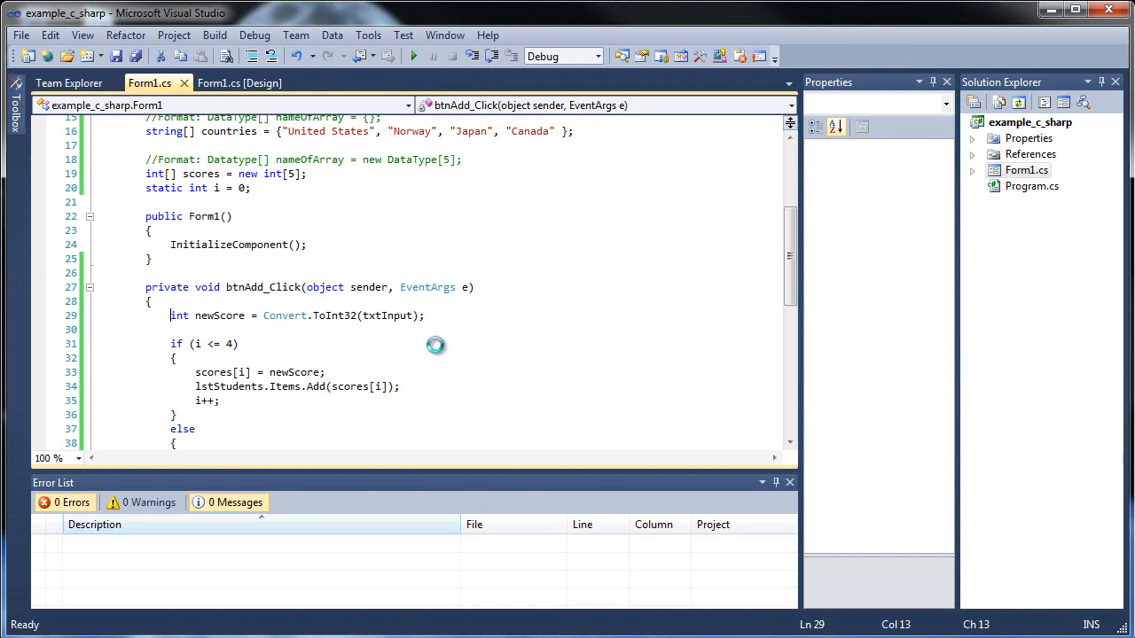
- Fix the conversion to Convert.ToInt32(txtInput.Text) and run the form again
type(".Text")
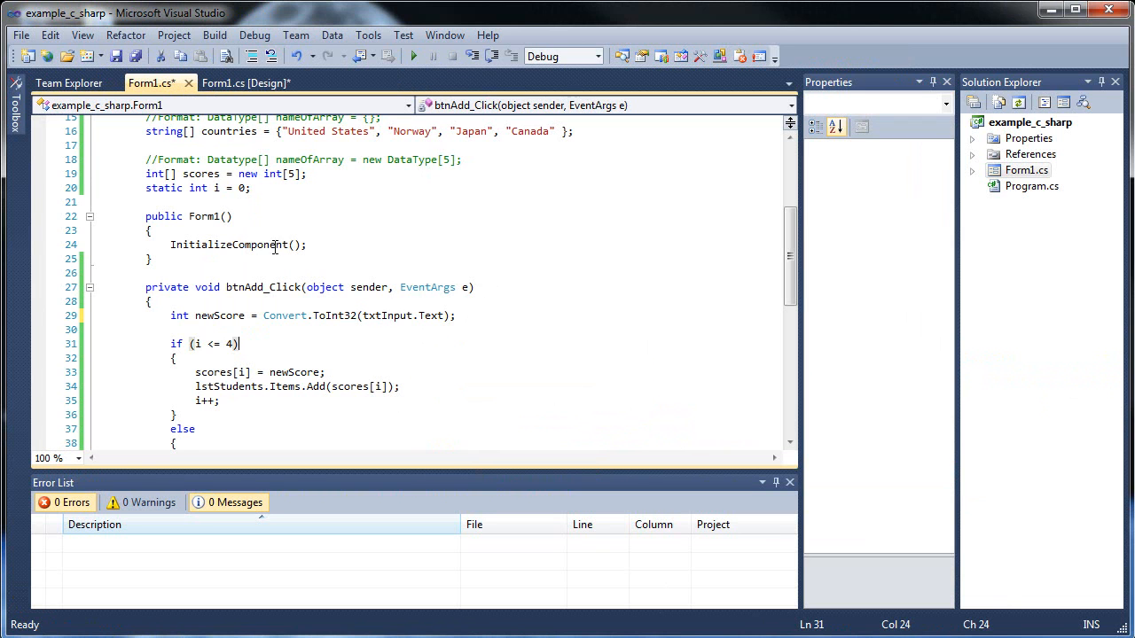
left_click(411, 55)
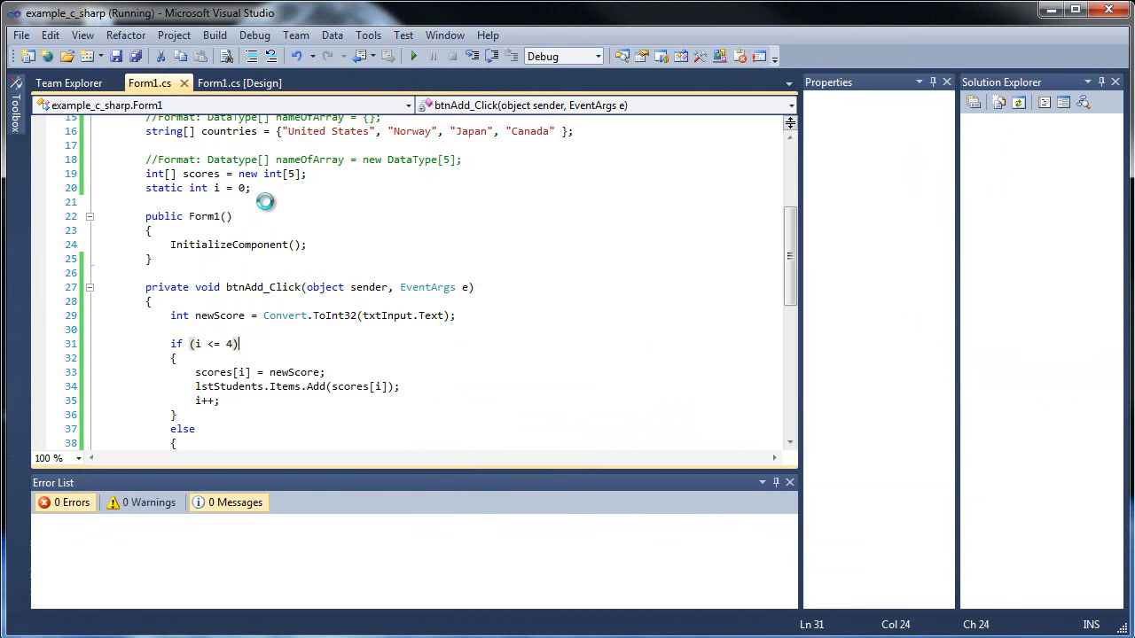
left_click(411, 55)
type("320")
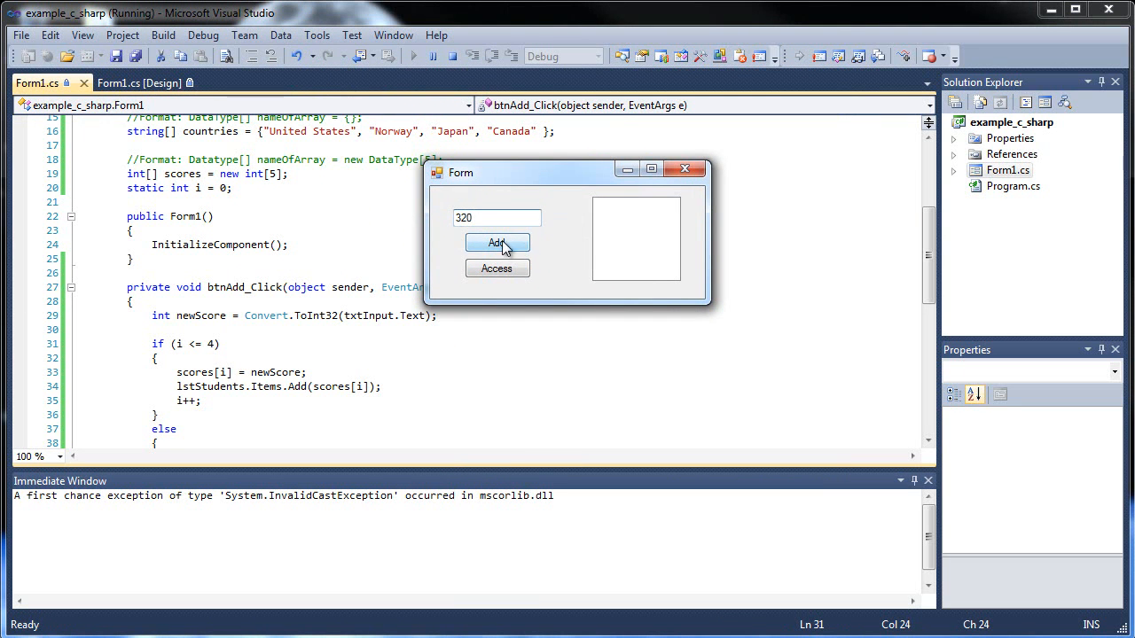
- Add 320, 600, 50, 25, 15, see 'All Students Have Been Entered' on a sixth, and close the form
left_click(497, 243)
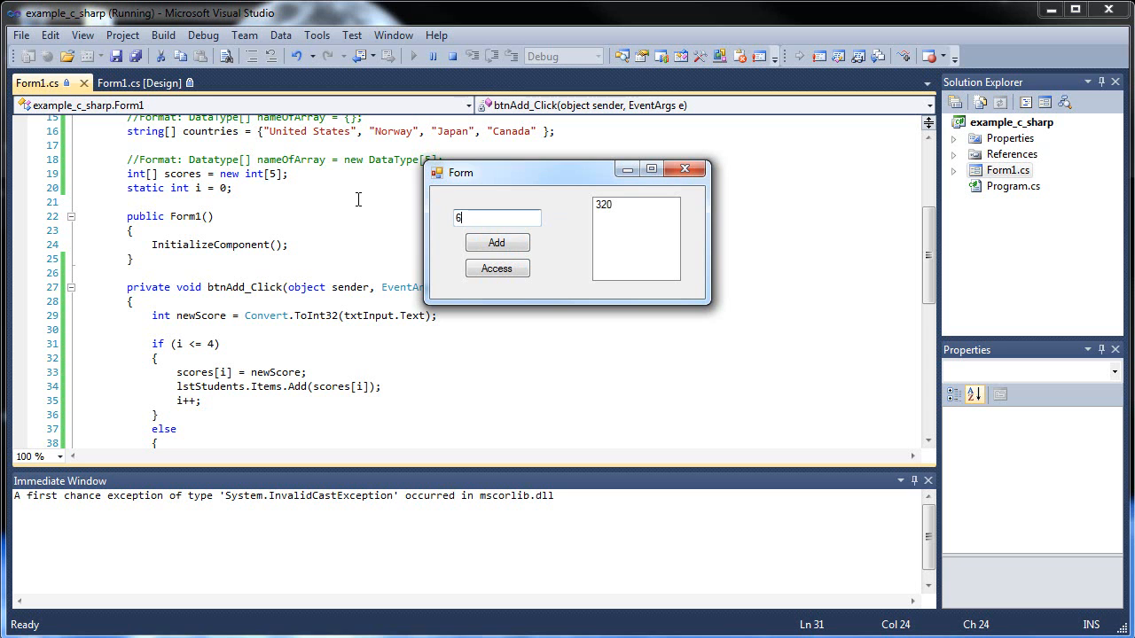
left_click(496, 242)
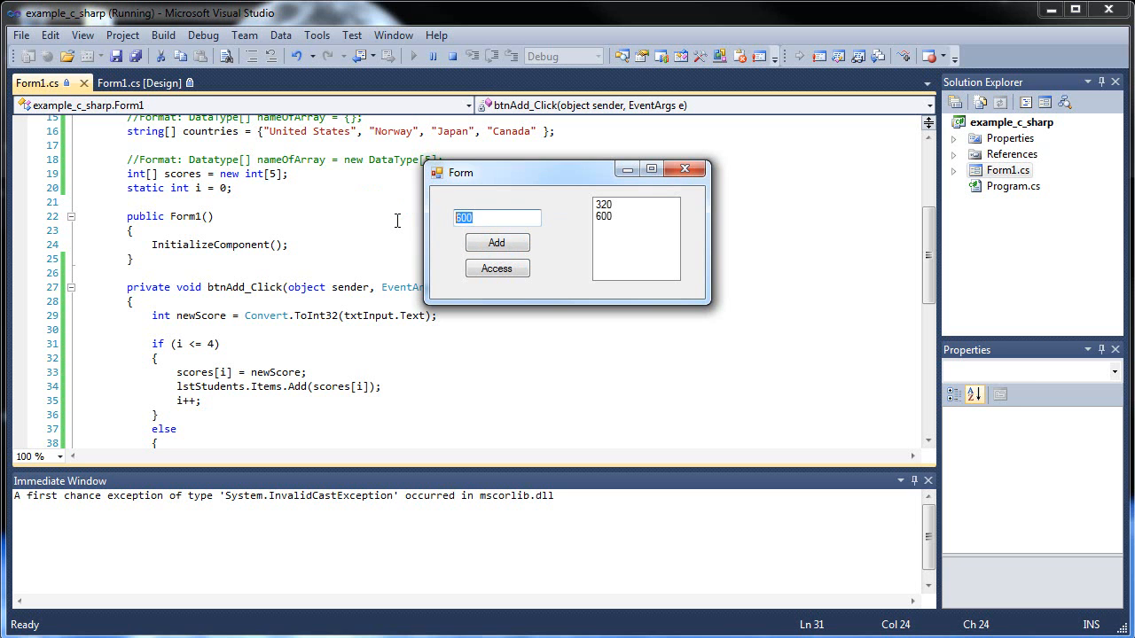
left_click(496, 242)
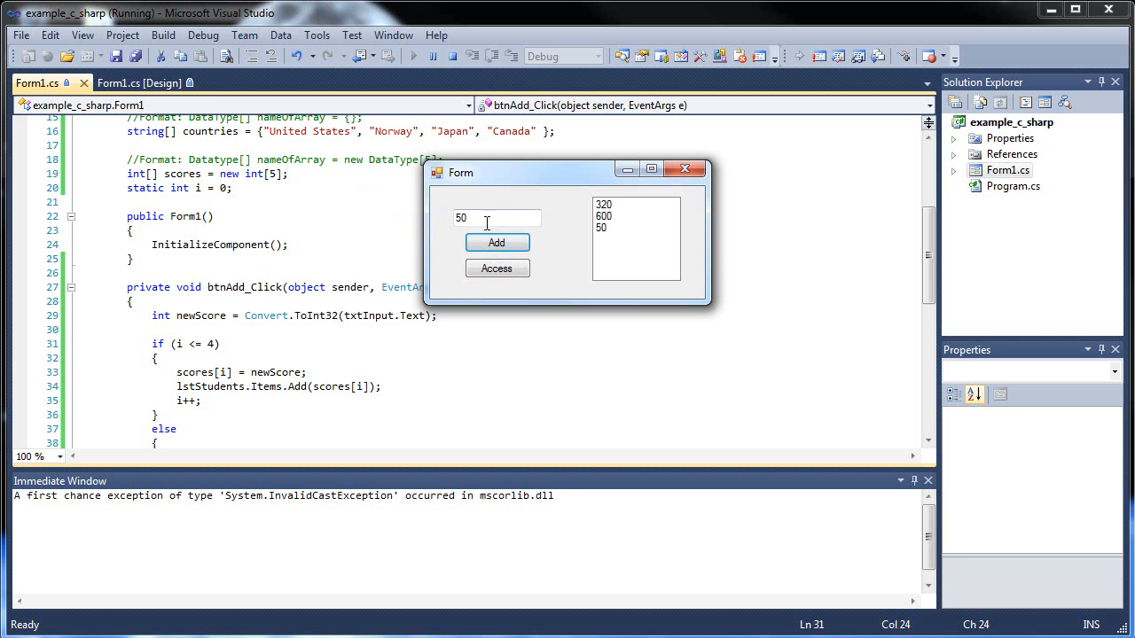
left_click(496, 243)
type("15")
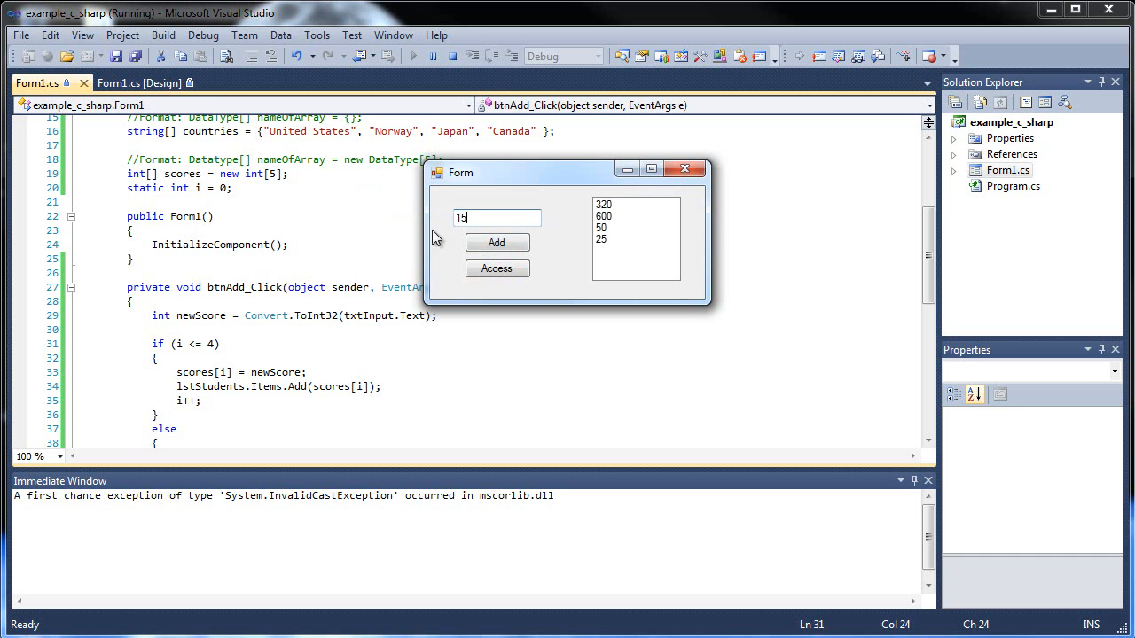
left_click(497, 241)
type("100")
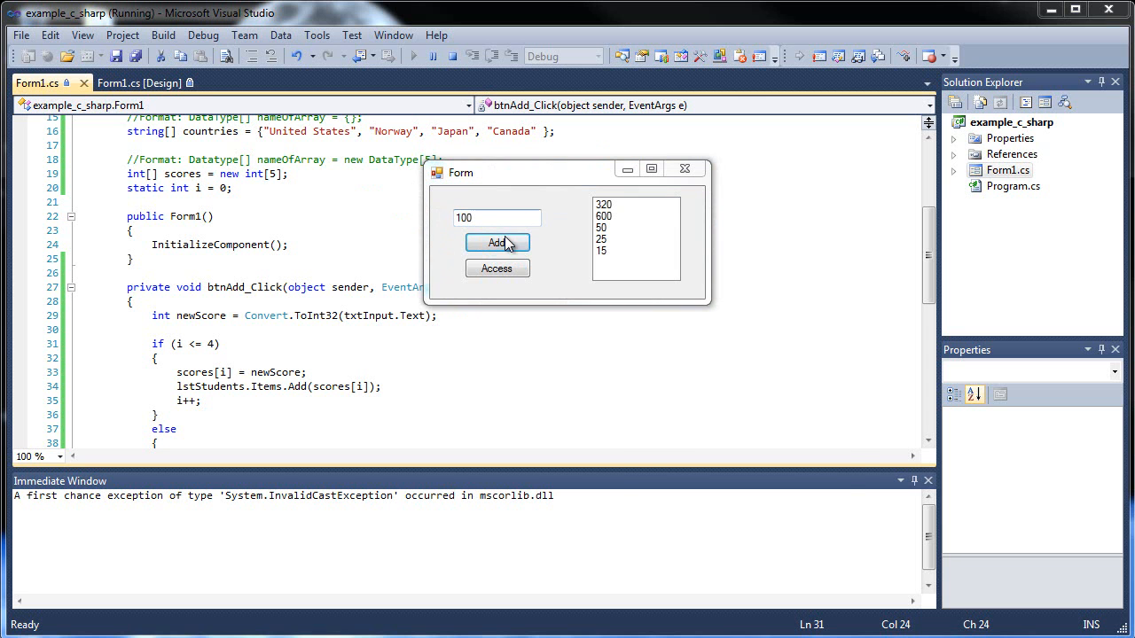
left_click(496, 243)
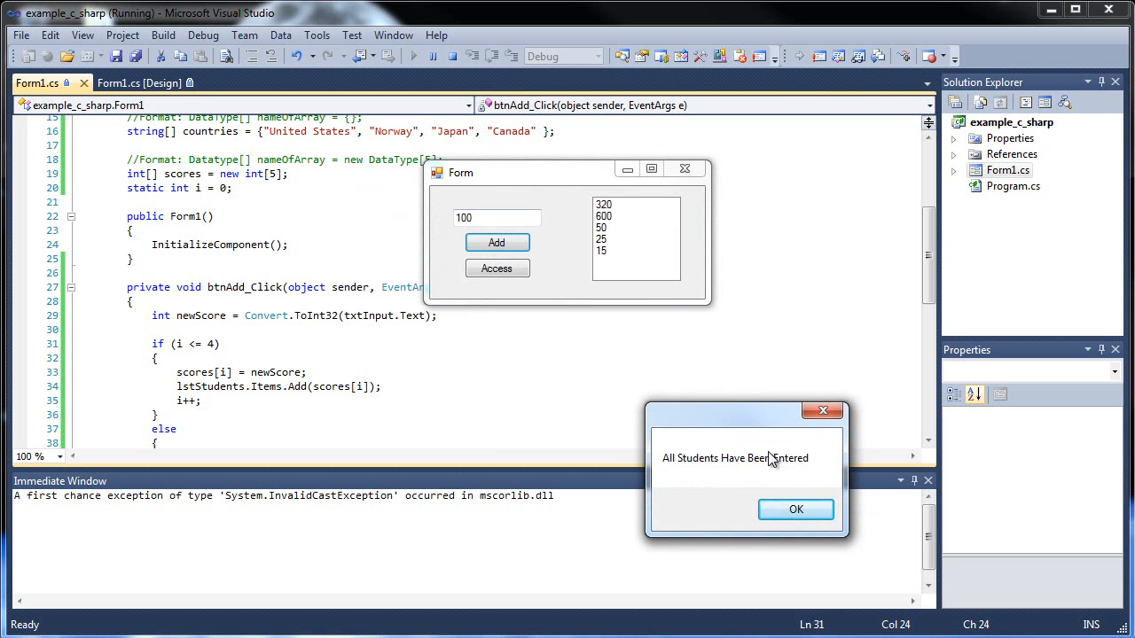
left_click(794, 509)
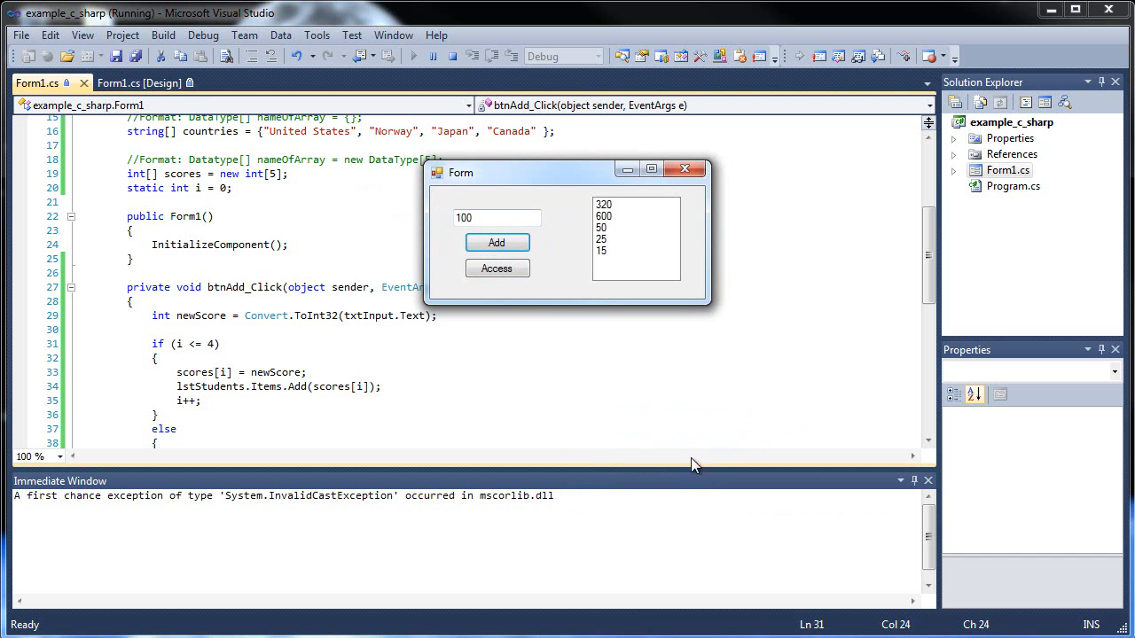
mouse_move(568, 262)
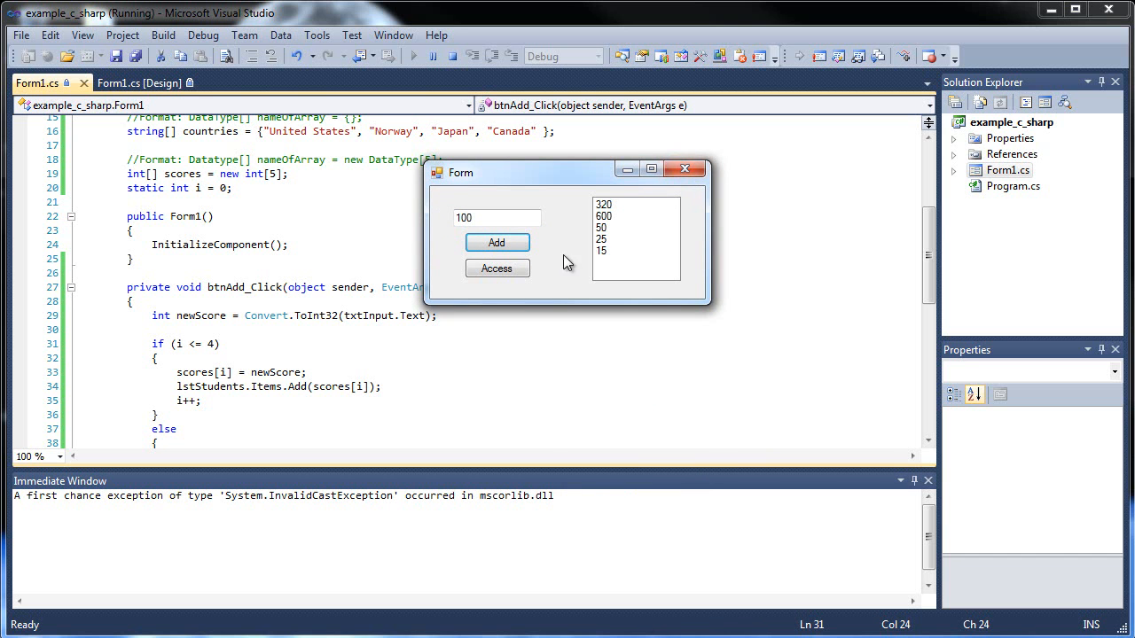
left_click(685, 170)
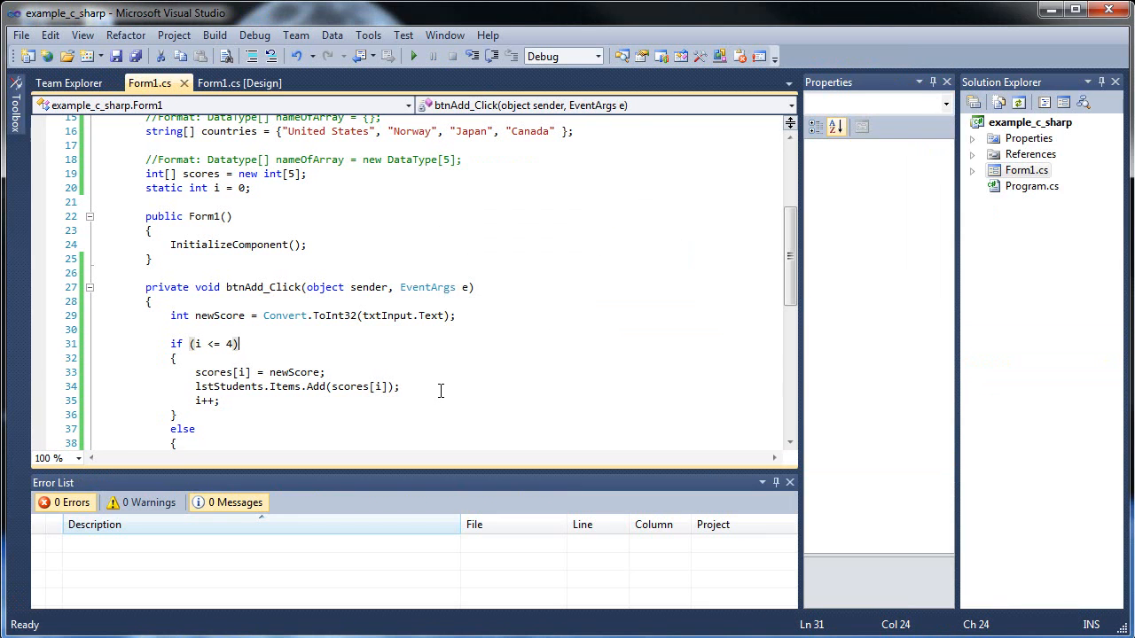
- Create a btnAccess_Click handler for the Access button starting with MessageBox.Show();
left_click(239, 83)
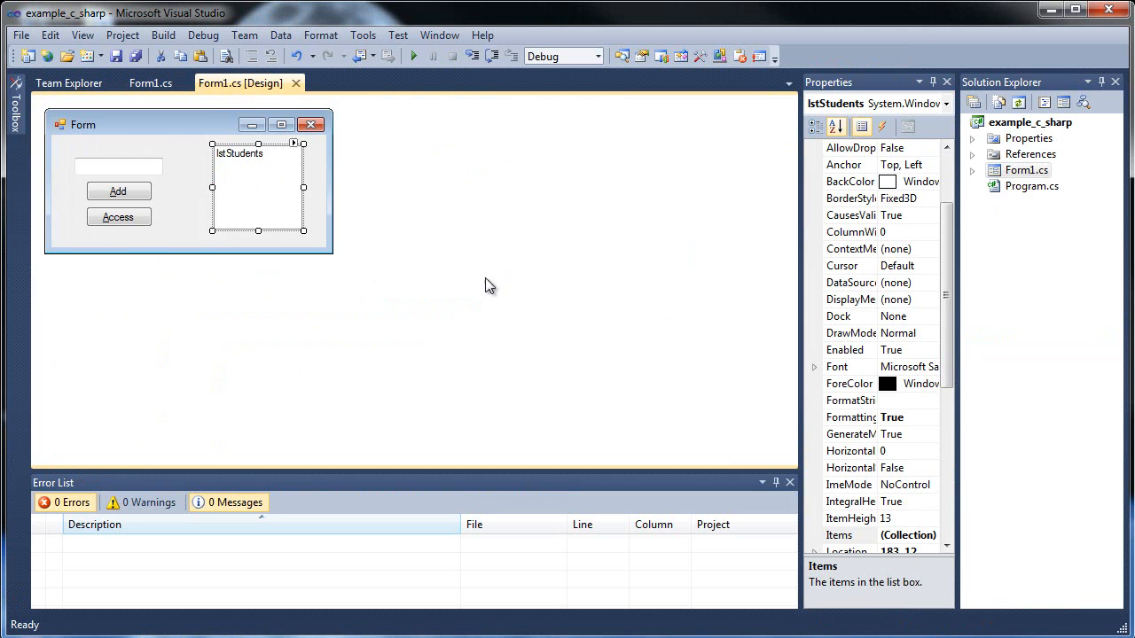
left_click(117, 217)
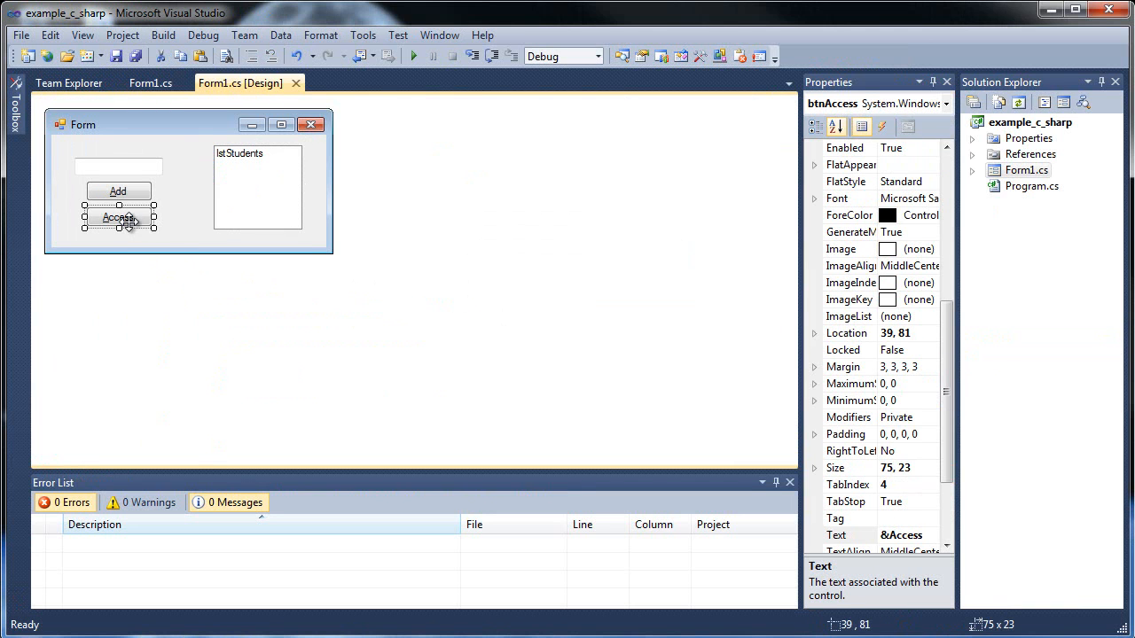
mouse_move(242, 178)
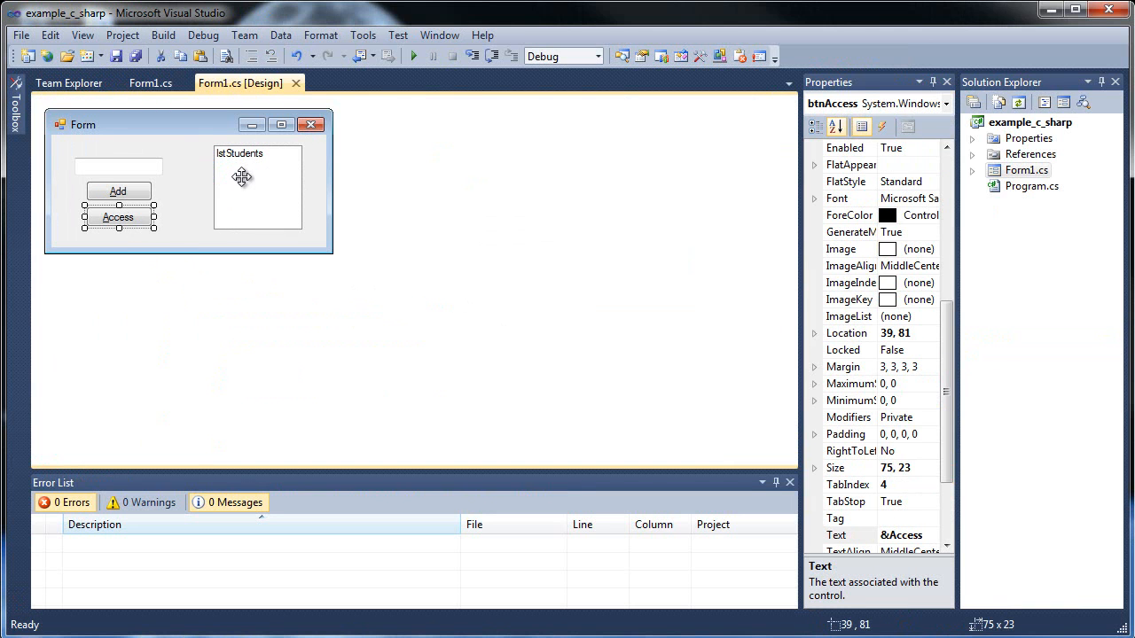
mouse_move(121, 220)
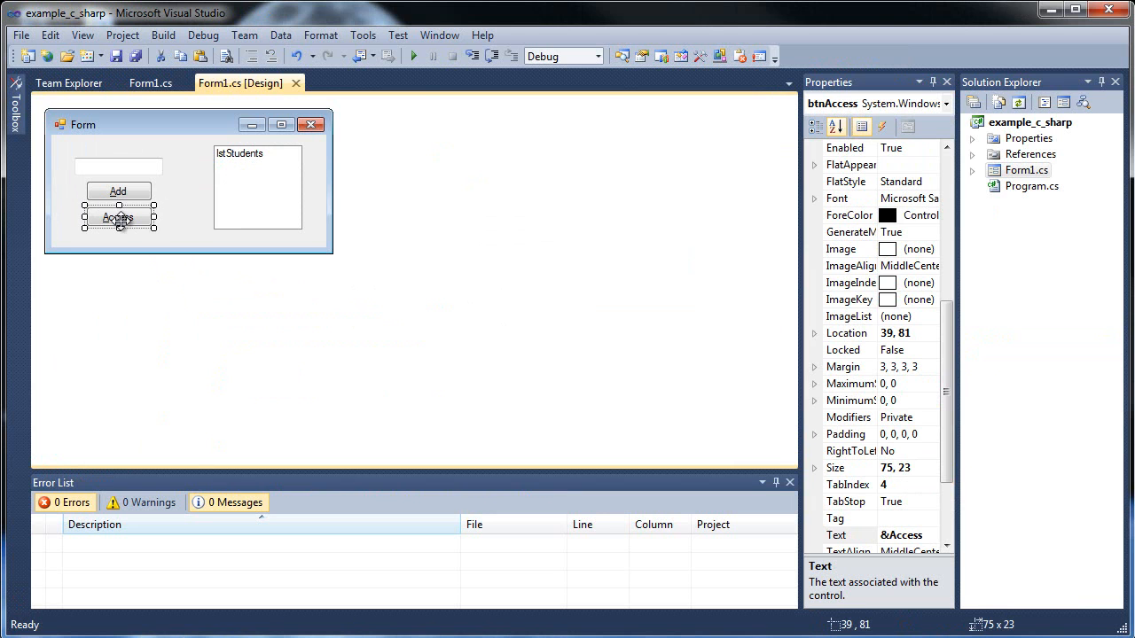
double_click(117, 216)
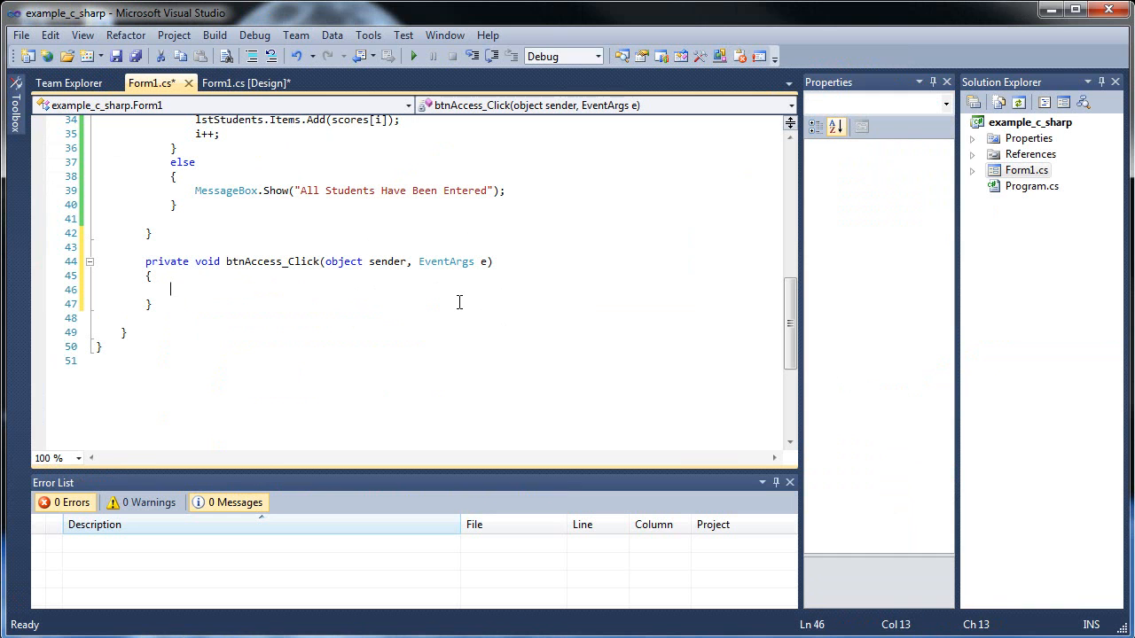
type("MessageBox.Show();")
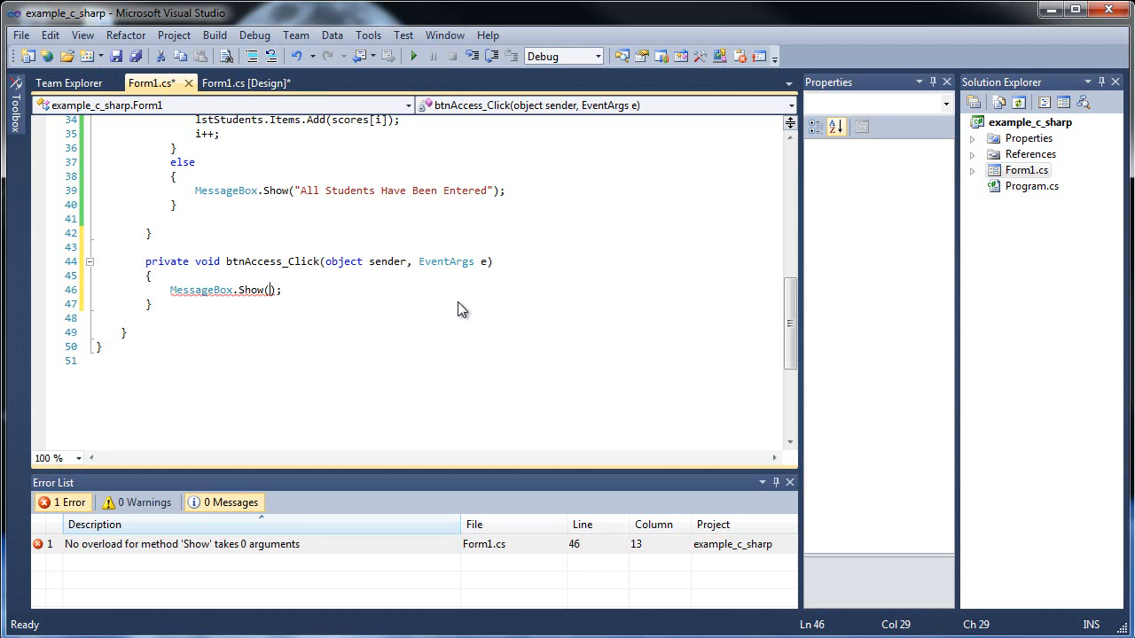
- Flip between the form designer and the code to check the new handler
left_click(245, 84)
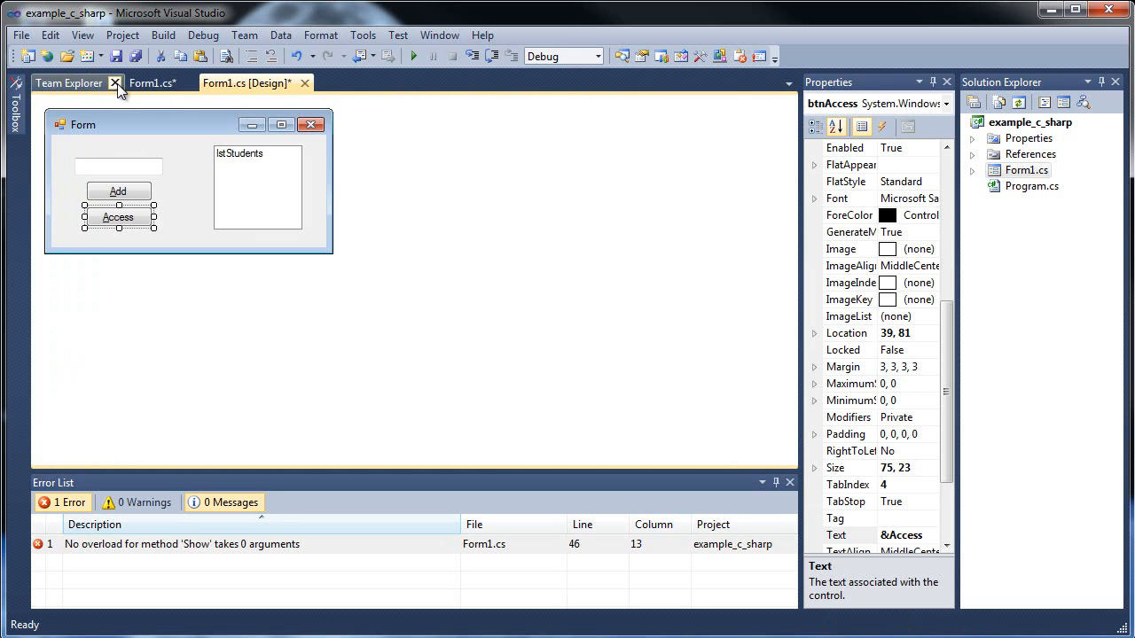
left_click(151, 84)
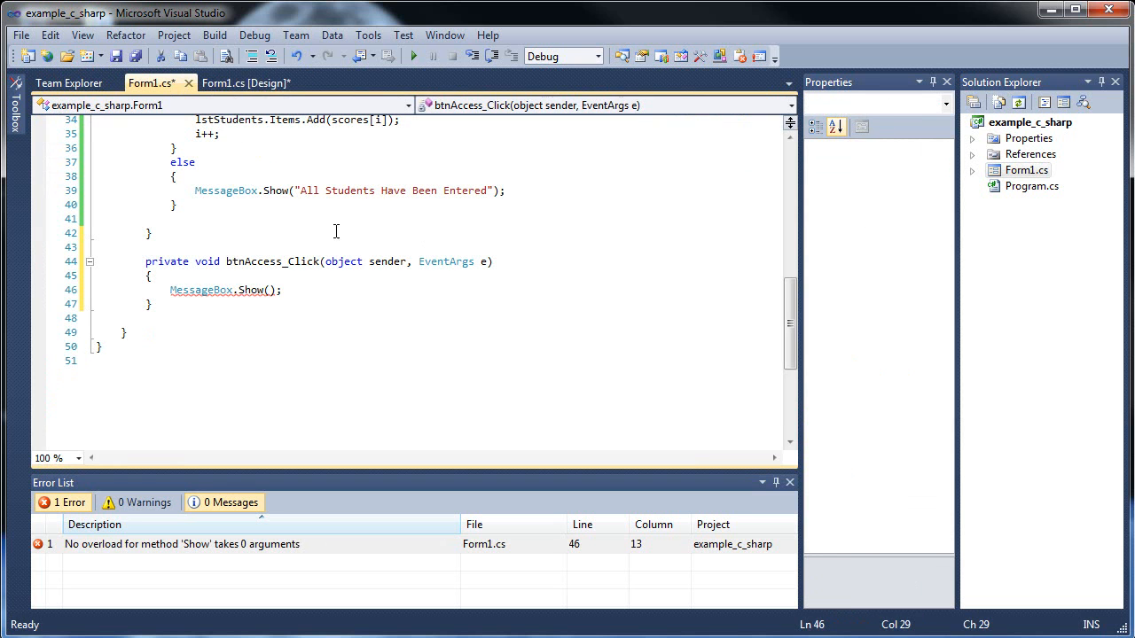
left_click(245, 83)
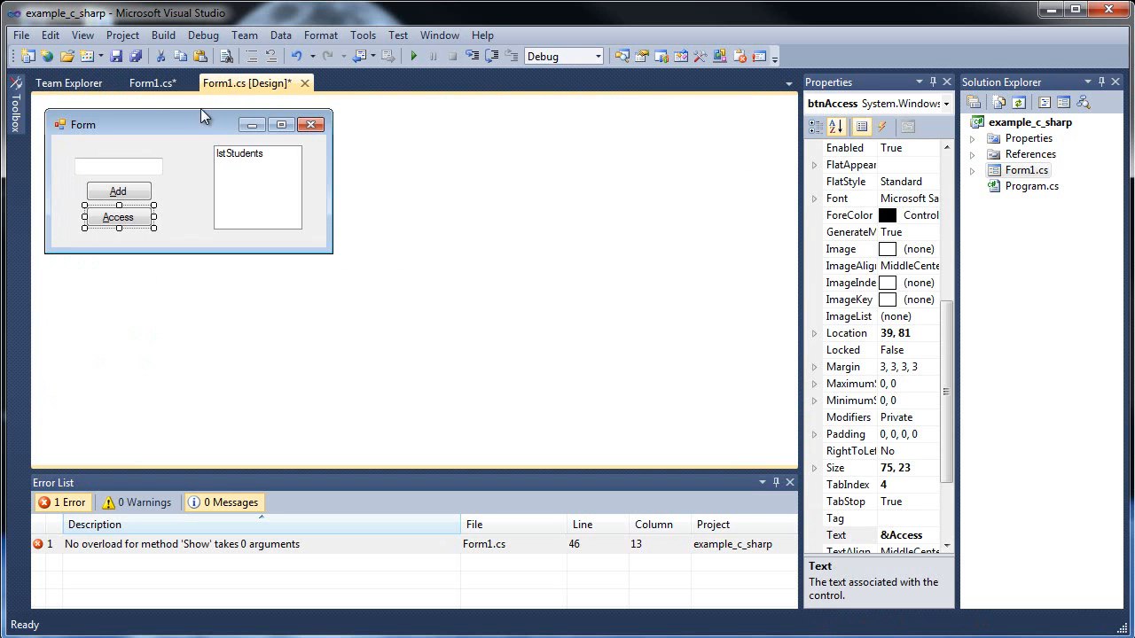
left_click(150, 83)
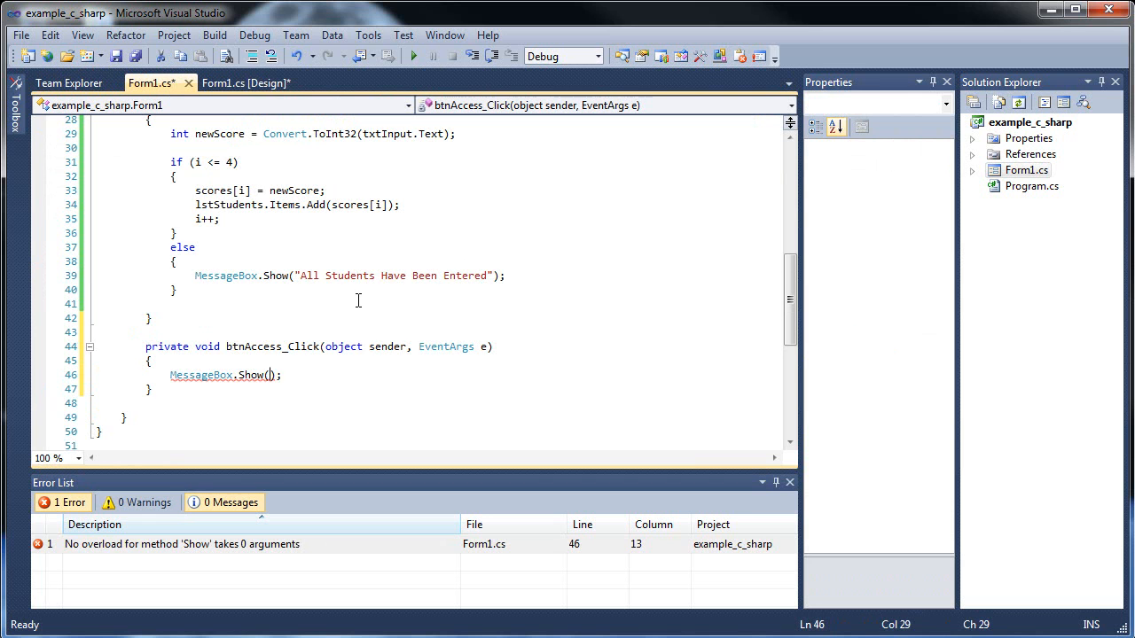
mouse_move(511, 358)
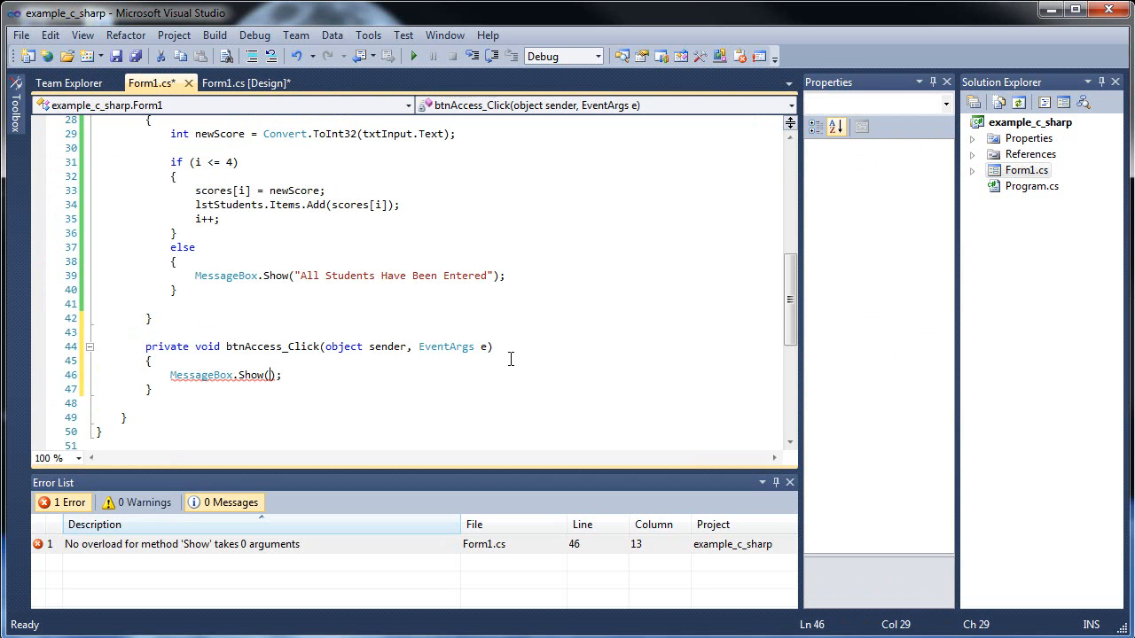
- Complete MessageBox.Show(scores[lstStudents.SelectedIndex].ToString(), "Score"); and build the project
type("scores[")
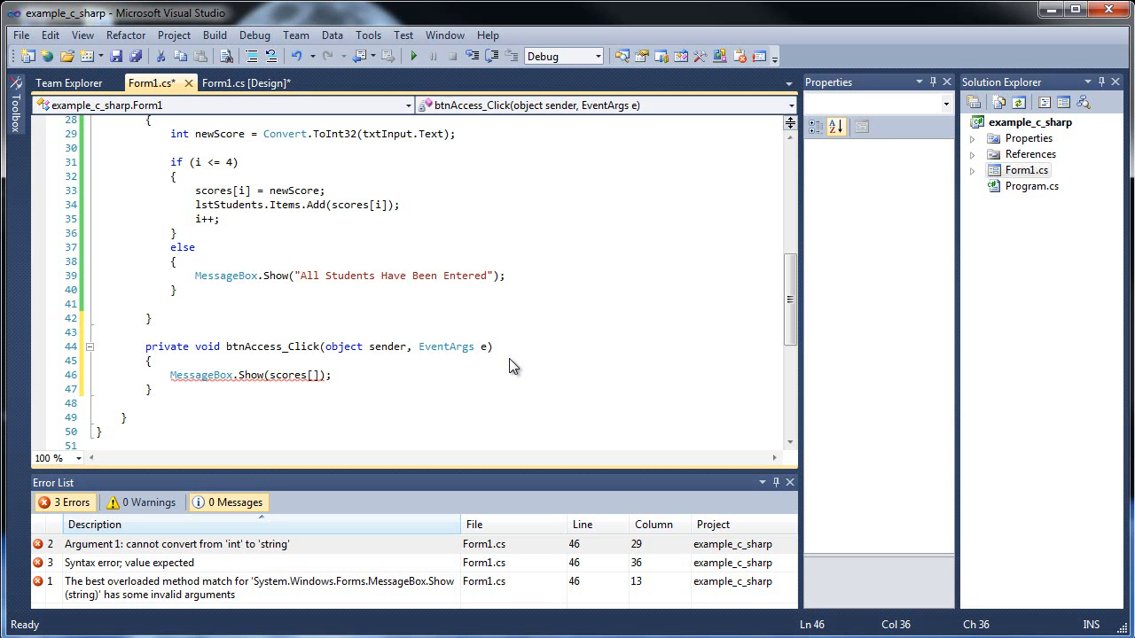
type("lstStudents")
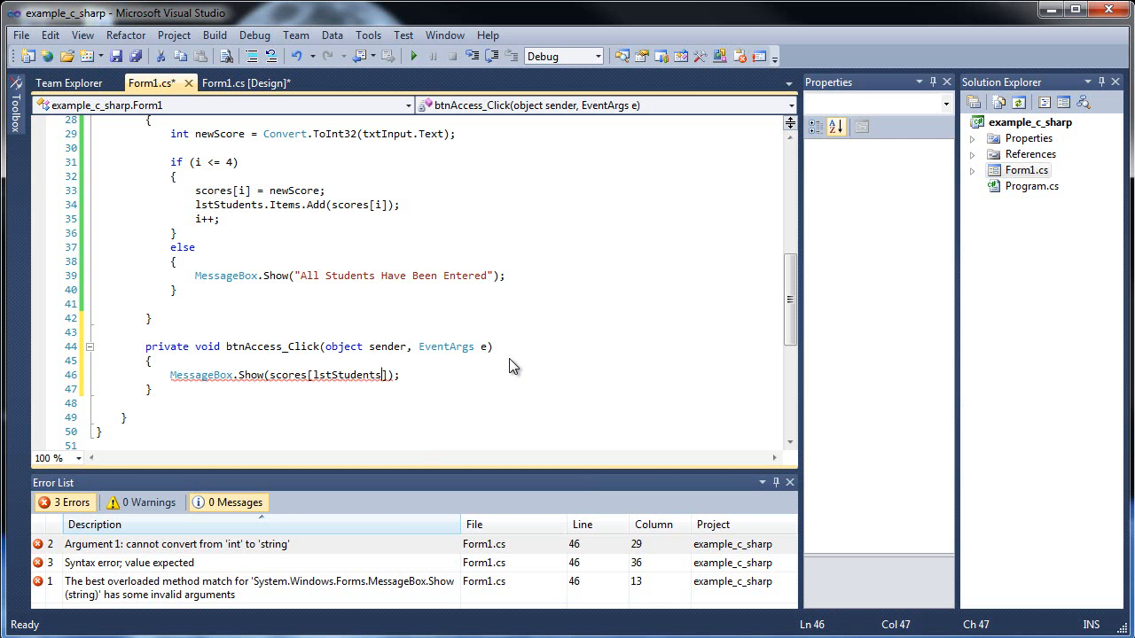
type("SelectedIndex")
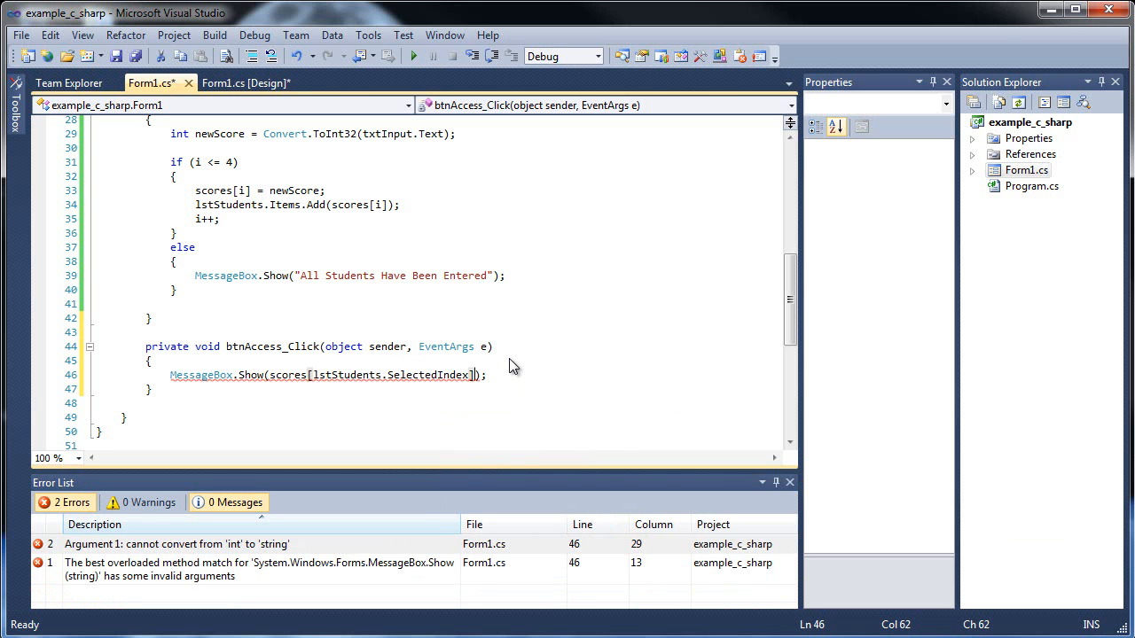
type(".ToString(")
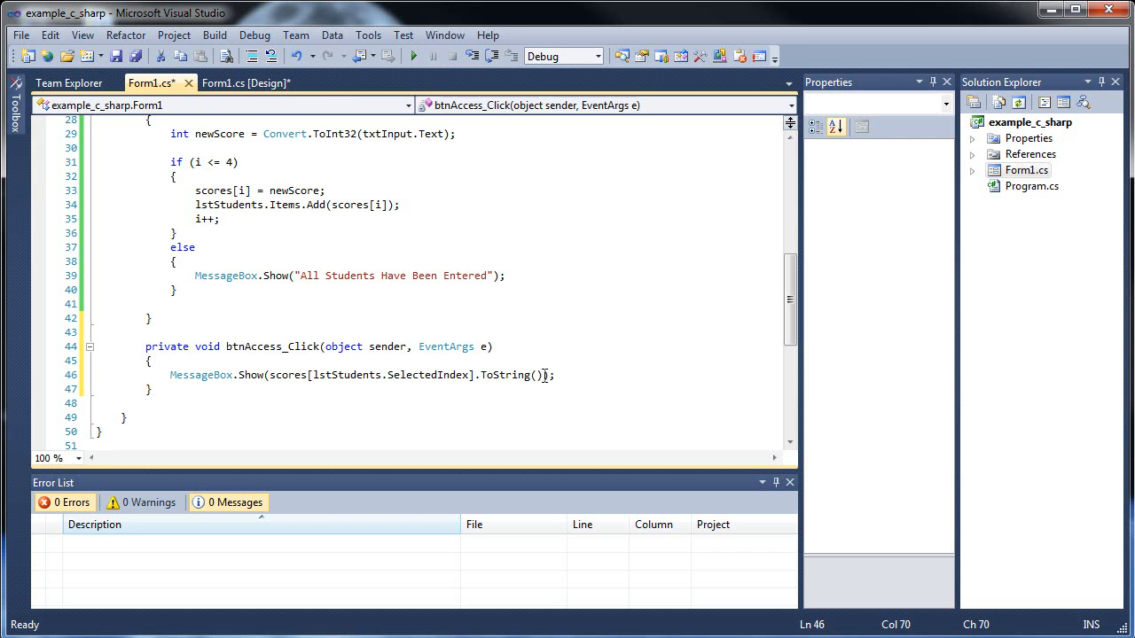
type(", \"\"")
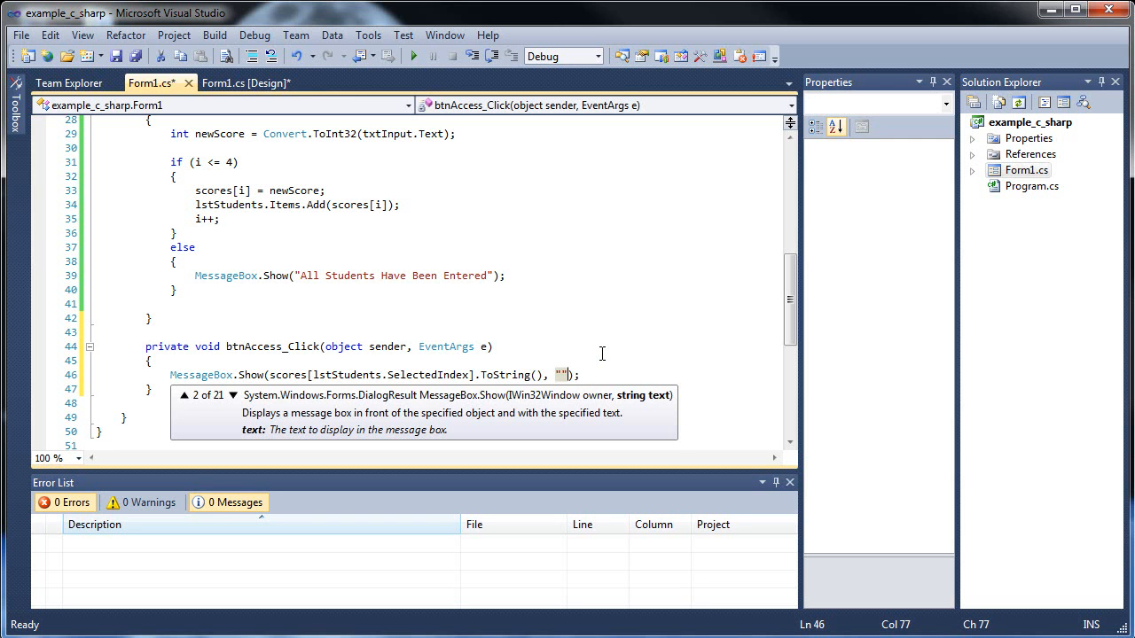
type("Score")
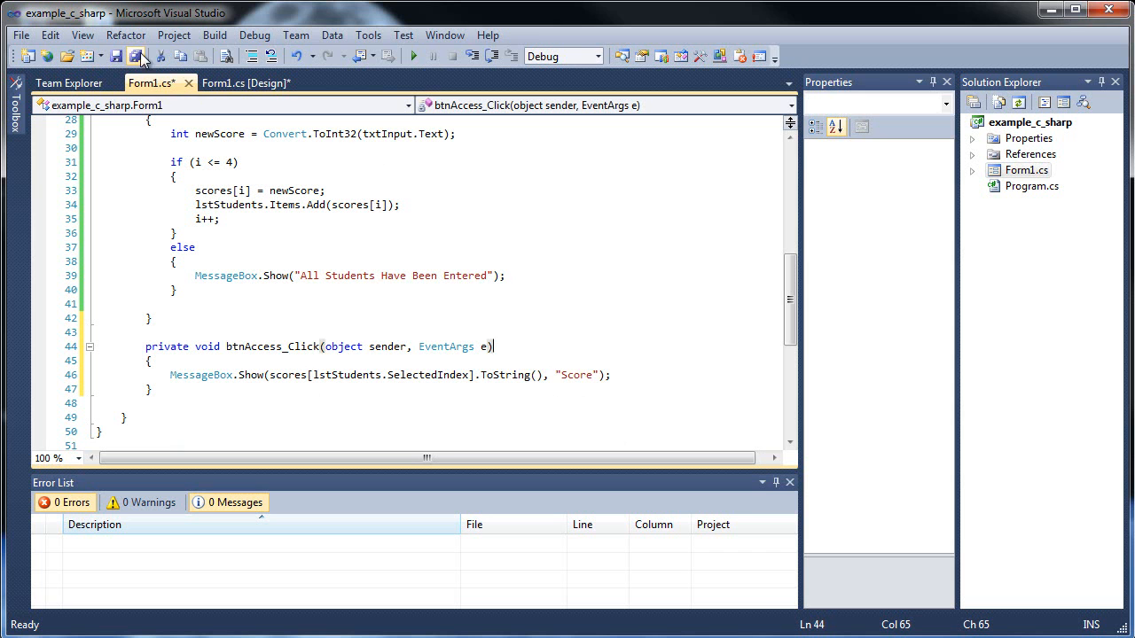
left_click(136, 55)
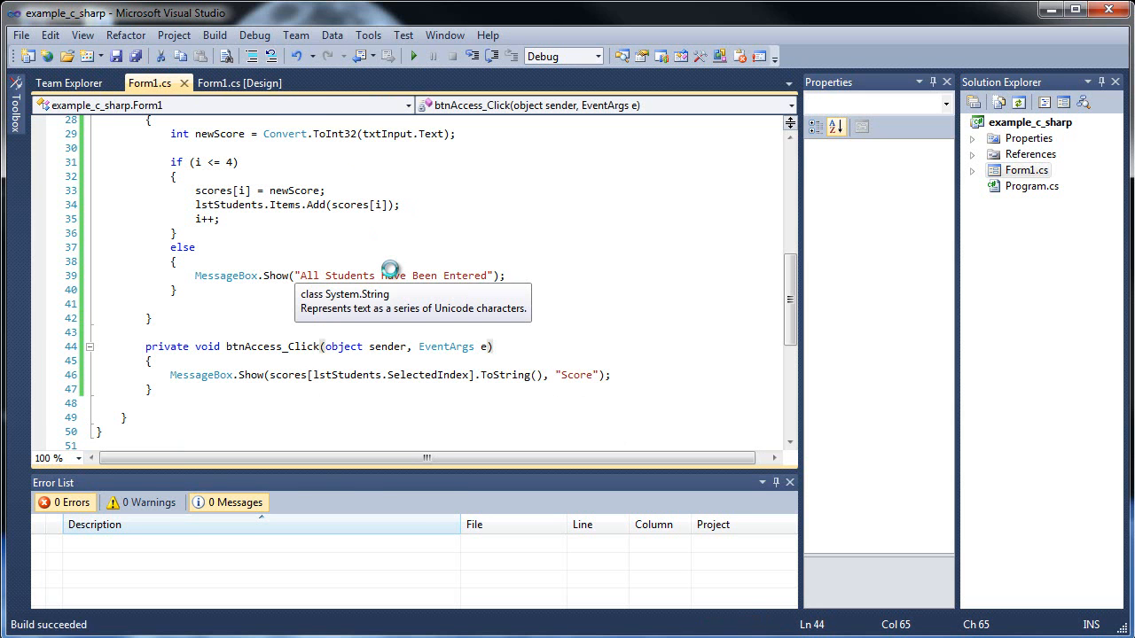
- Run the form and add 320, 500, 800, 400, 500, dismissing the all-students message on a sixth
left_click(413, 55)
type("320")
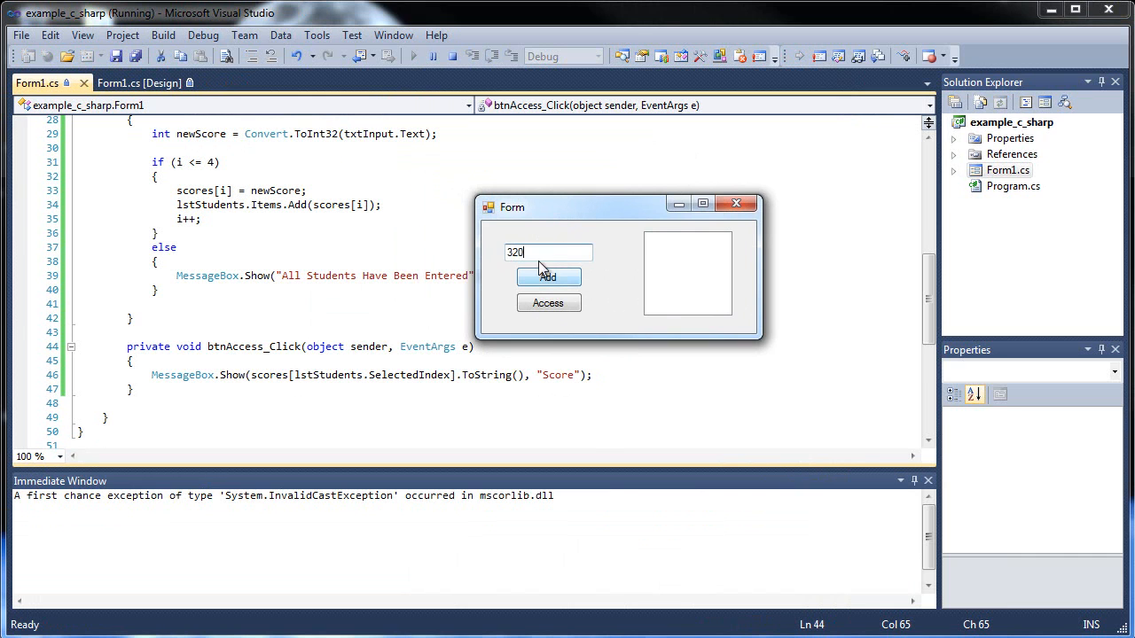
left_click(546, 277)
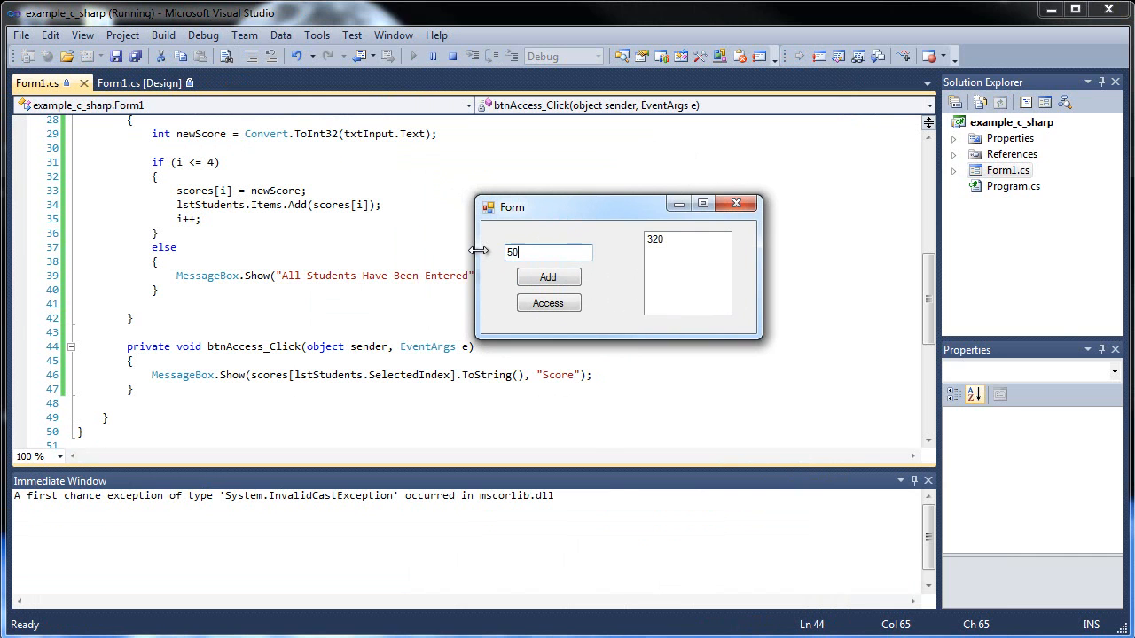
left_click(547, 277)
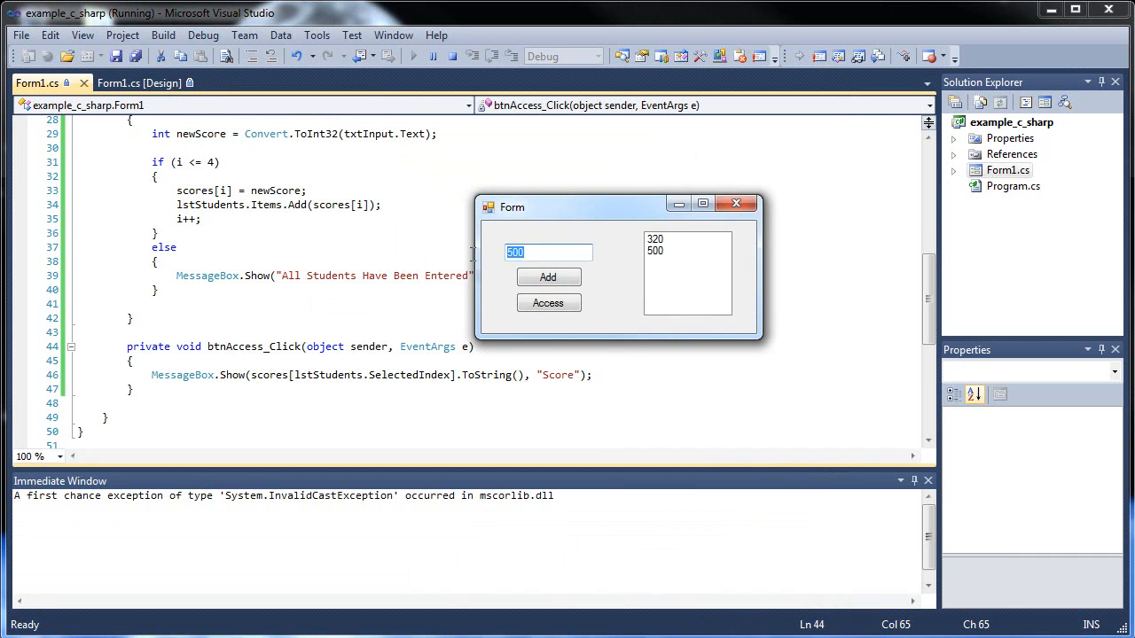
left_click(548, 276)
type("4")
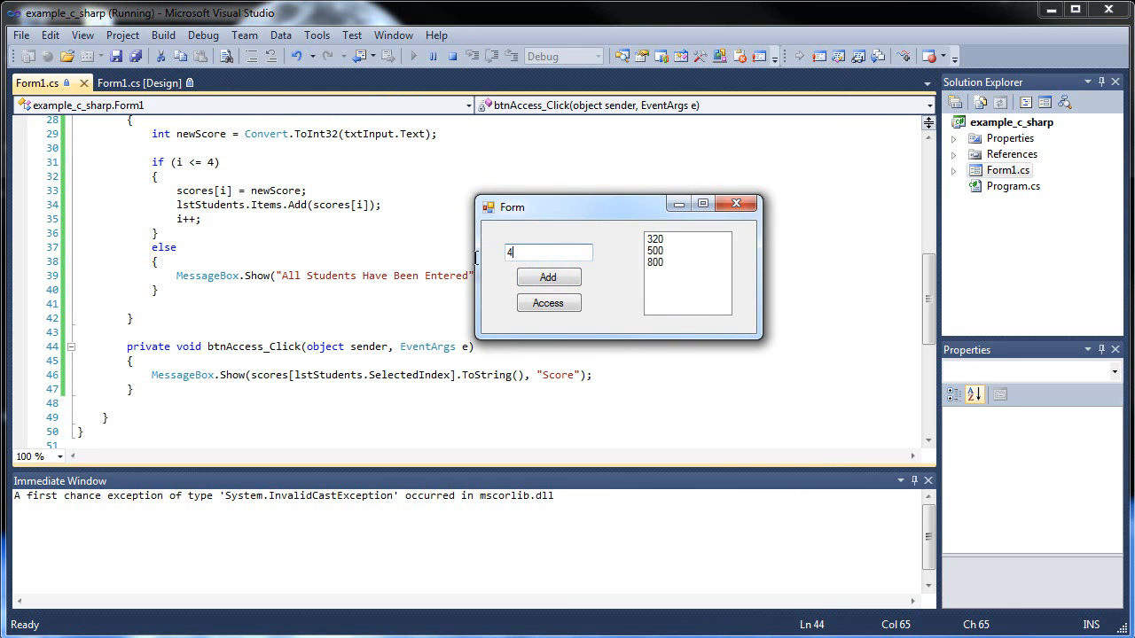
left_click(548, 277)
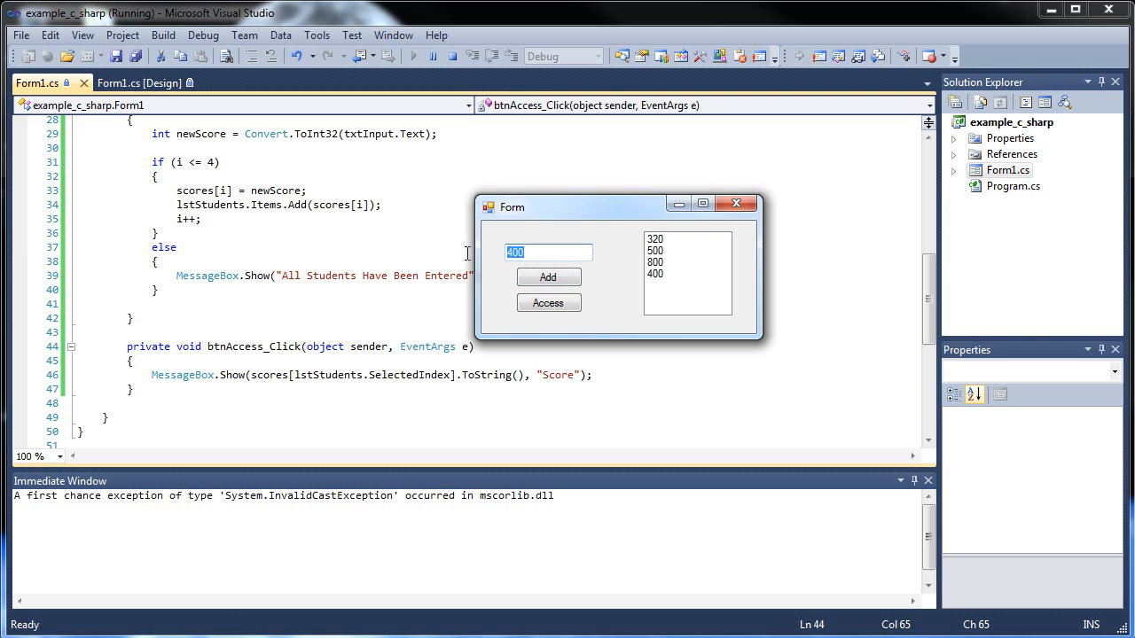
left_click(548, 276)
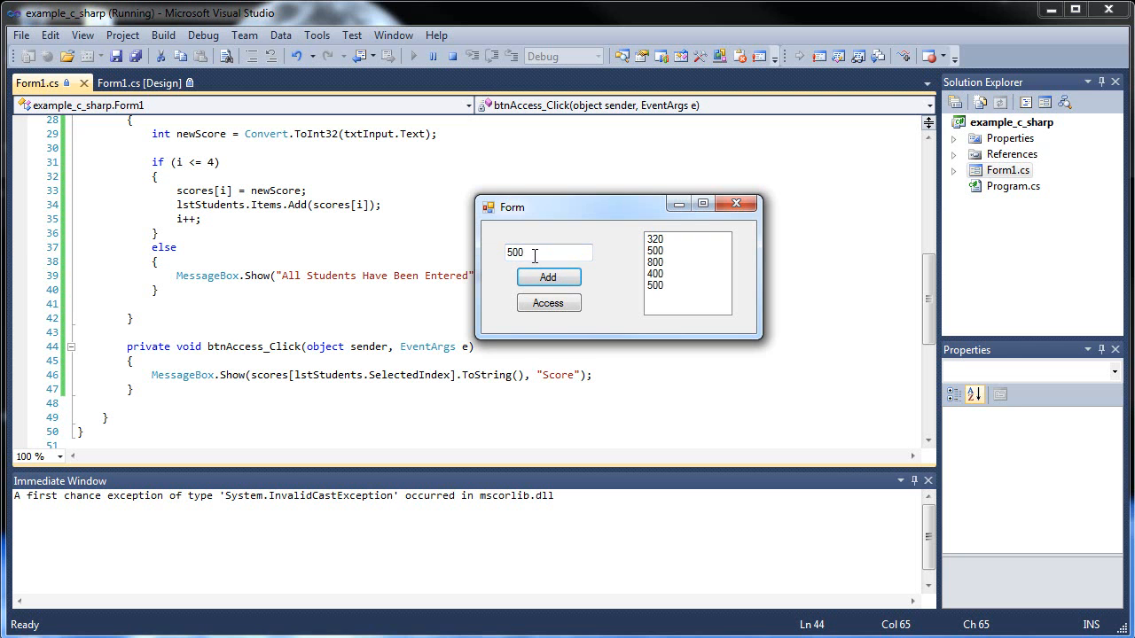
left_click(548, 277)
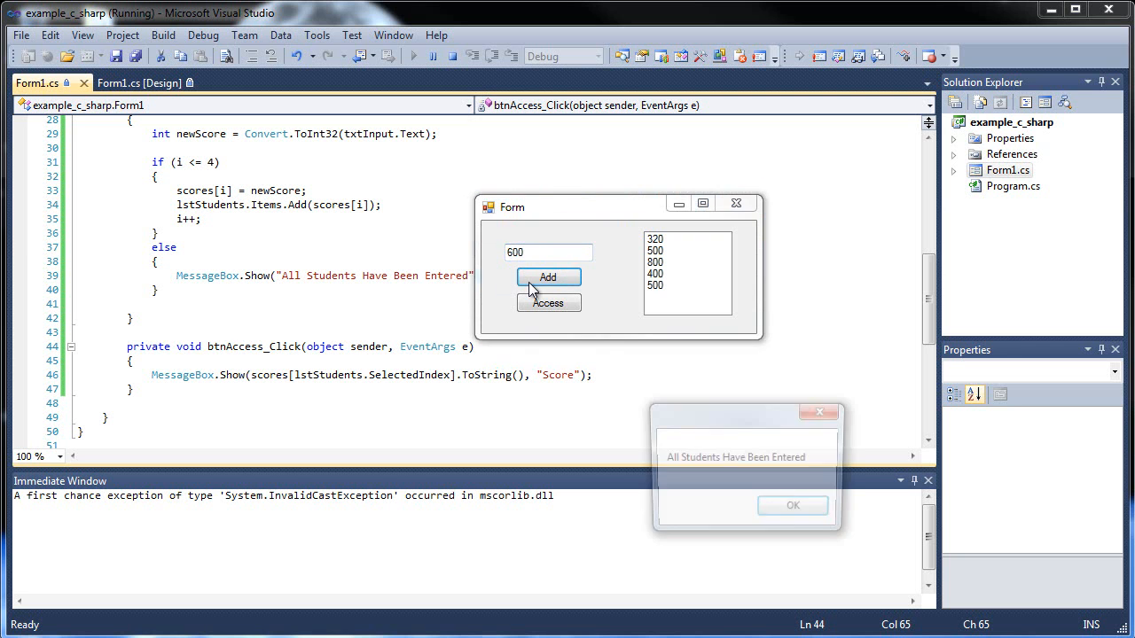
left_click(791, 505)
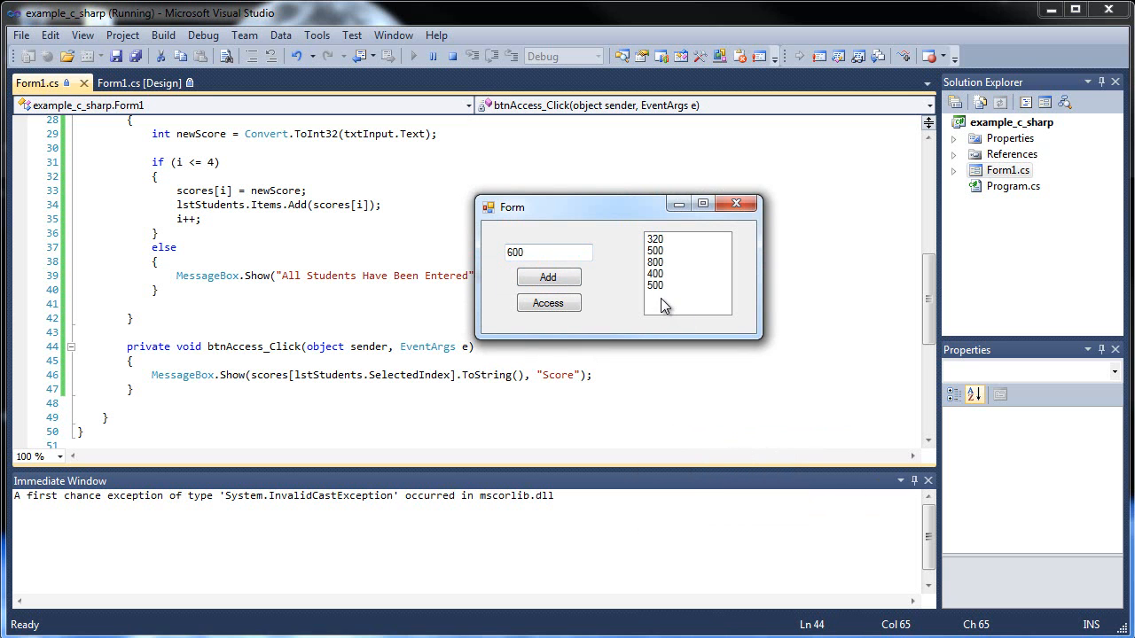
- Access the selected list entry to show 800 under the caption Score
left_click(548, 304)
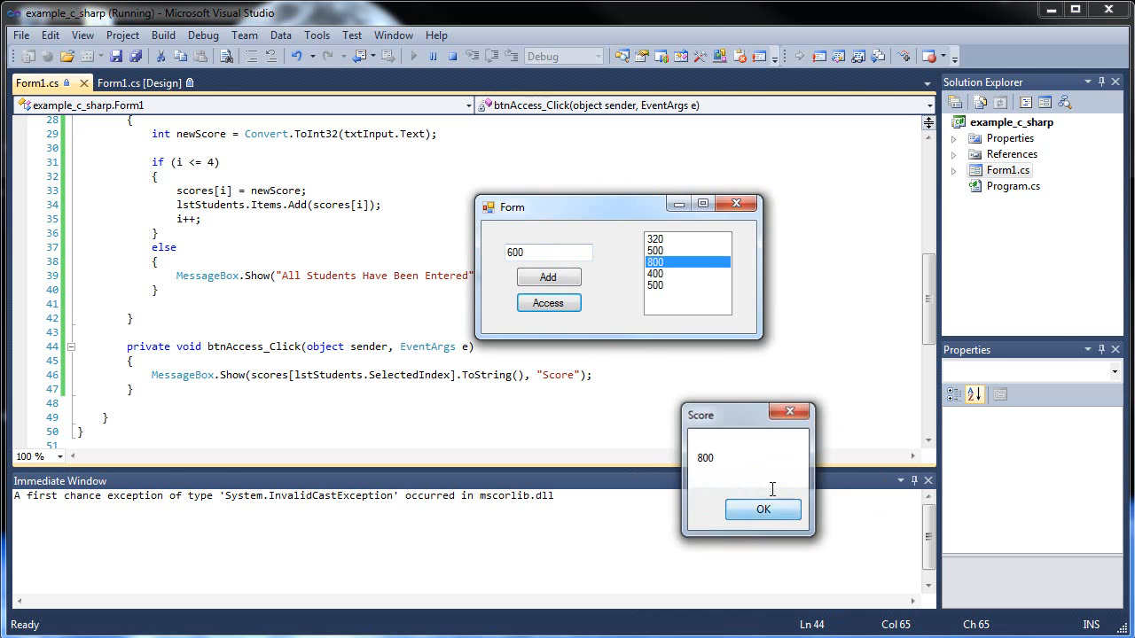
- Select other list entries and access them, showing 400 and 320 in Score messages
left_click(656, 273)
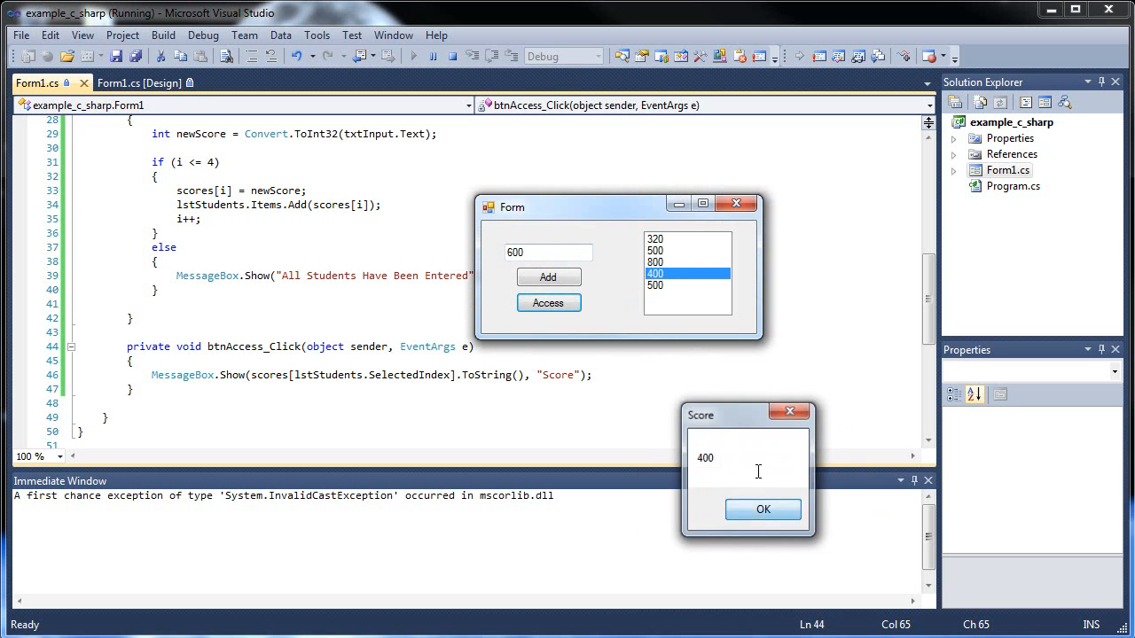
left_click(763, 509)
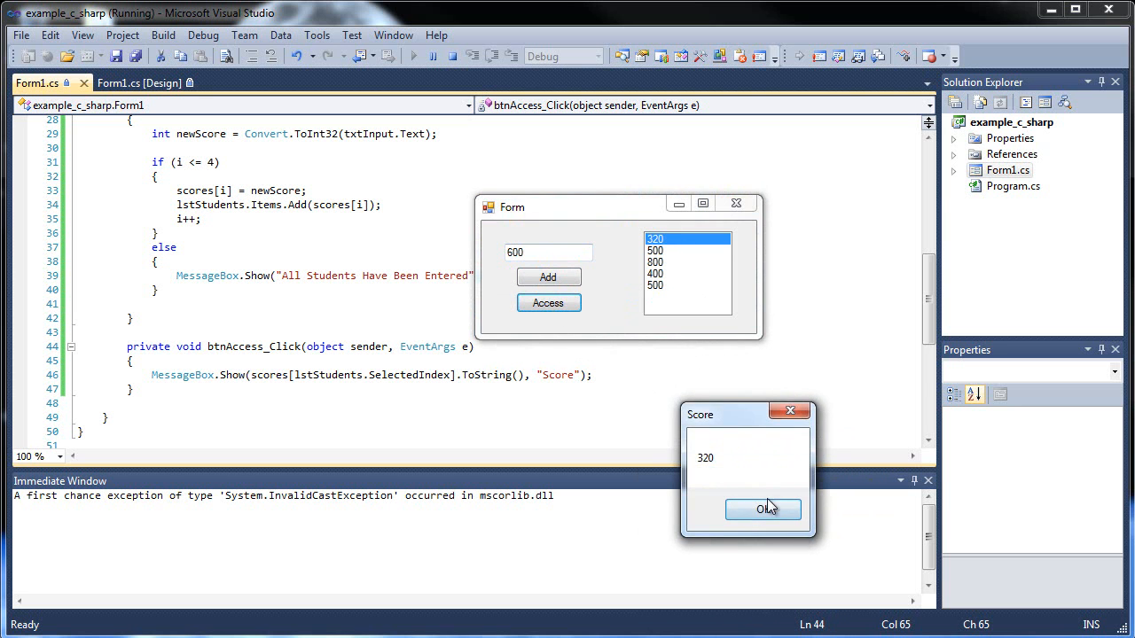
left_click(763, 509)
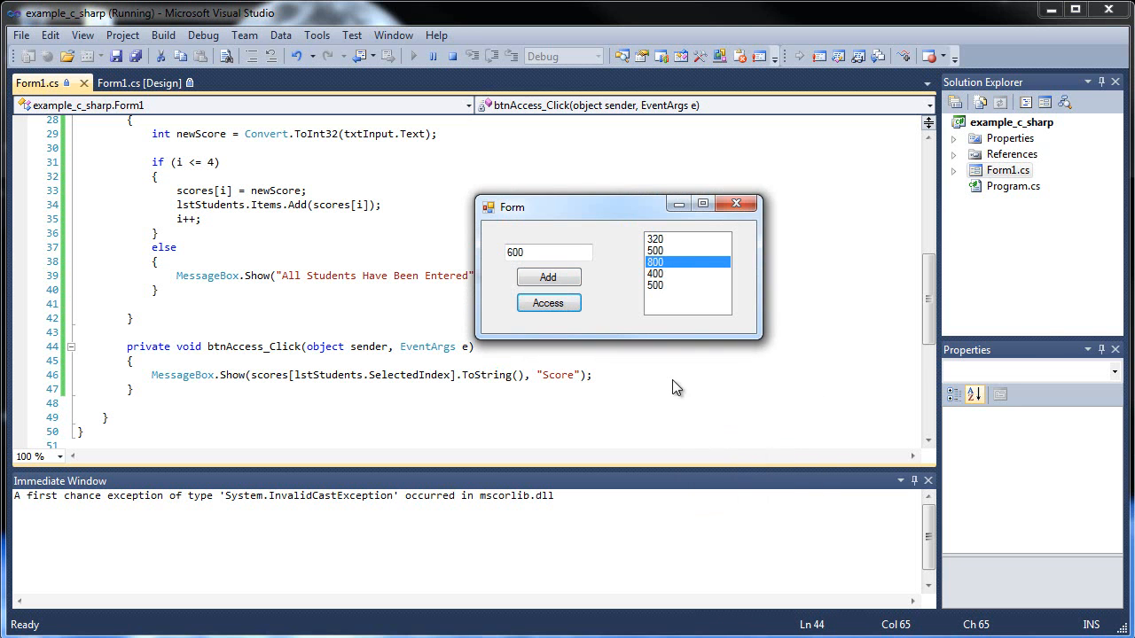
left_click(688, 252)
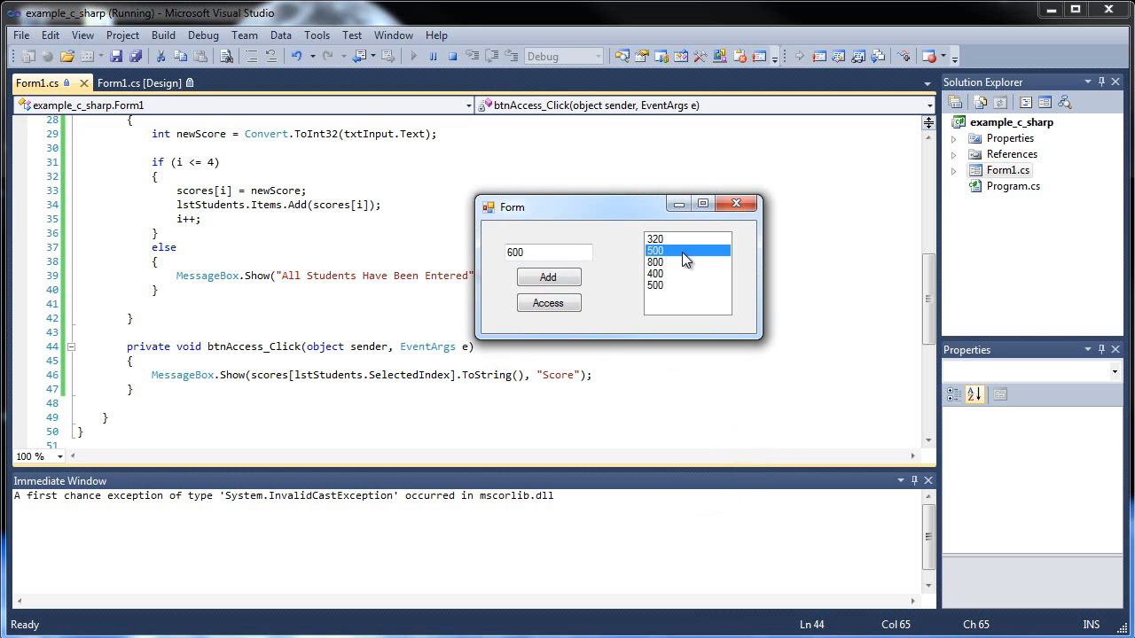
mouse_move(682, 257)
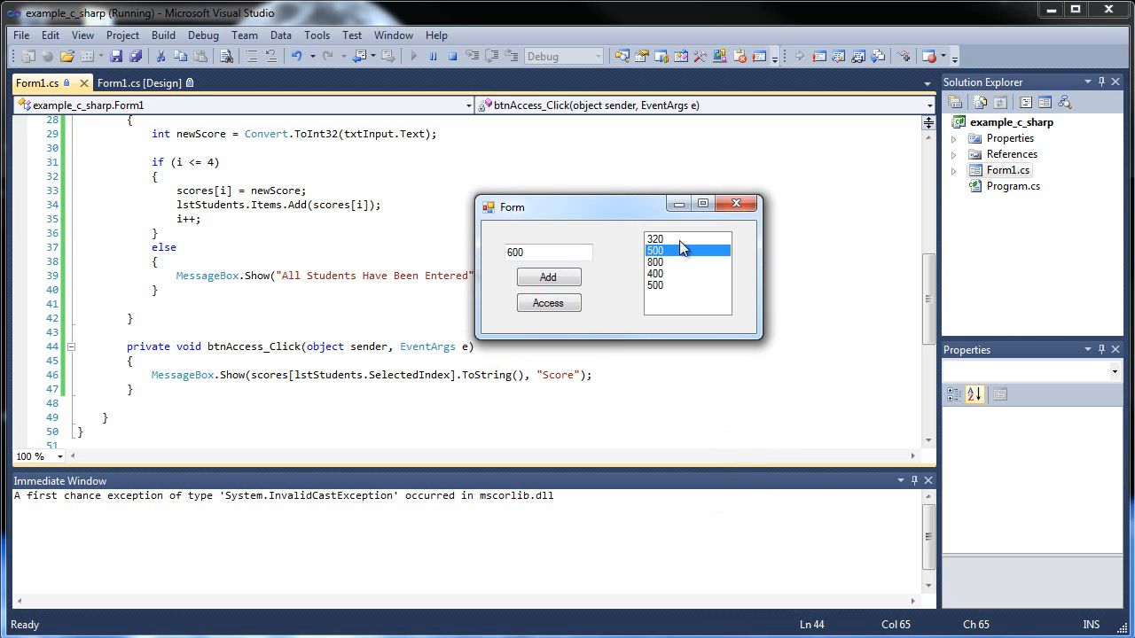
- Access the second entry to show 500, then close the running form back to code
left_click(548, 302)
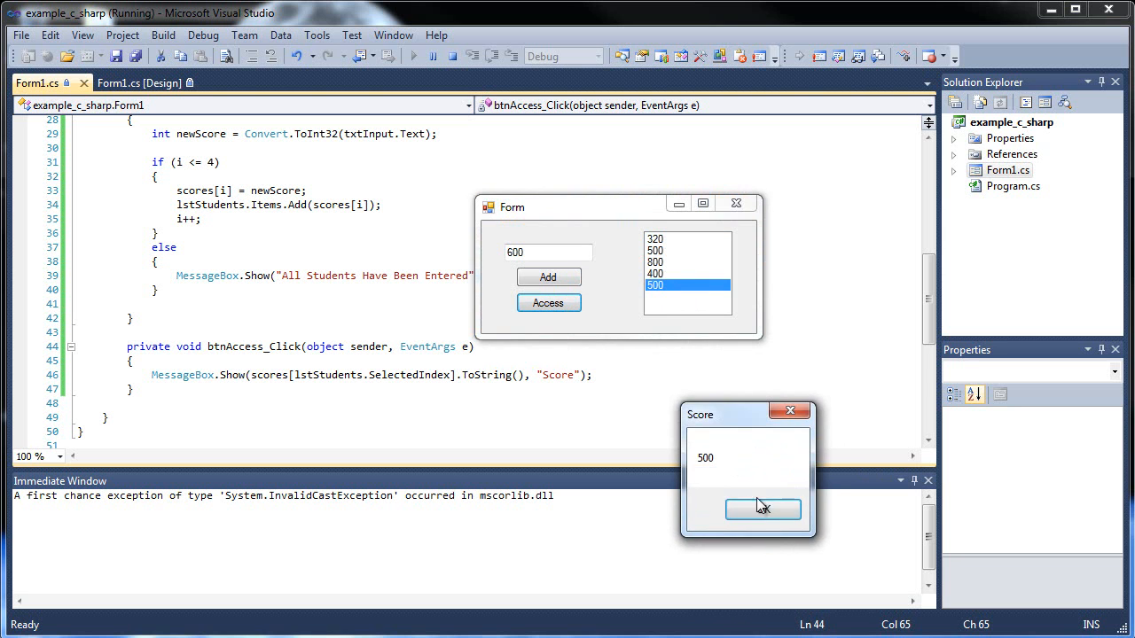
left_click(763, 508)
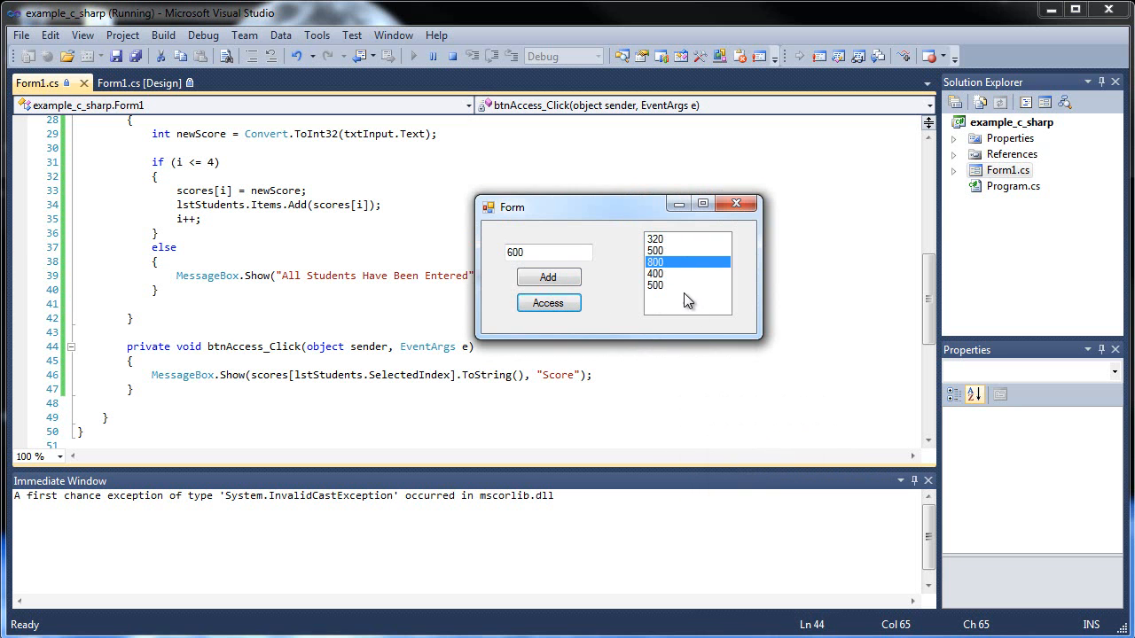
left_click(656, 250)
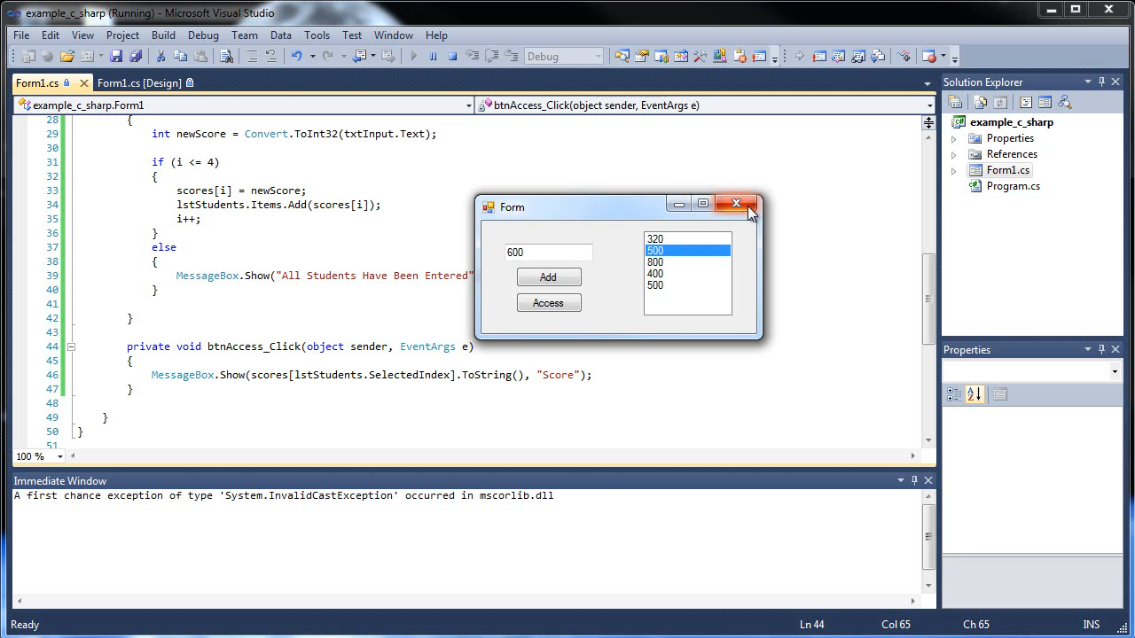
left_click(736, 202)
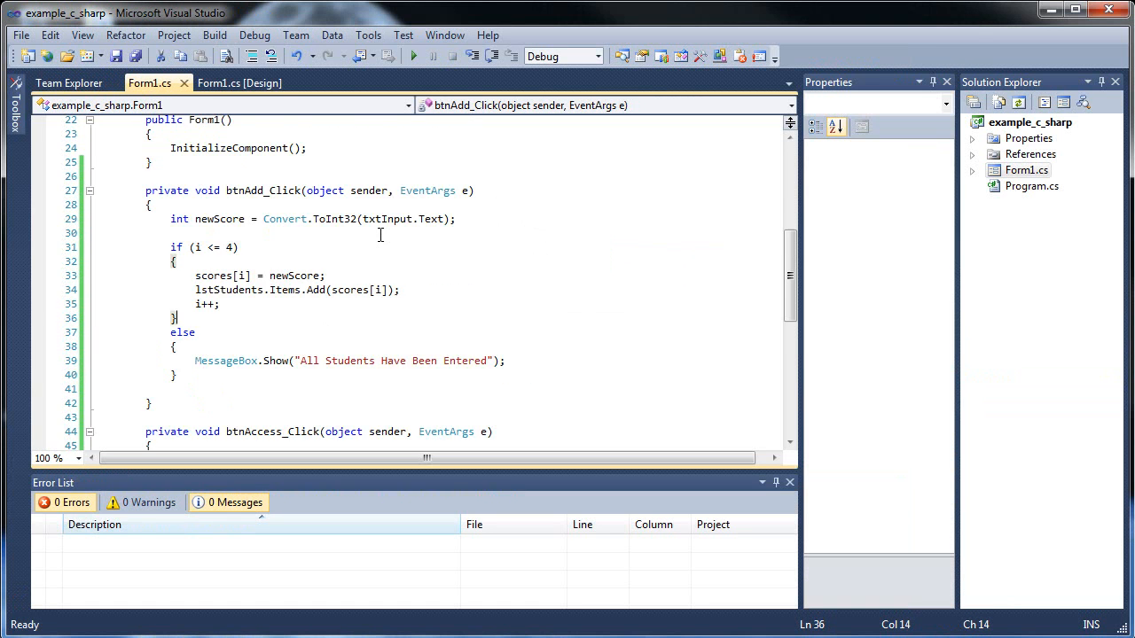